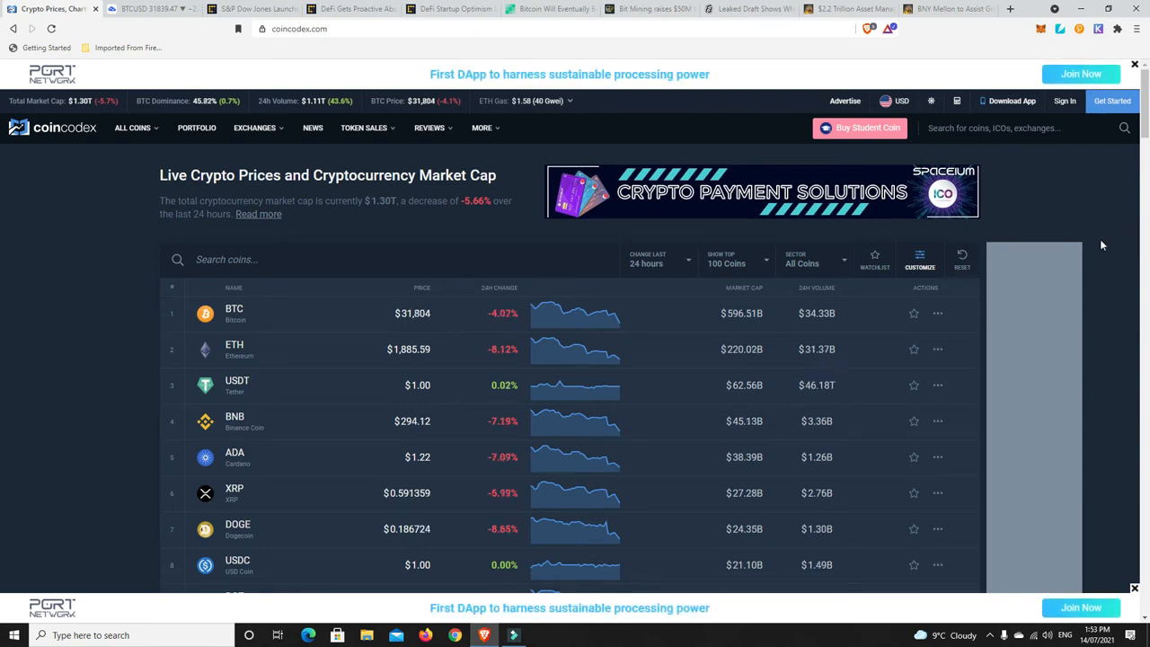
mouse_move(1108, 229)
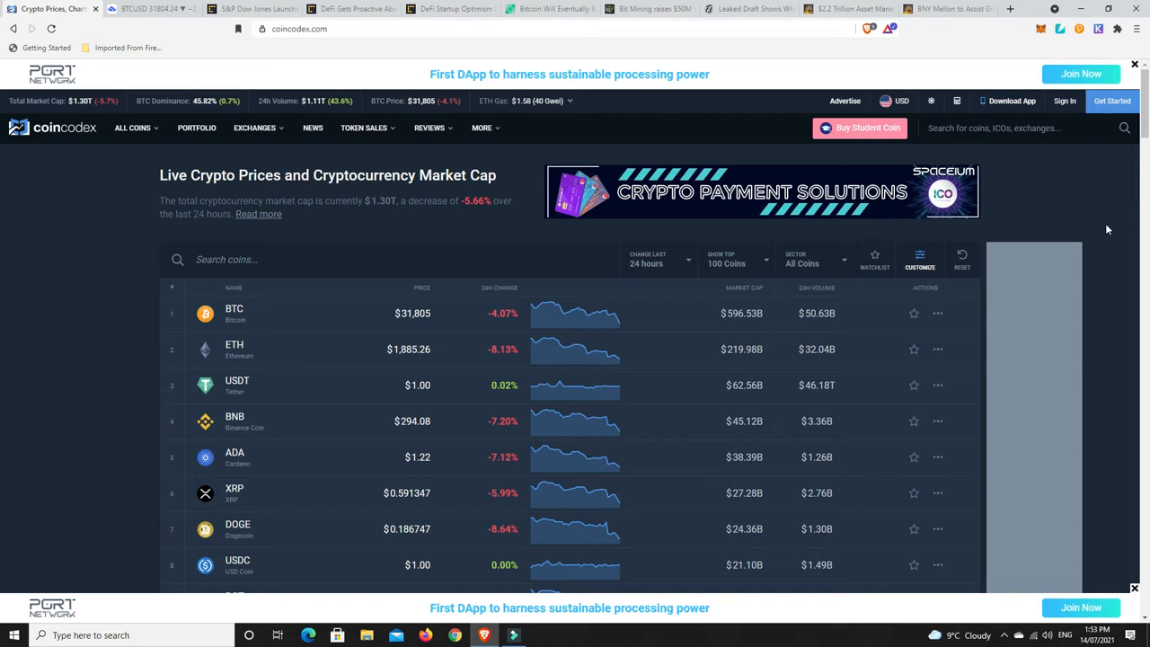
Scroll the CoinCodex table ranked by 24h change to review the top gainers: AXS ~9.6%, then CRO and DAI.
scroll("down", 3)
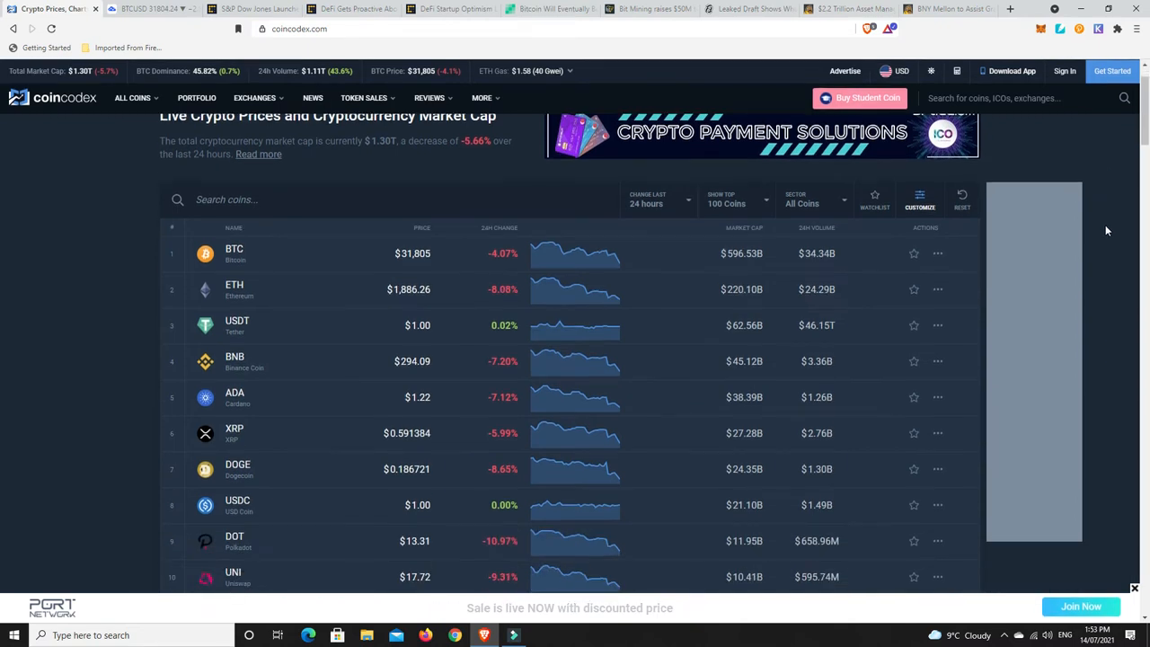
mouse_move(410, 265)
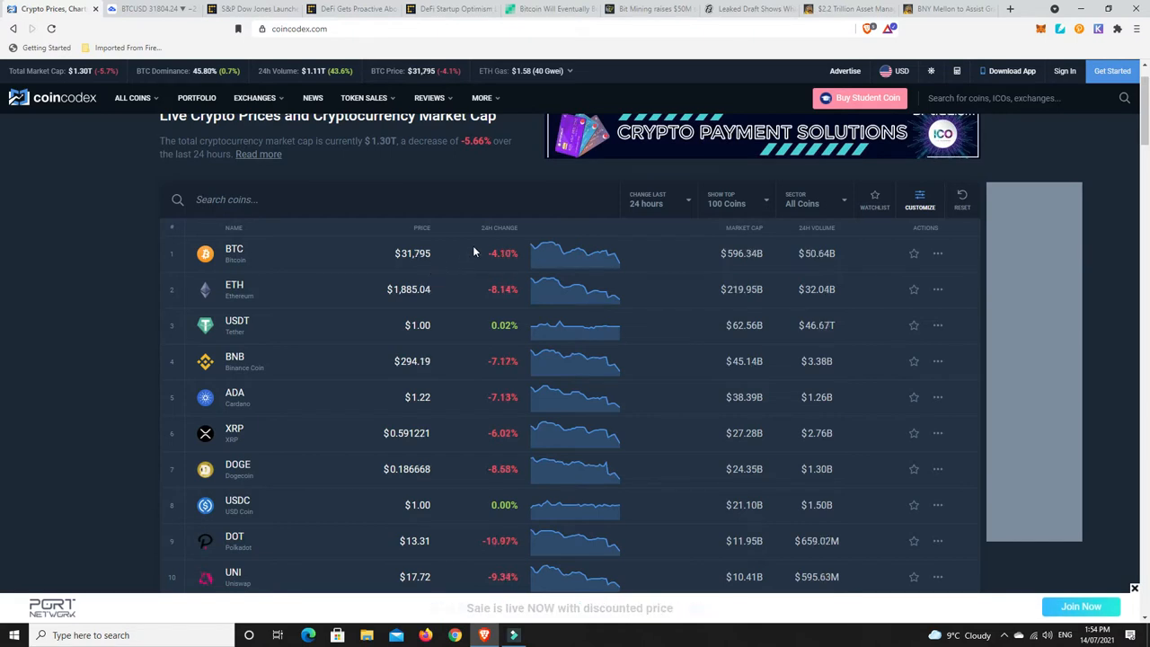
scroll("up", 3)
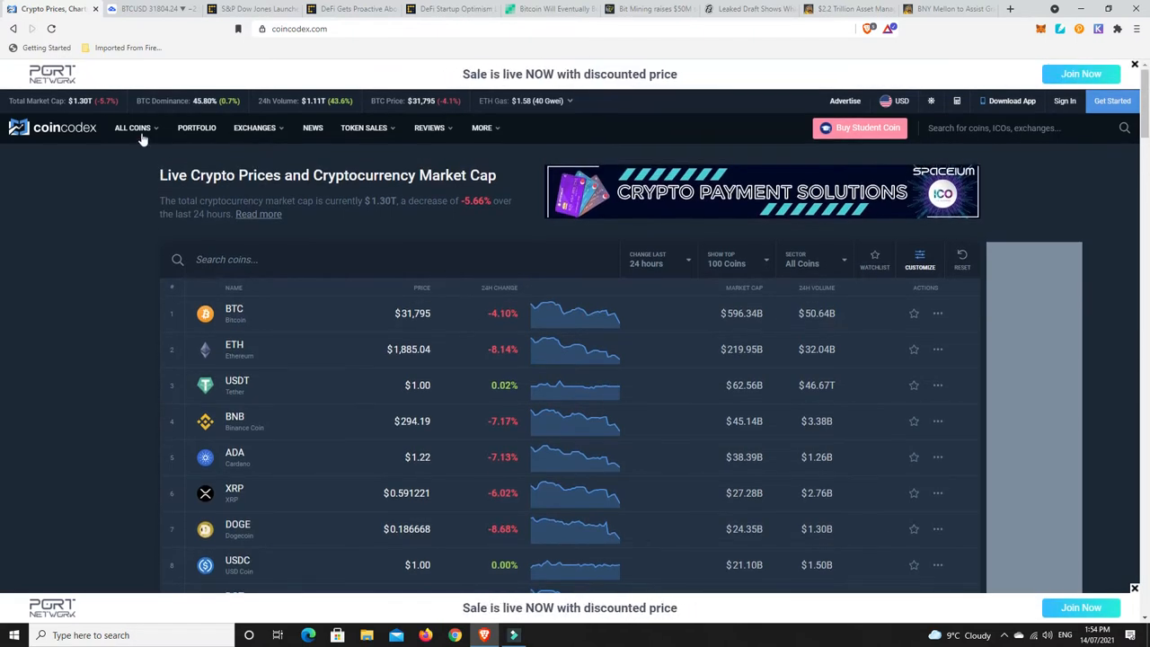
mouse_move(86, 106)
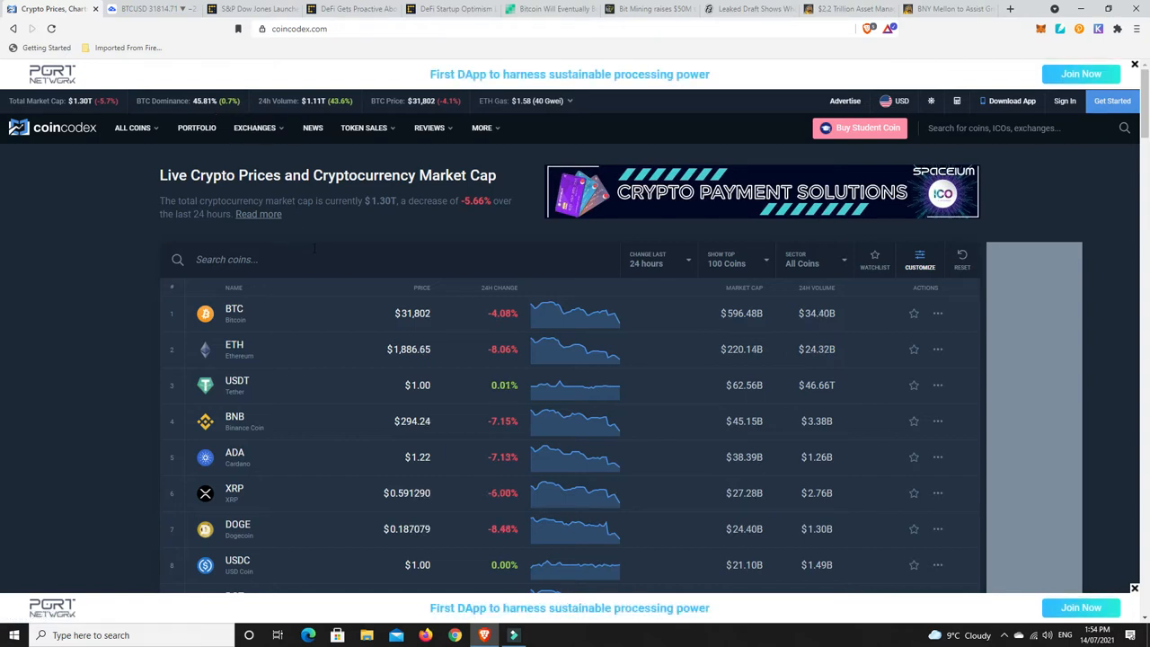
mouse_move(243, 315)
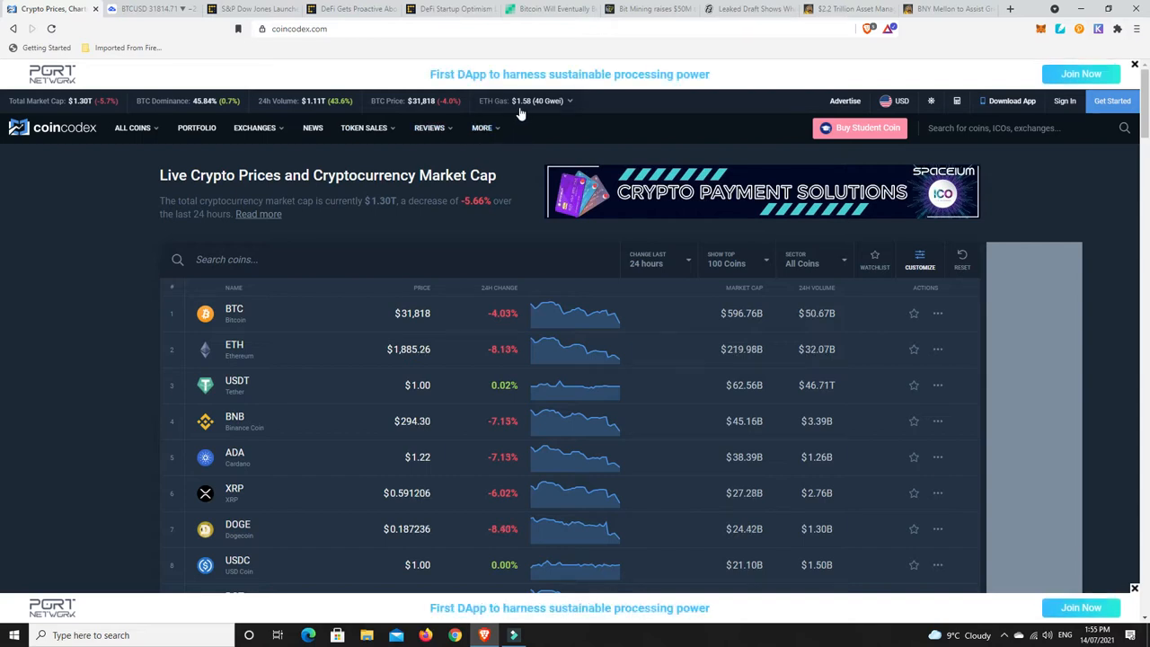
mouse_move(530, 227)
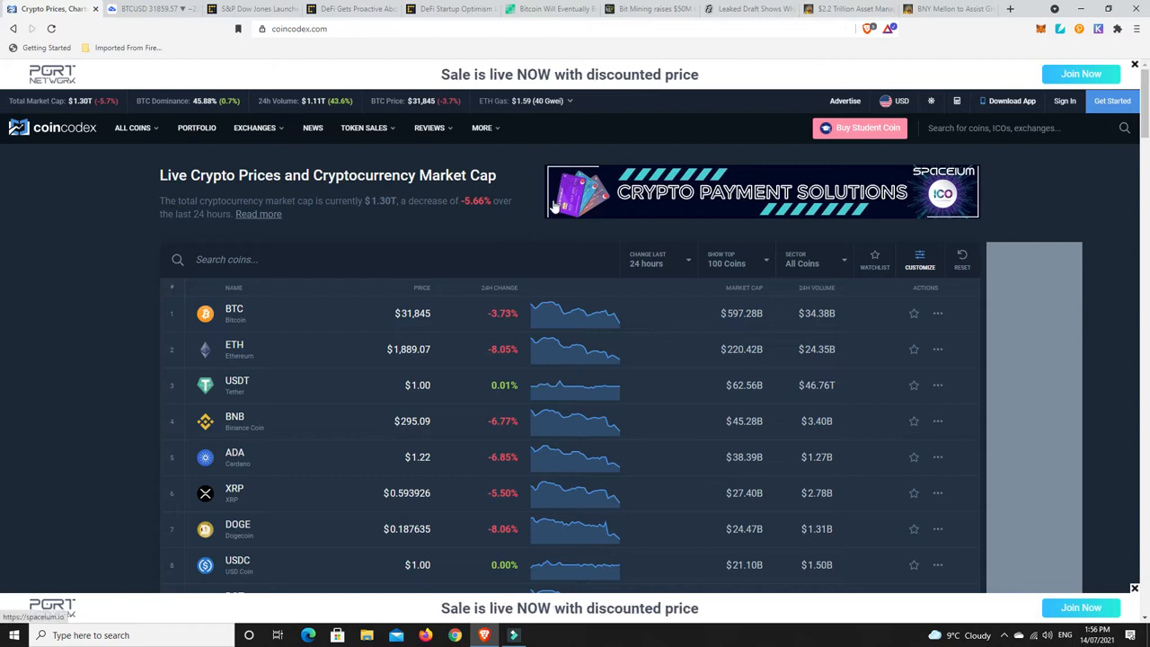
scroll("down", 3)
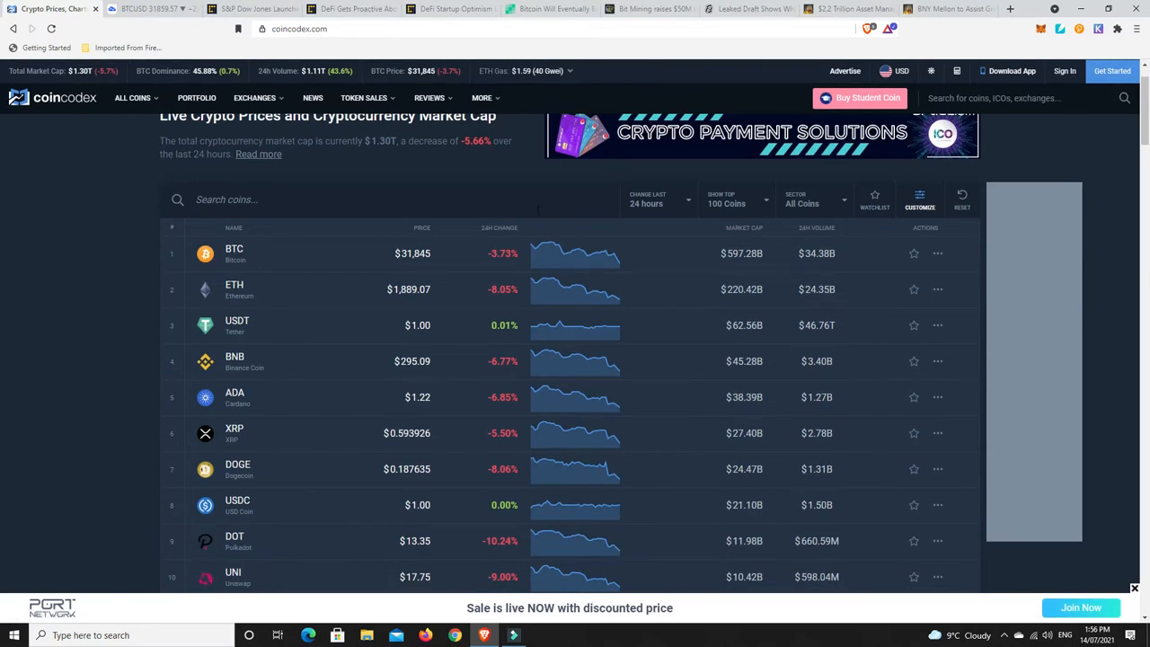
scroll("down", 3)
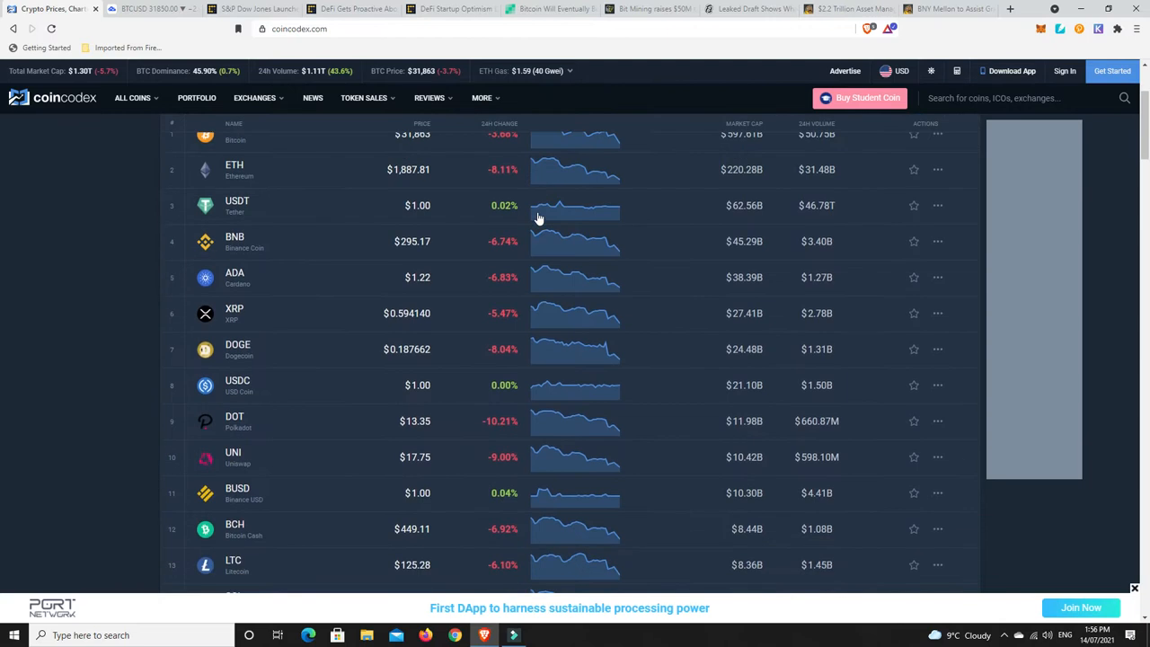
mouse_move(505, 381)
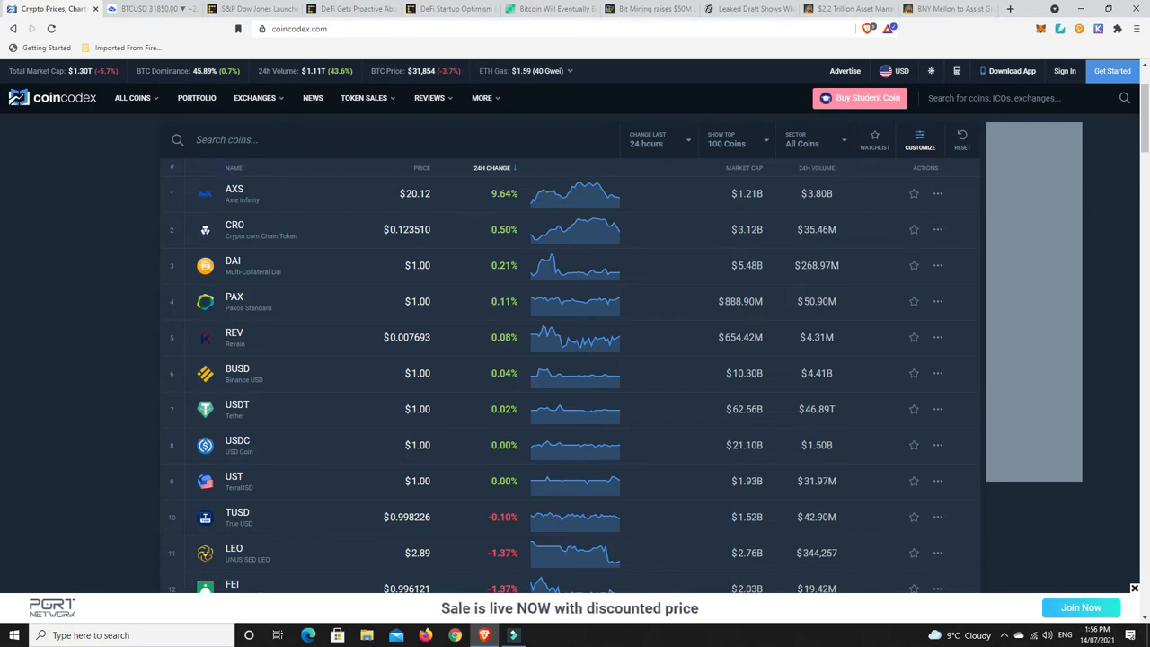
mouse_move(103, 83)
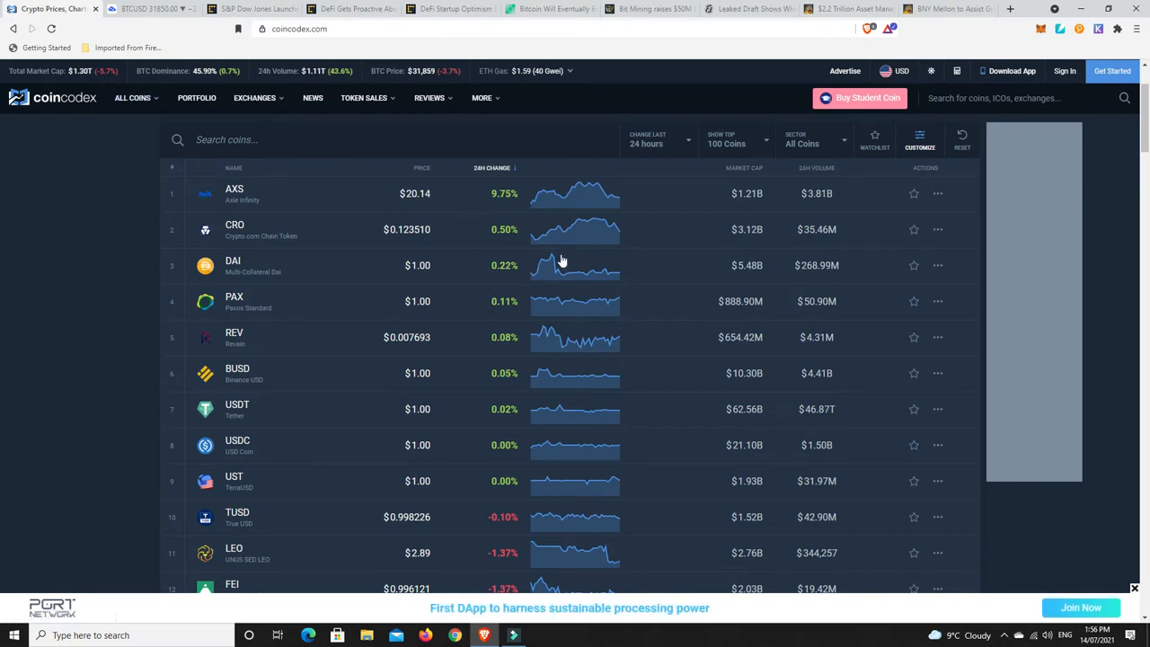
mouse_move(568, 257)
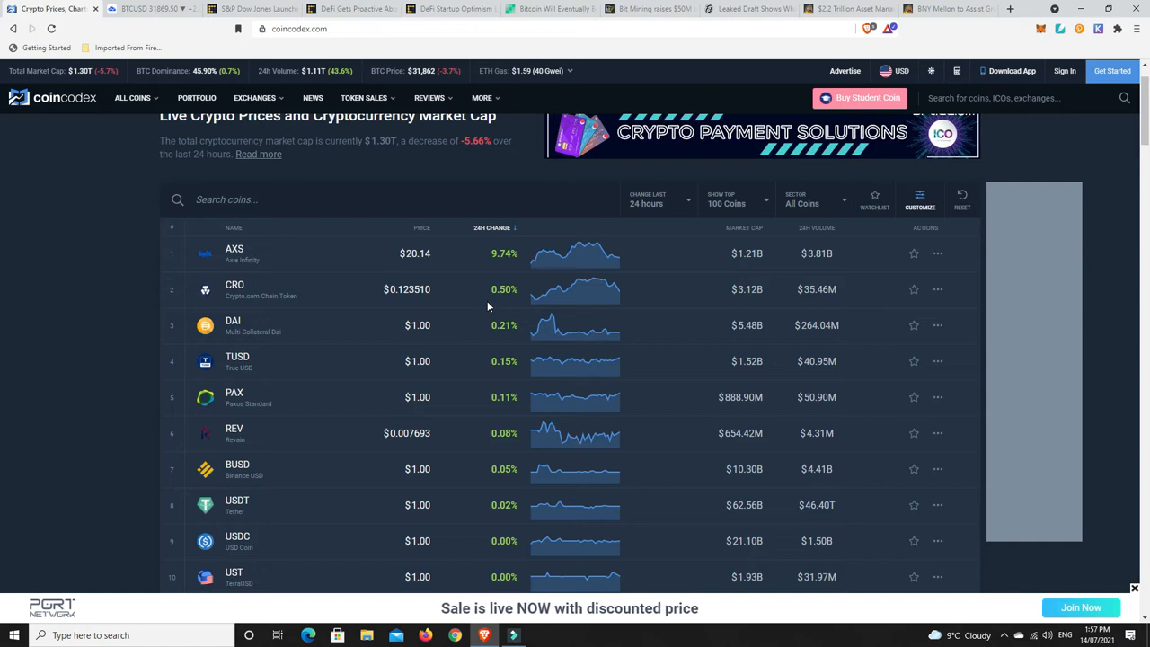
scroll("down", 3)
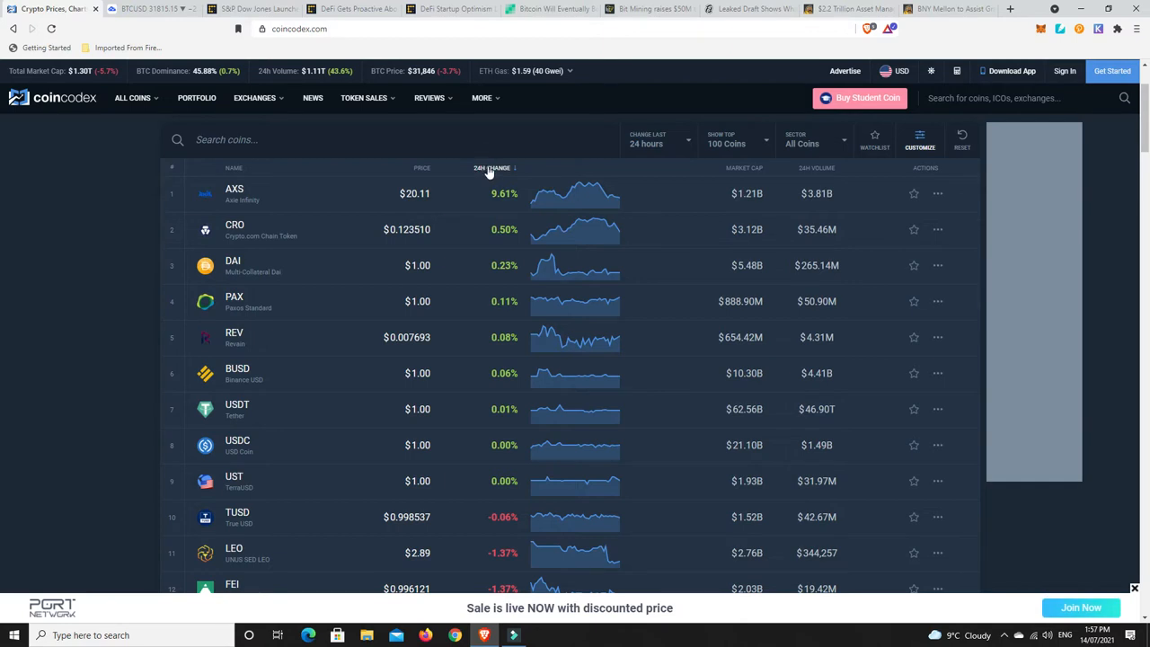
Flip the 24h Change sort so the steepest losers lead: ATOM ~-16.8%, then KCS and SNX.
left_click(492, 169)
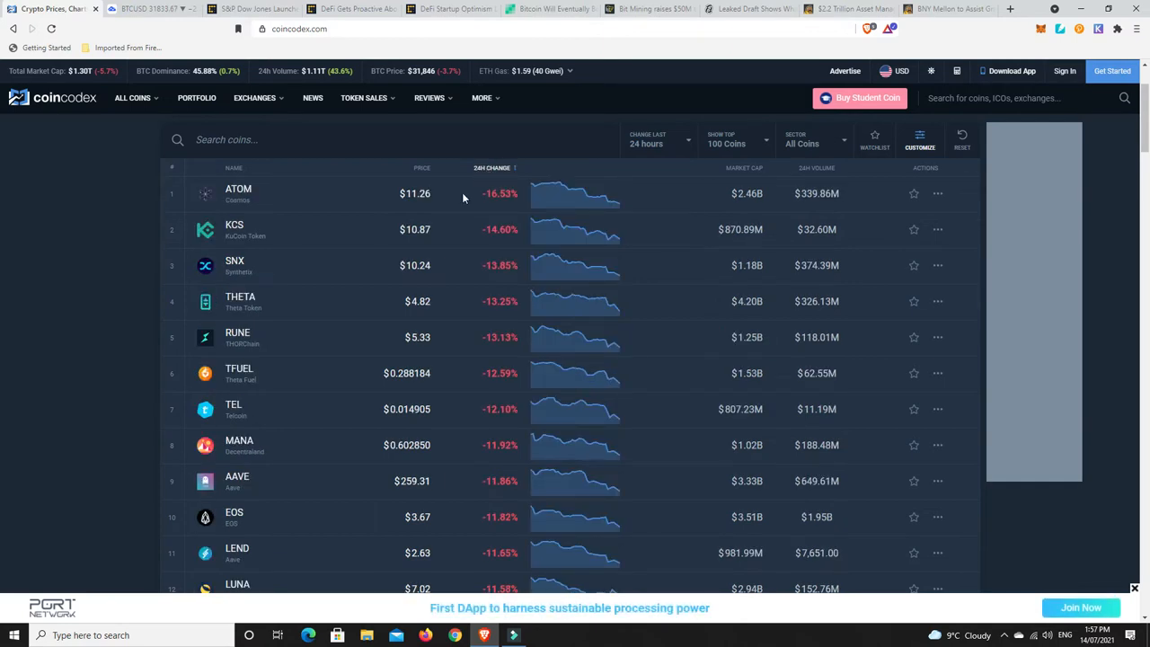
mouse_move(453, 286)
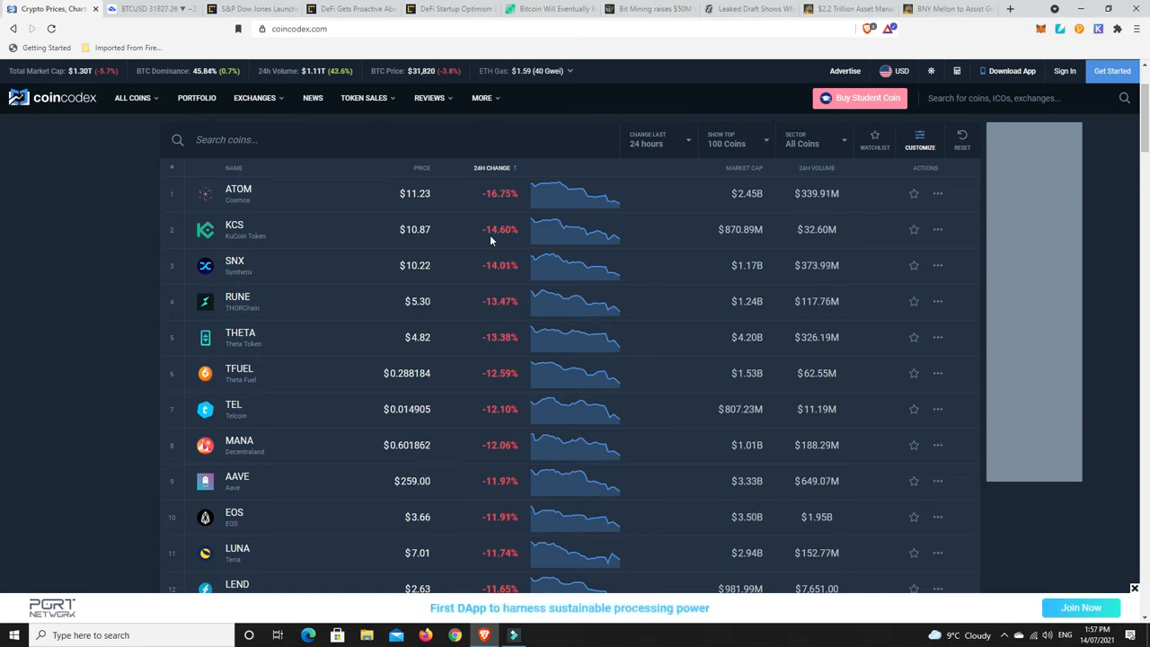
mouse_move(441, 304)
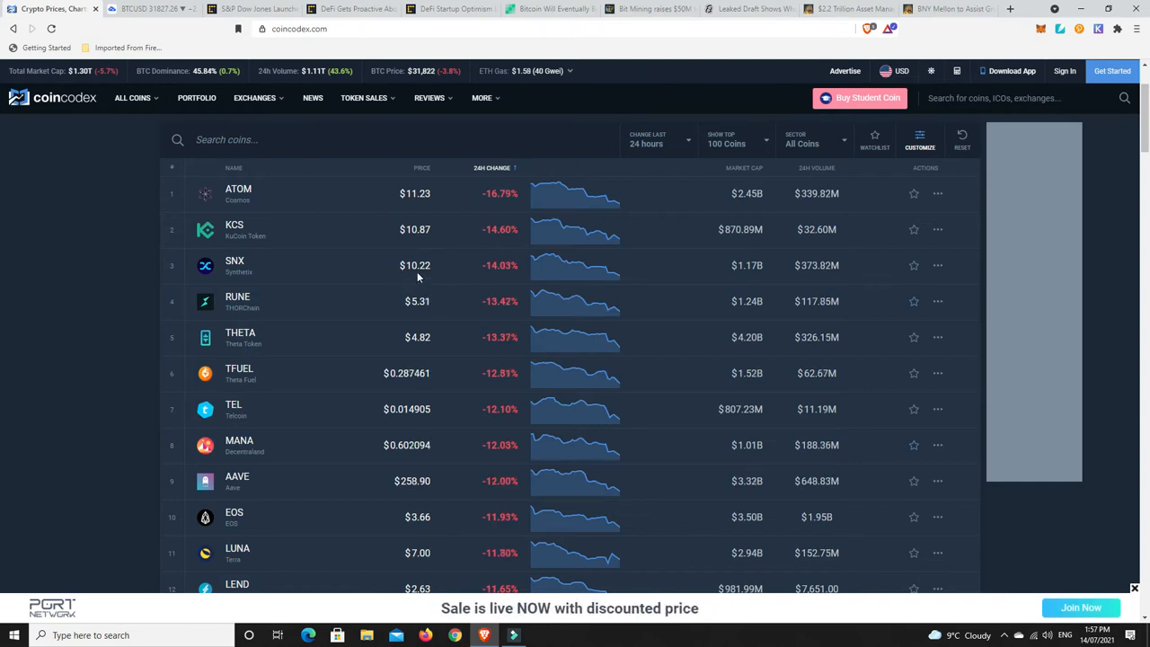
mouse_move(417, 276)
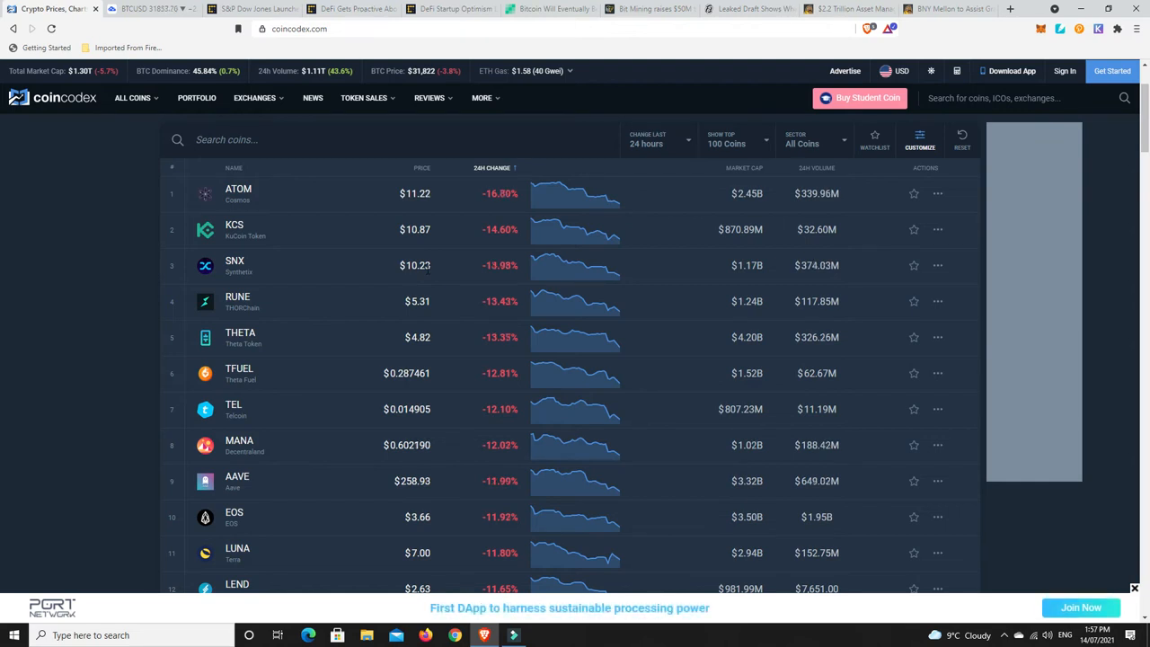
mouse_move(441, 266)
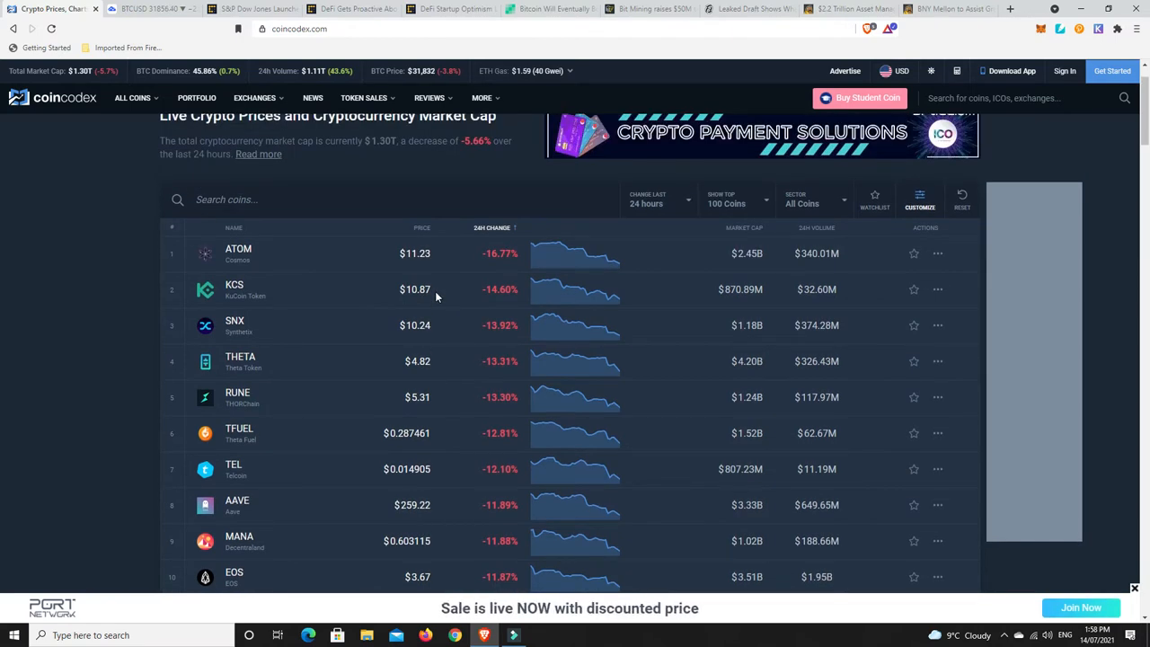
scroll("down", 3)
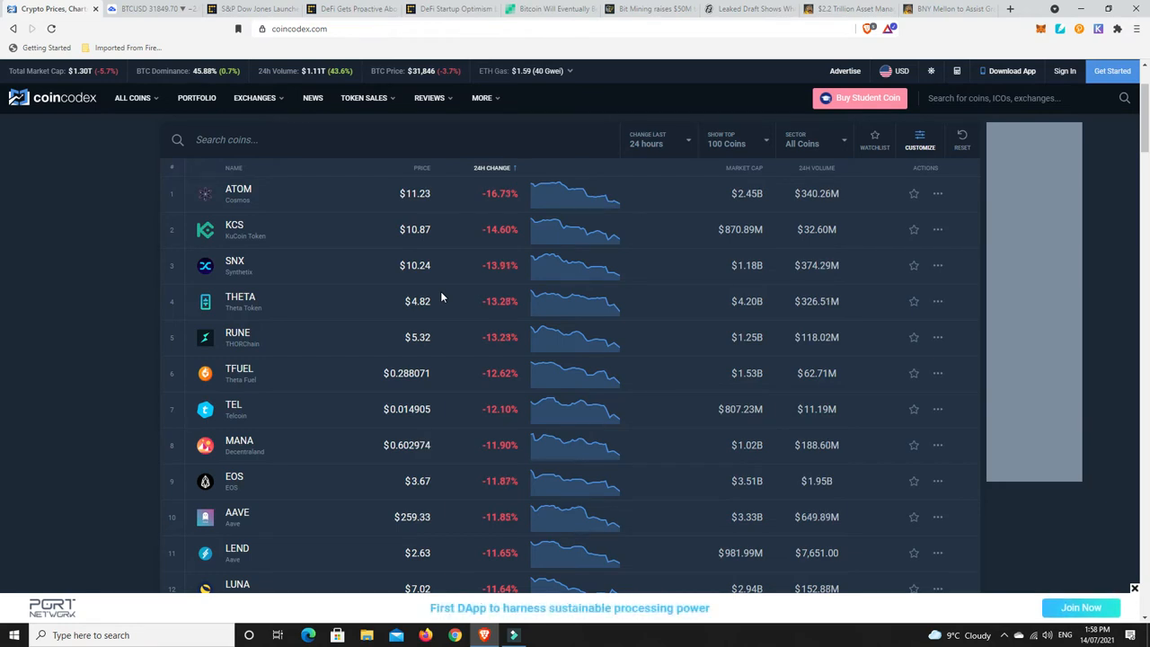
mouse_move(312, 295)
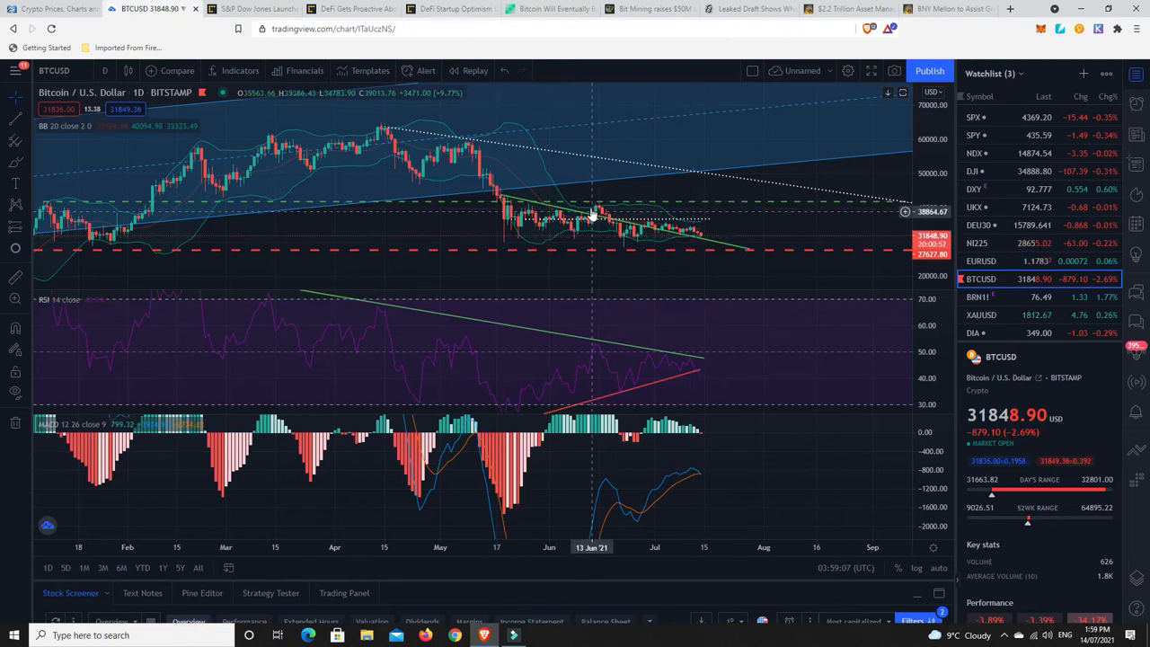
mouse_move(637, 216)
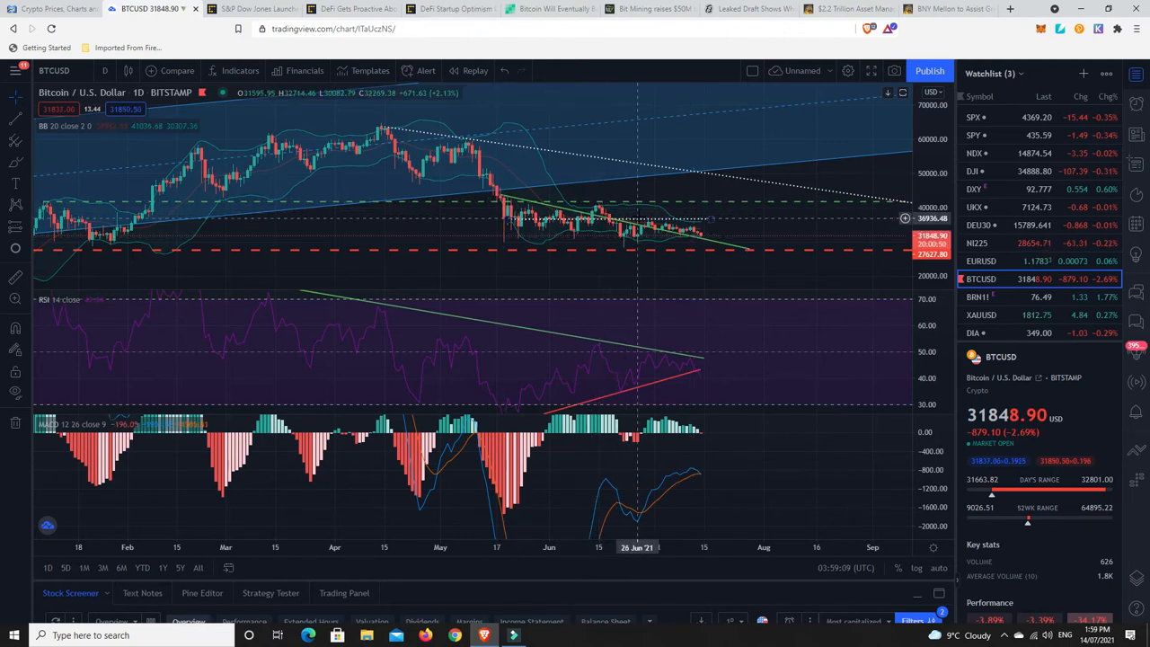
mouse_move(674, 219)
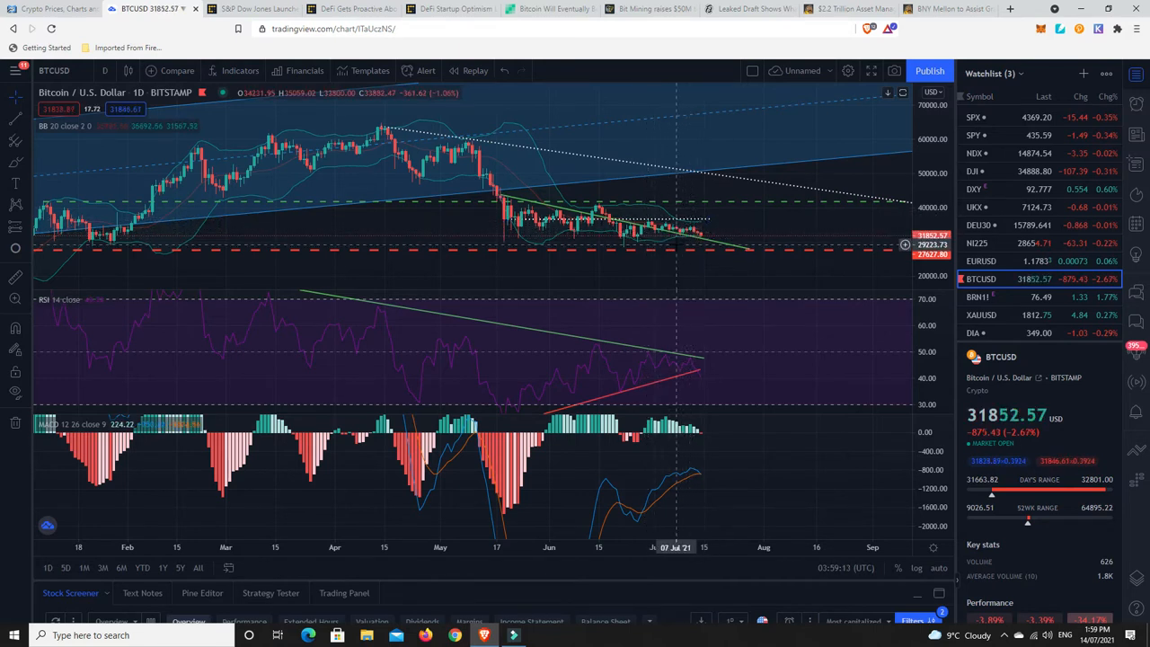
mouse_move(692, 243)
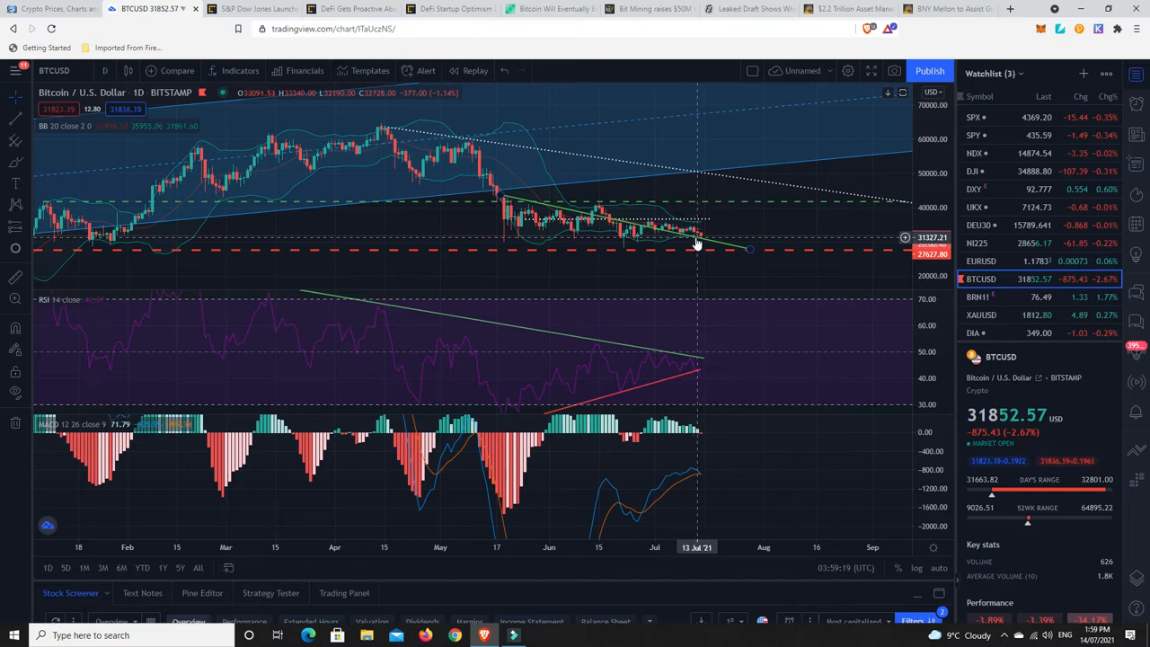
mouse_move(762, 408)
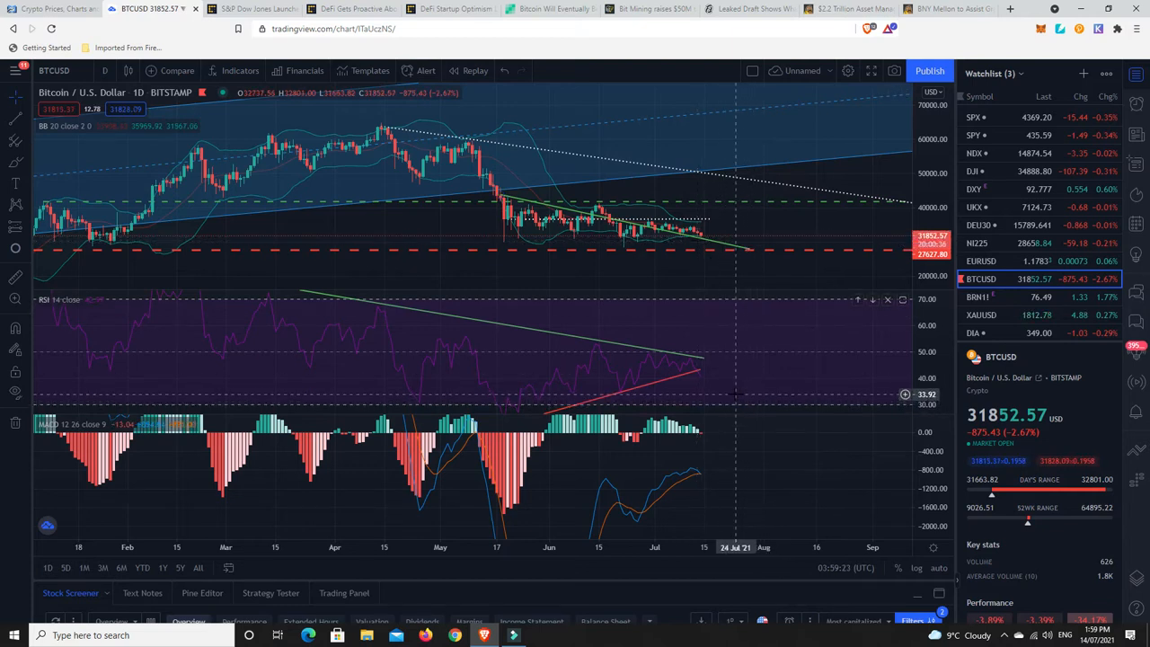
mouse_move(700, 384)
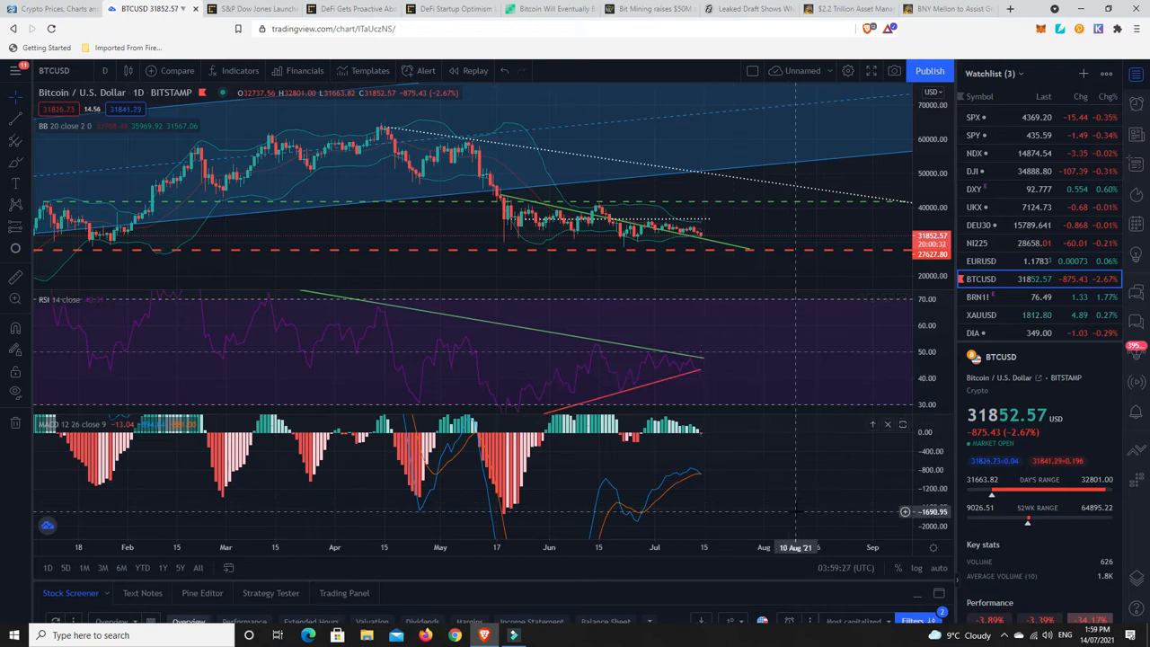
mouse_move(777, 510)
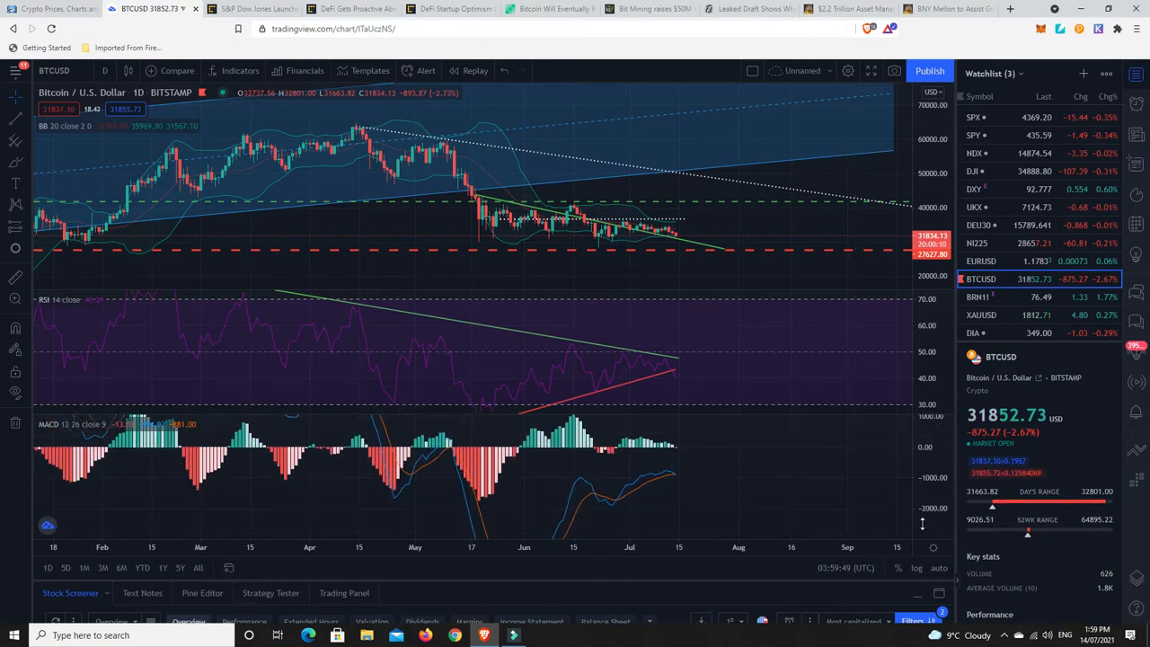
mouse_move(795, 489)
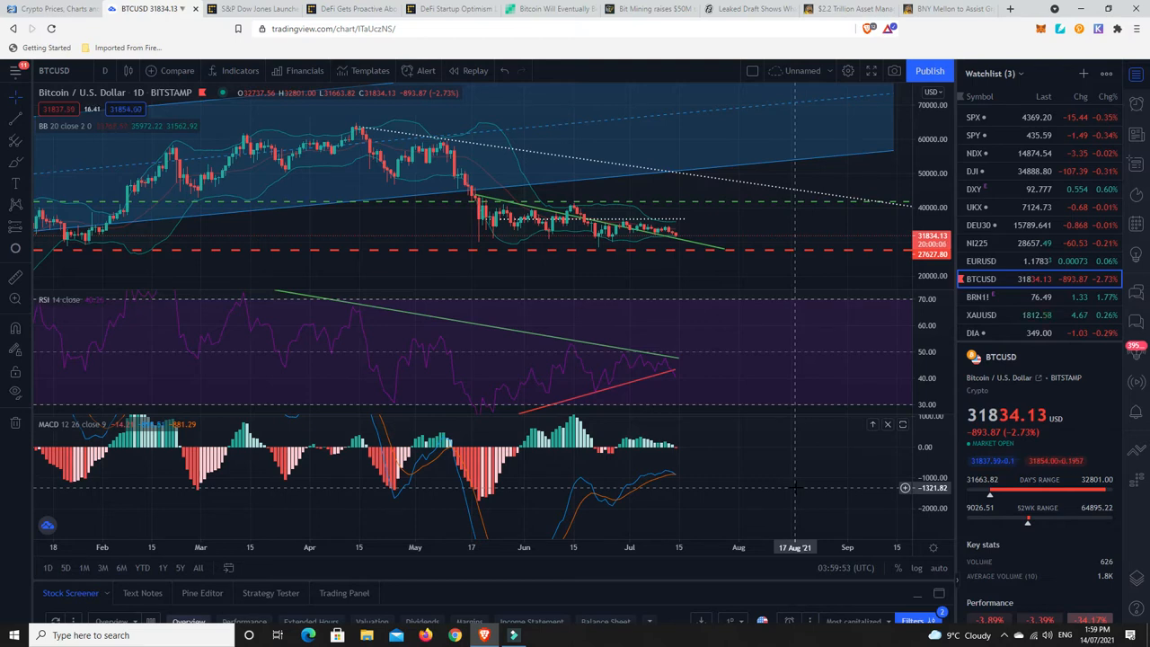
mouse_move(733, 370)
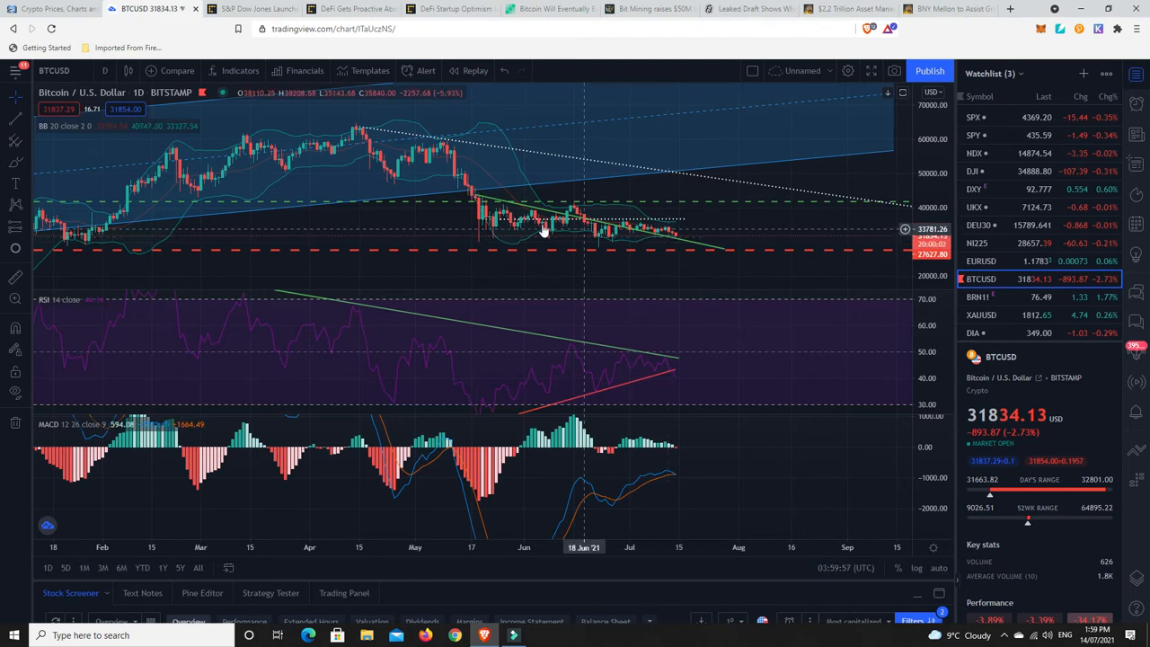
mouse_move(687, 243)
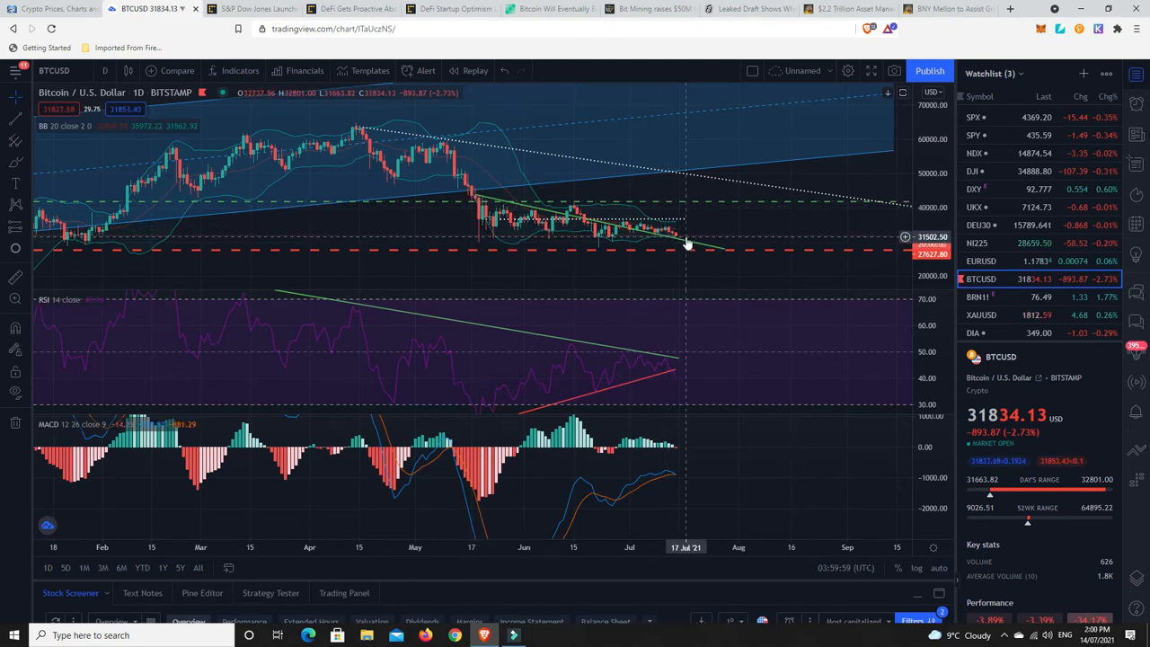
mouse_move(618, 241)
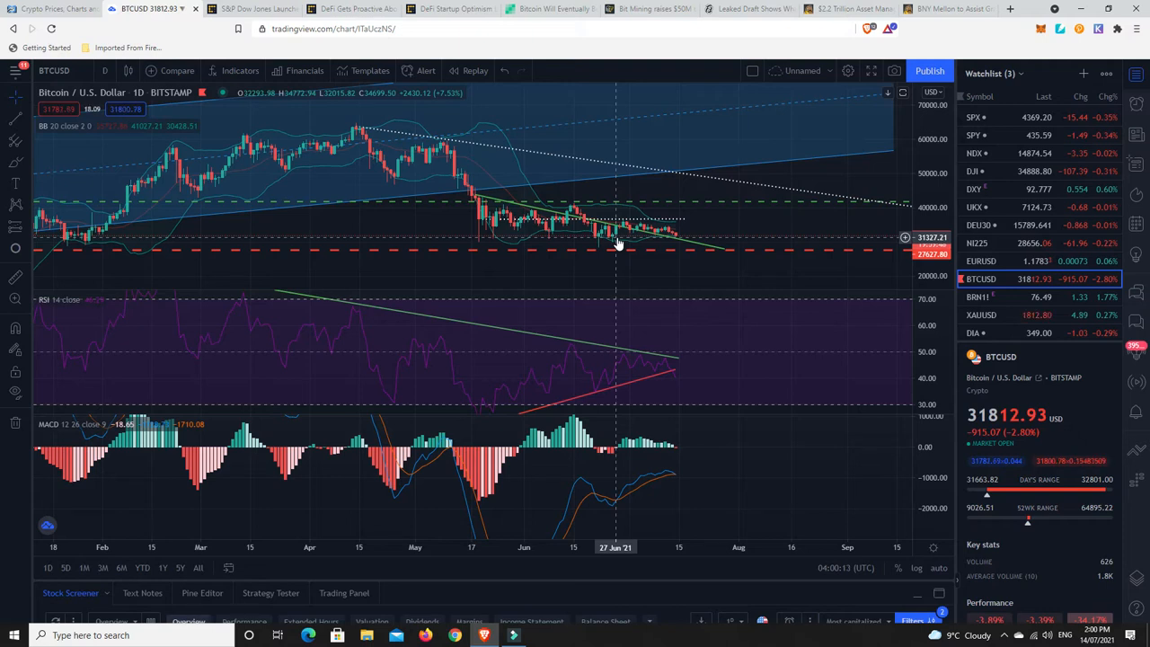
mouse_move(657, 235)
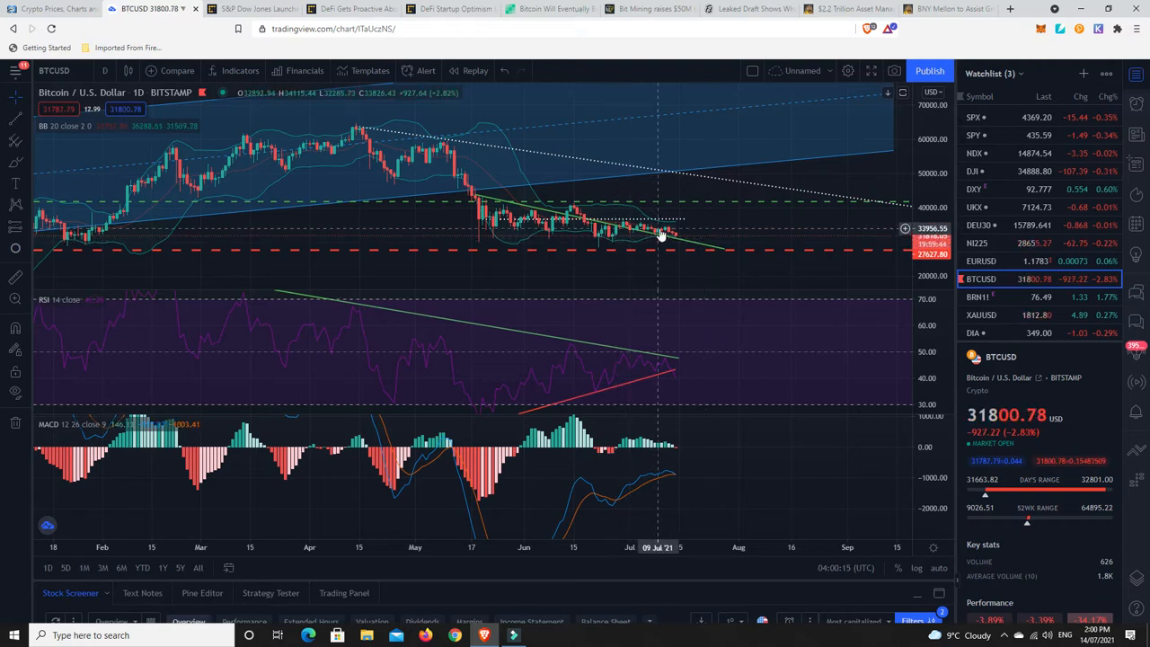
mouse_move(672, 244)
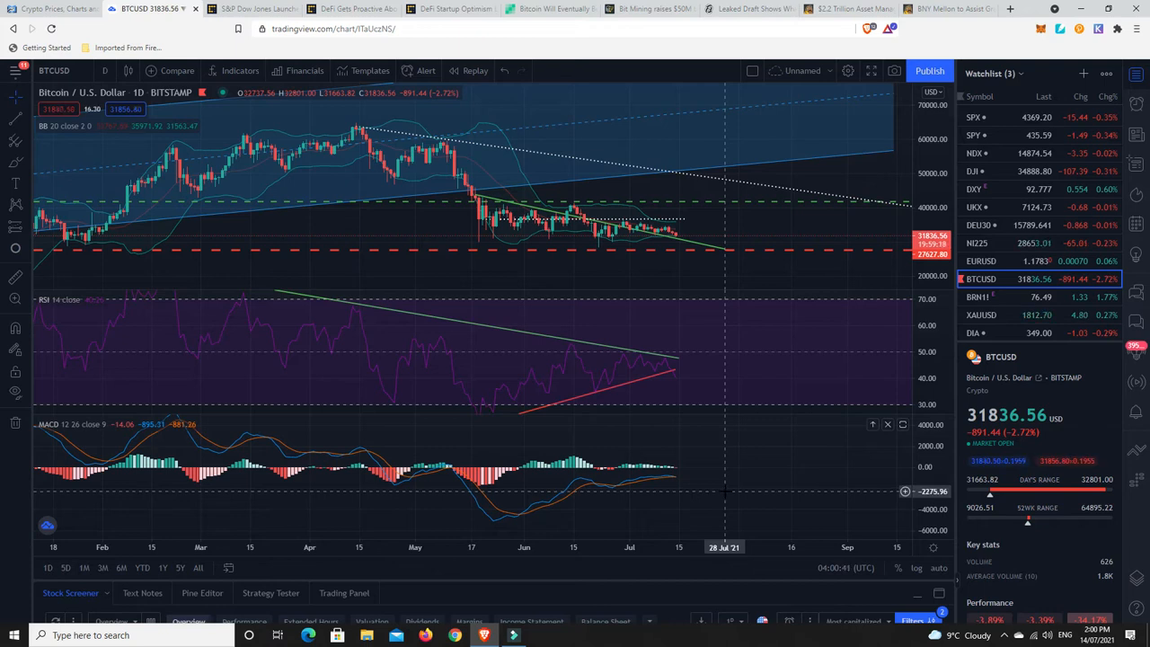
mouse_move(463, 214)
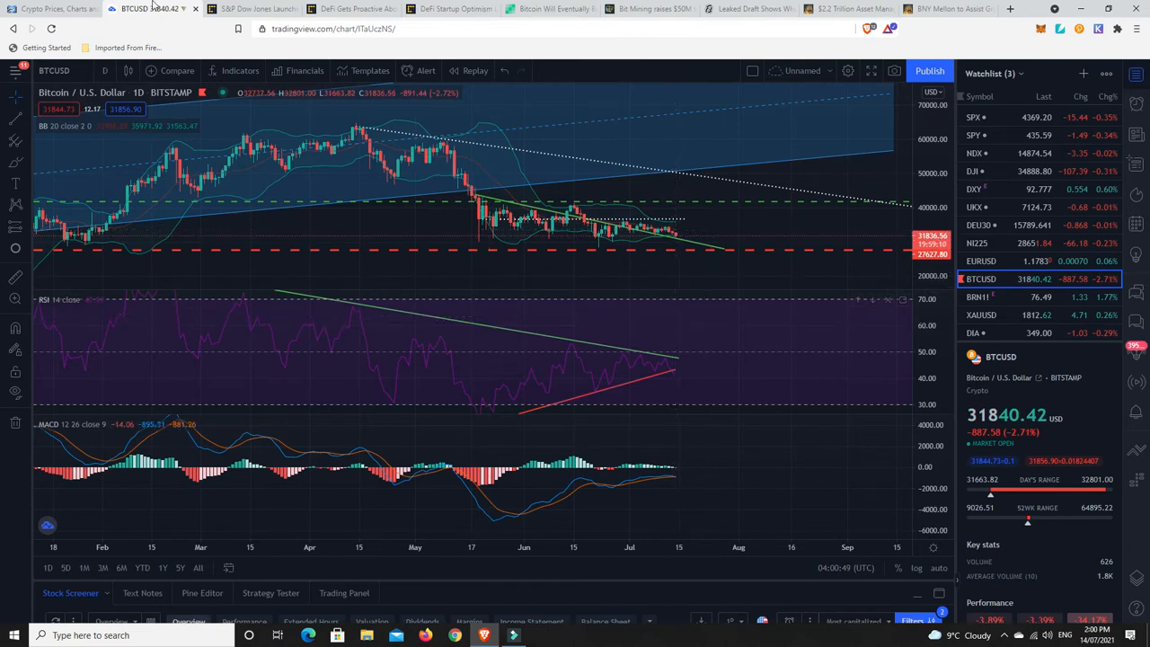
left_click(251, 8)
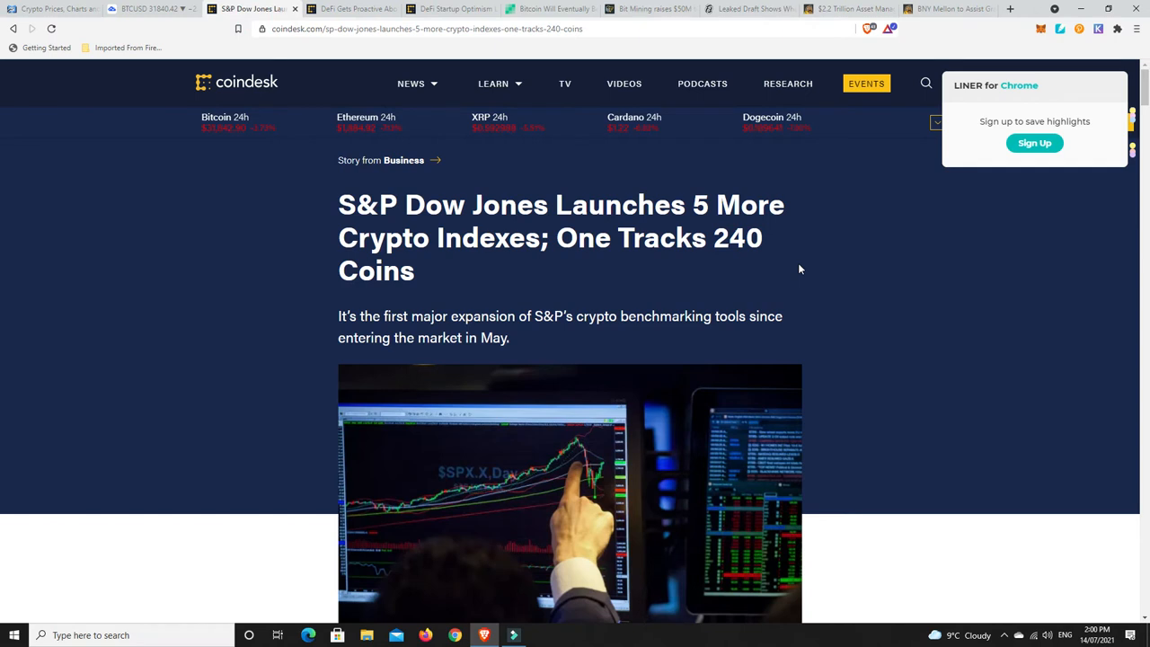
mouse_move(794, 270)
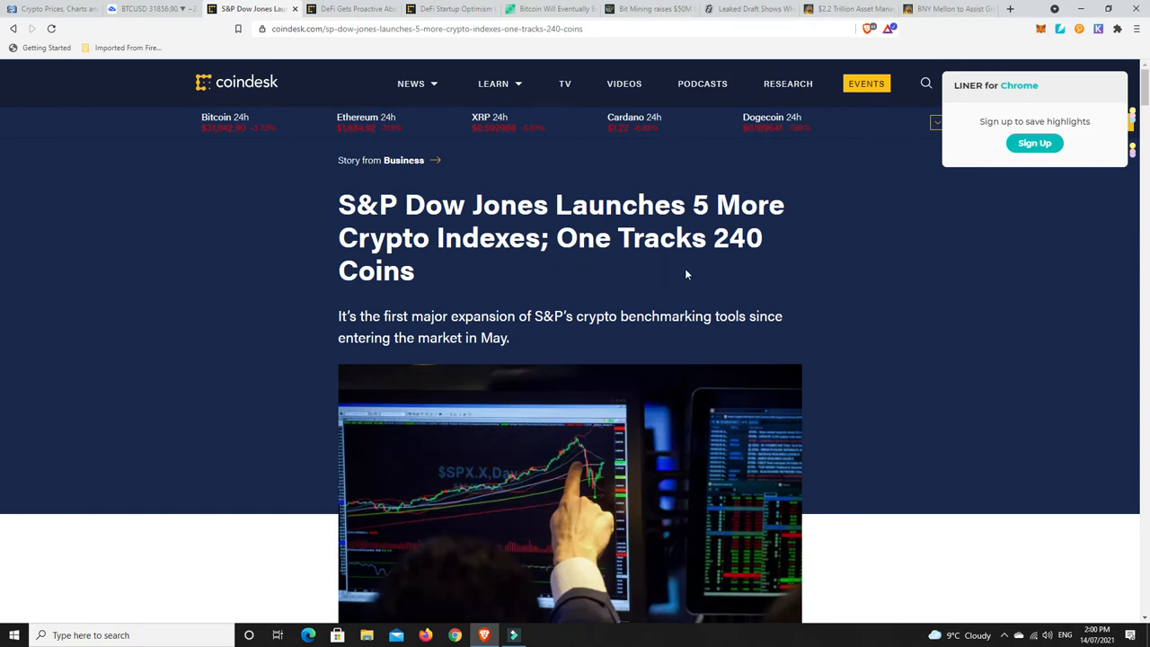
scroll("down", 3)
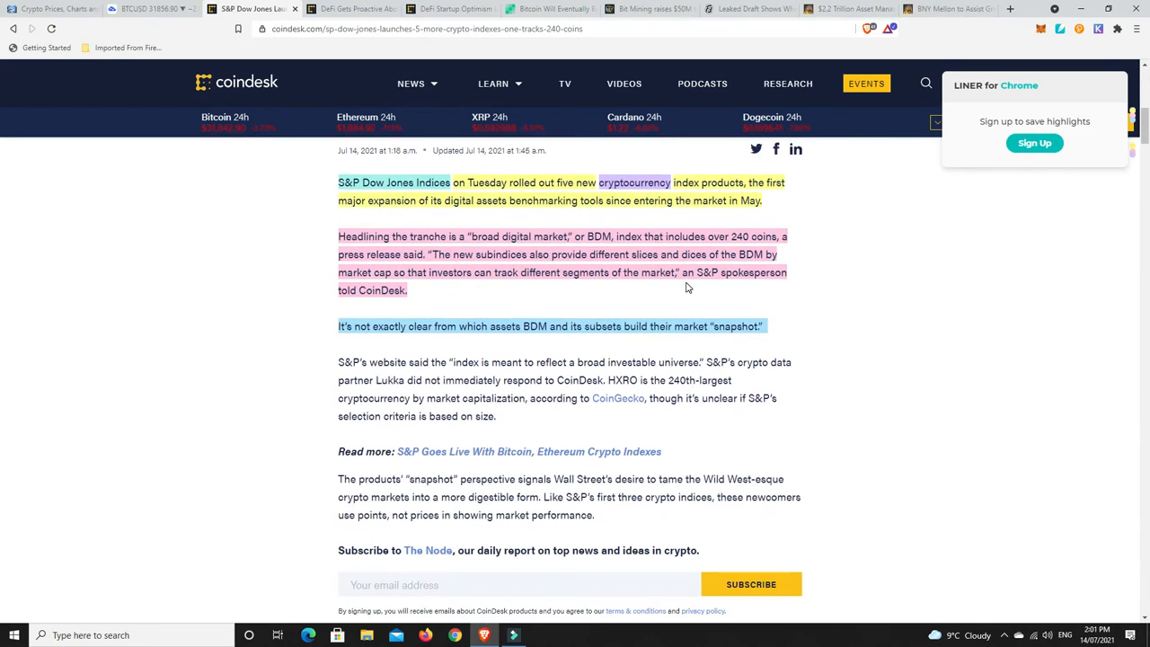
mouse_move(852, 328)
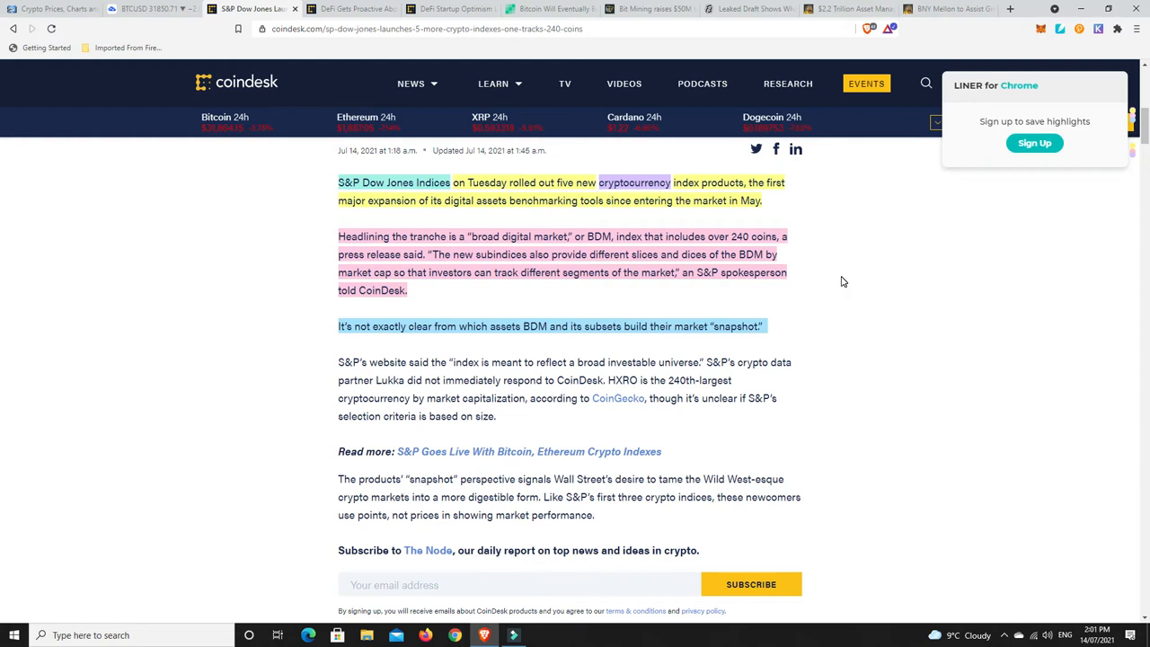
mouse_move(816, 288)
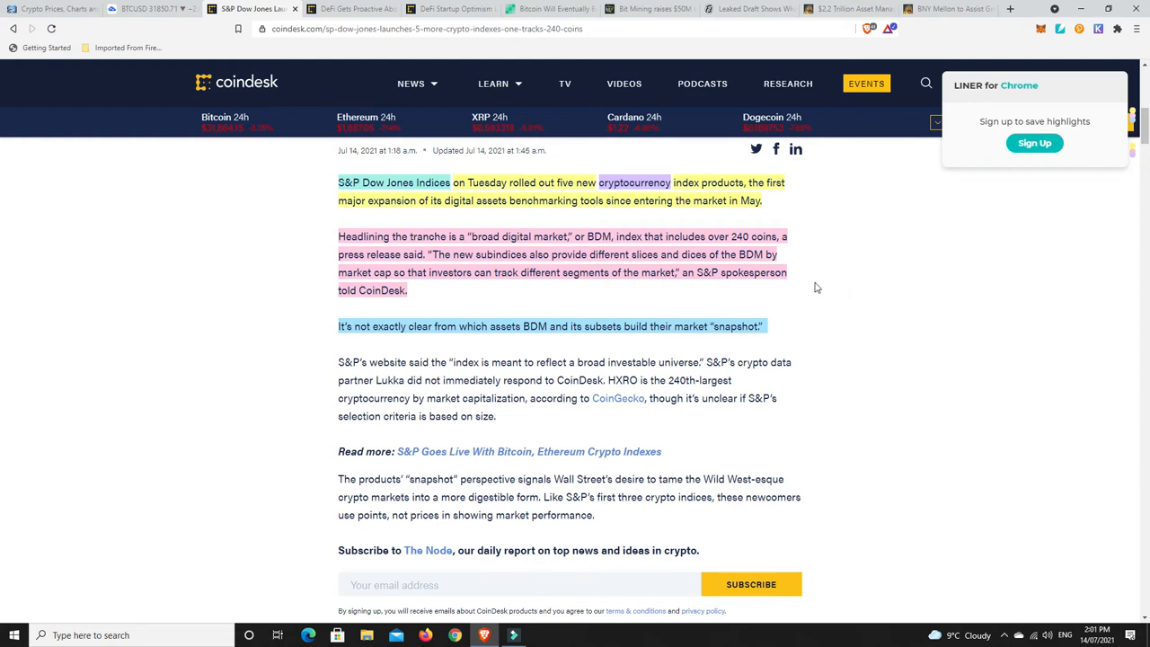
mouse_move(789, 291)
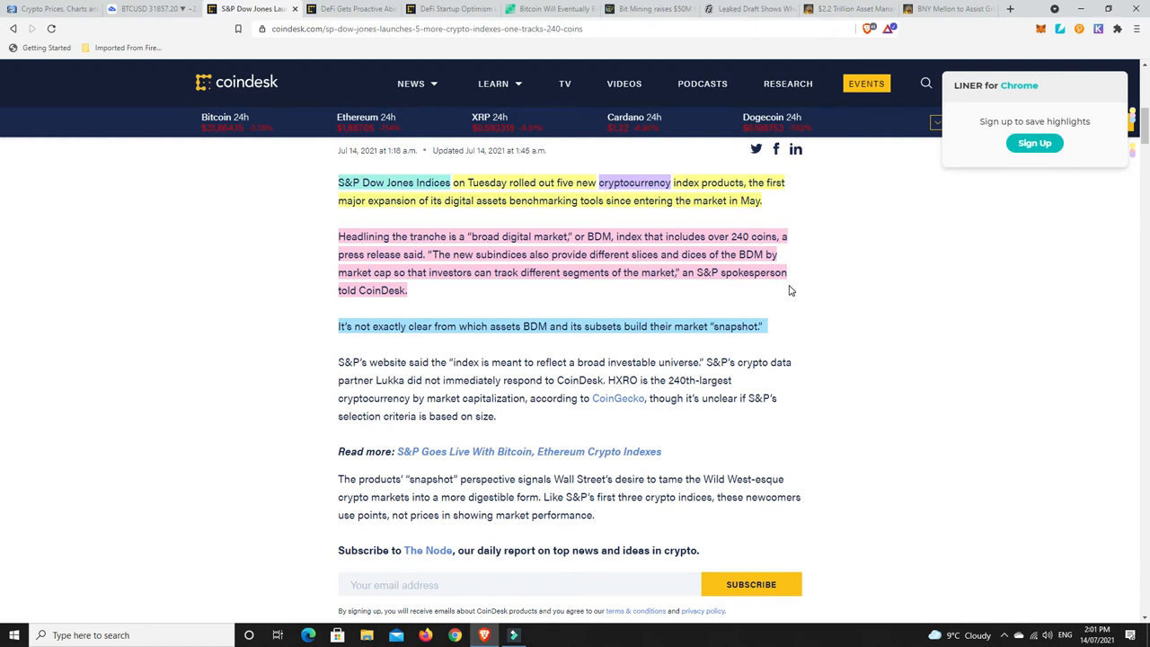
mouse_move(794, 291)
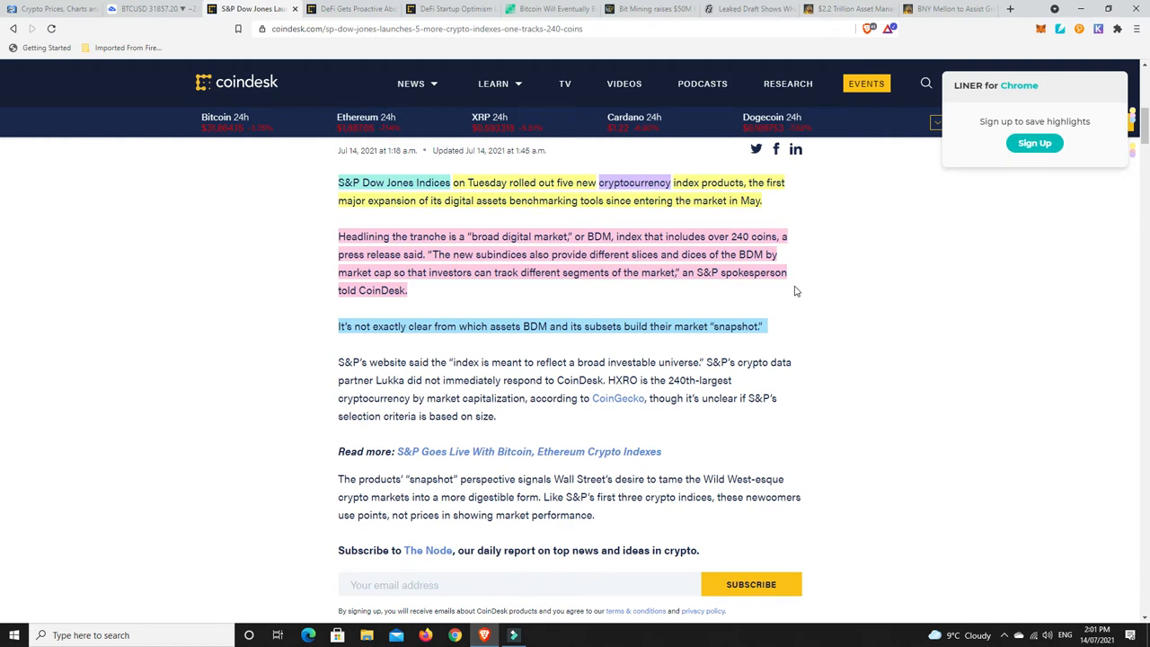
mouse_move(645, 291)
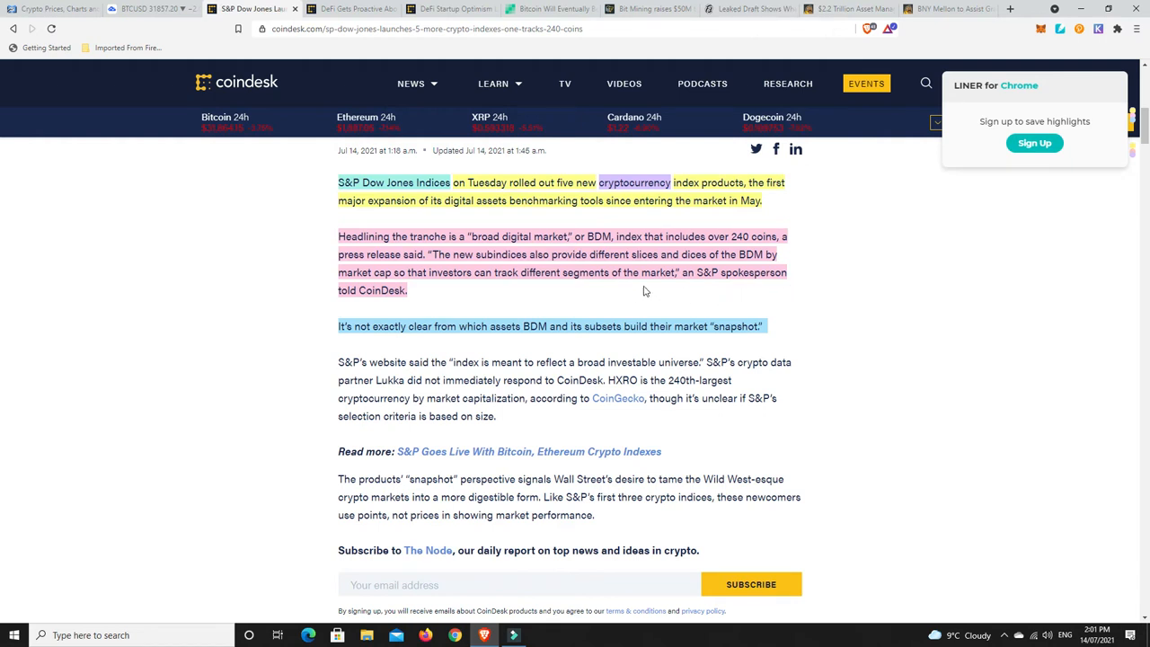
mouse_move(737, 287)
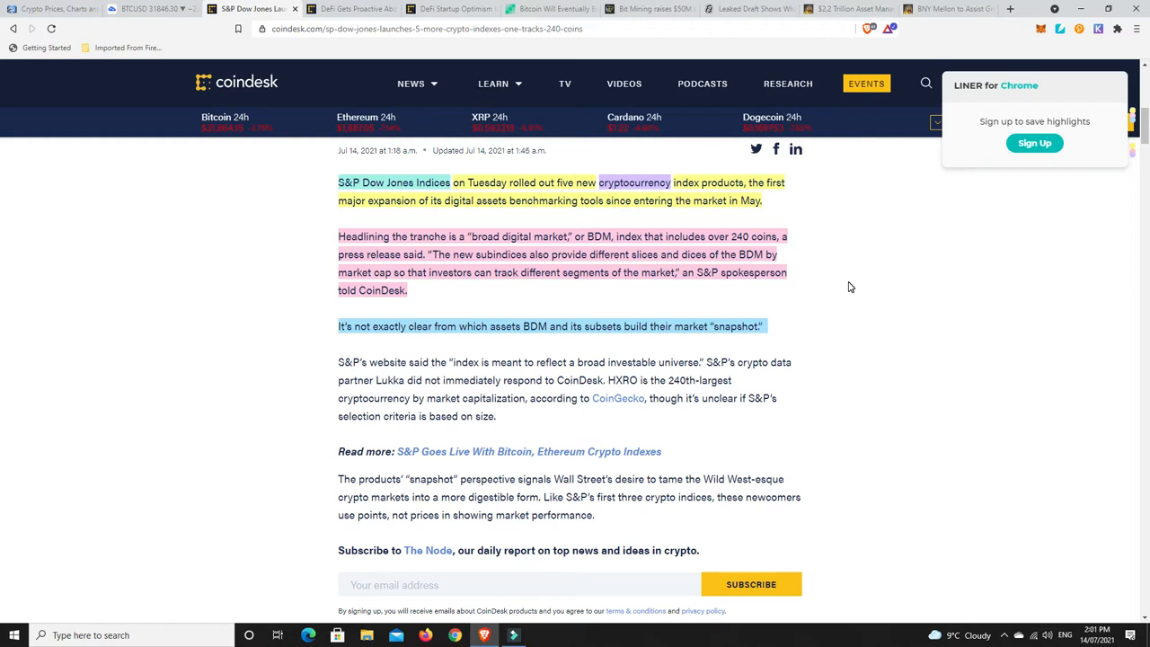
mouse_move(829, 304)
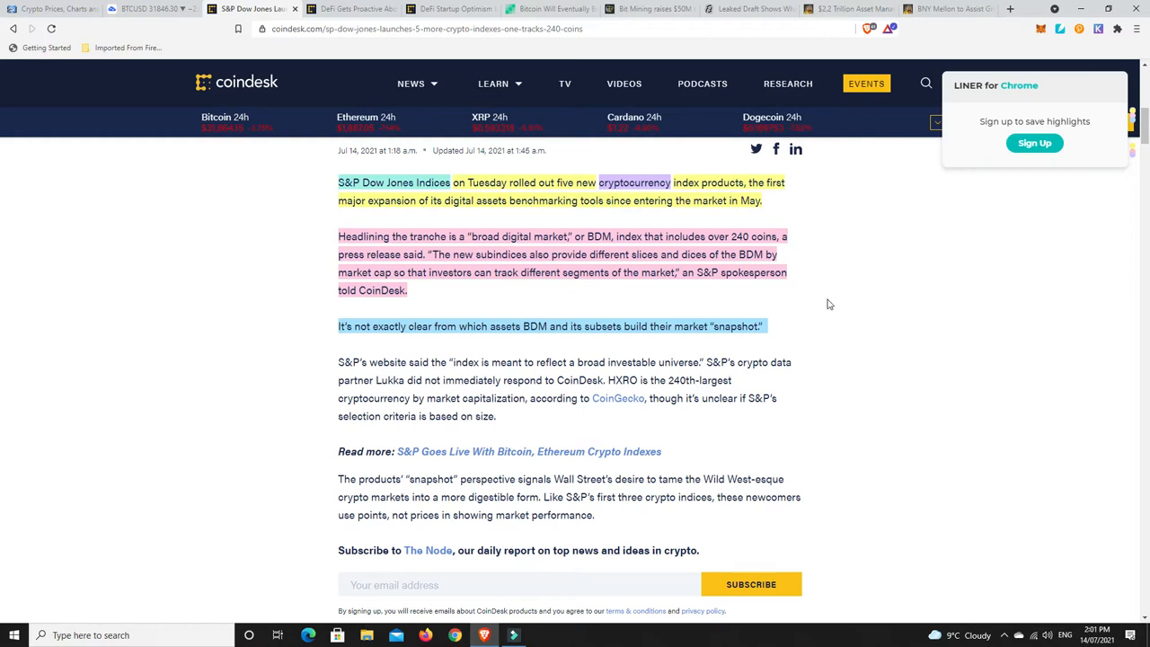
scroll("down", 3)
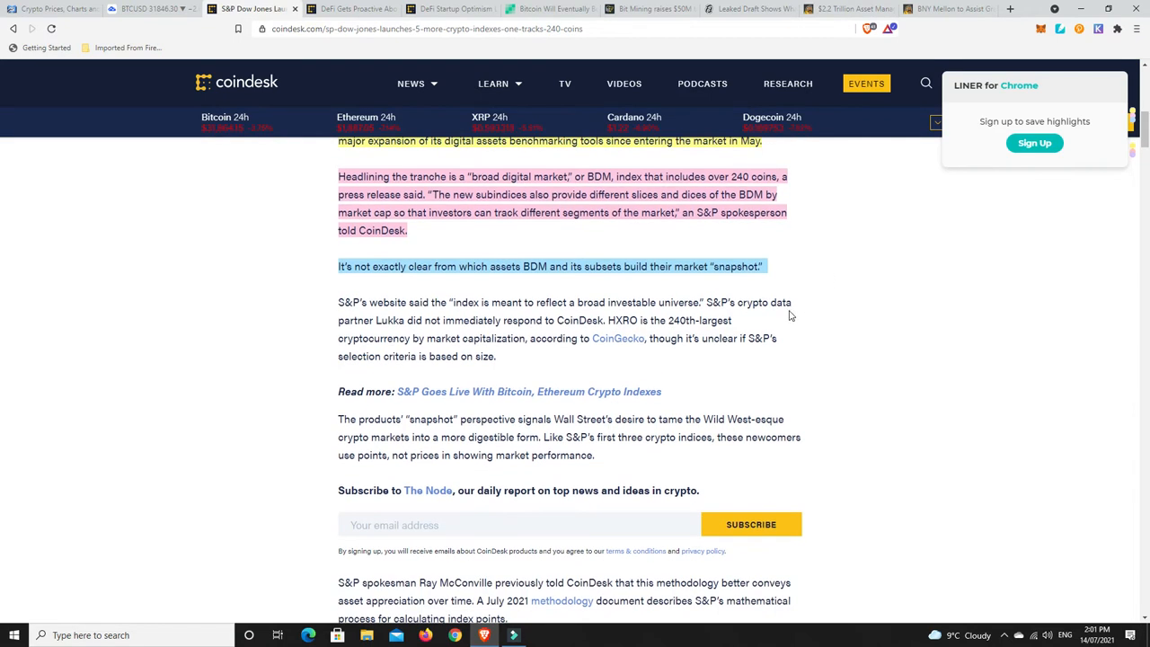
mouse_move(643, 278)
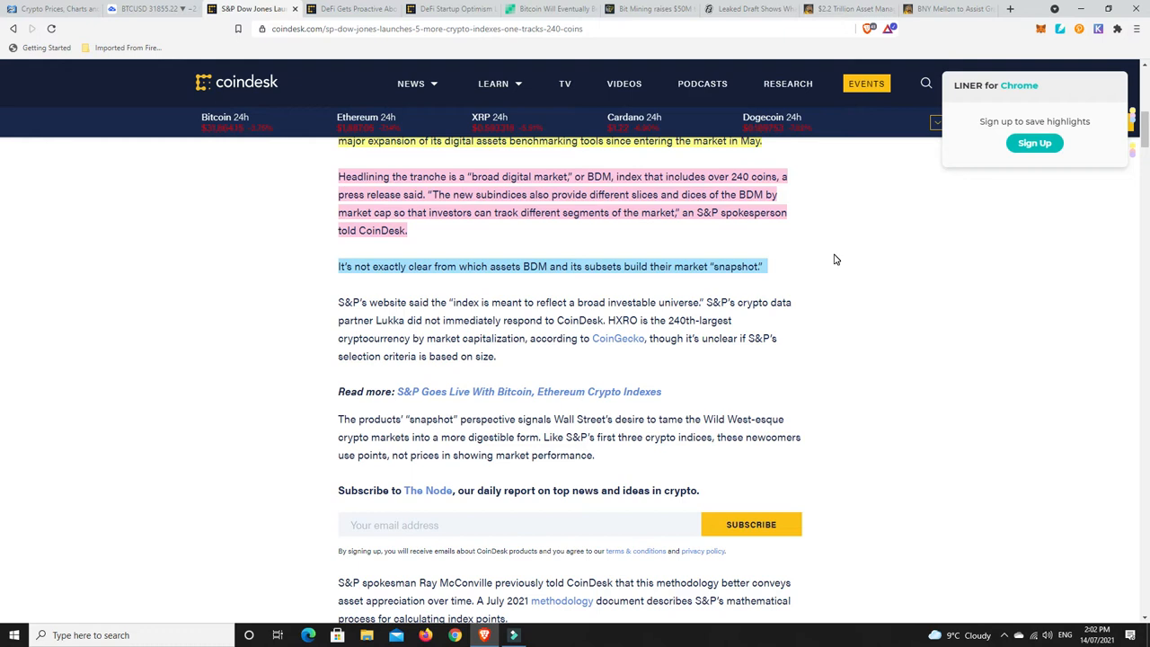
scroll("down", 3)
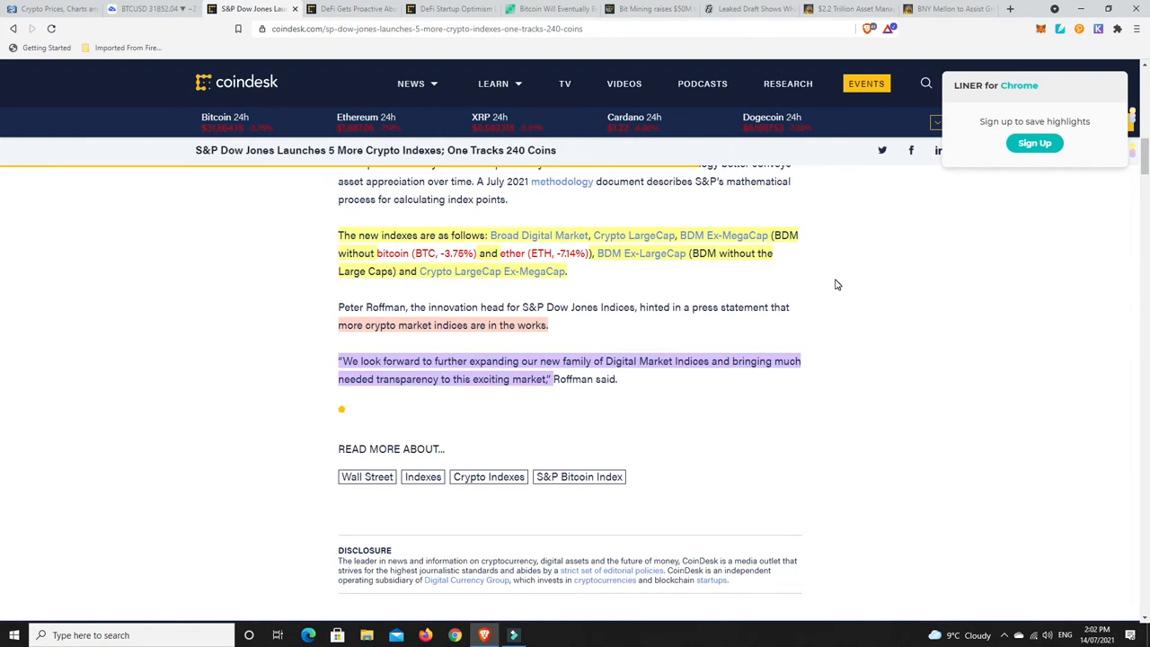
mouse_move(642, 417)
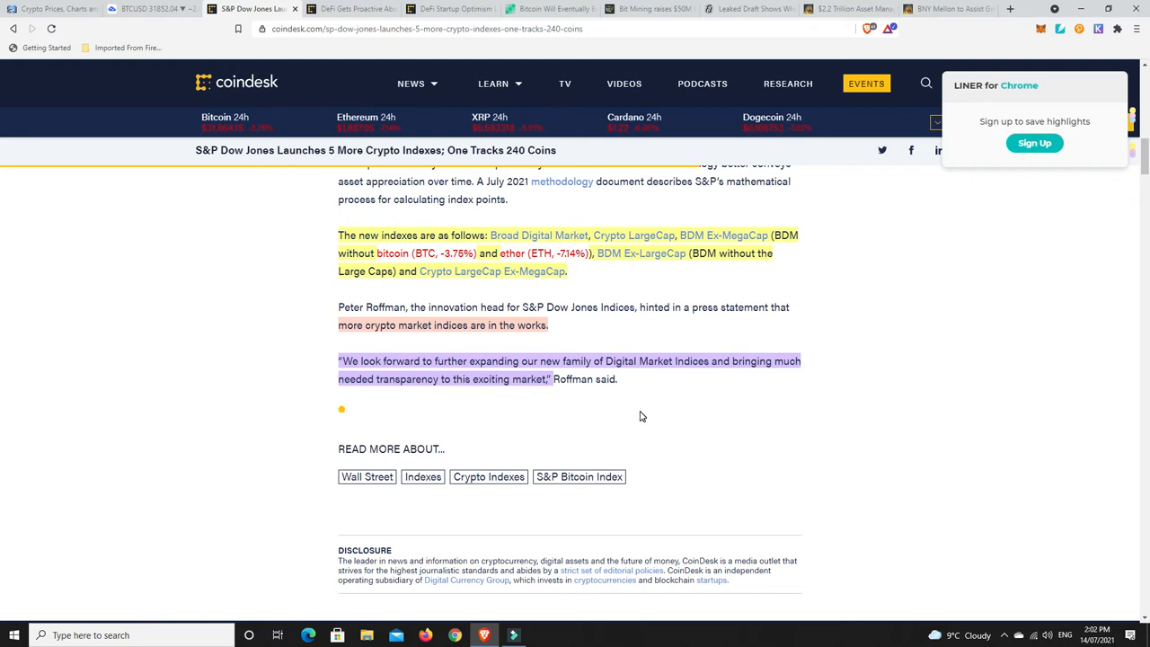
mouse_move(647, 415)
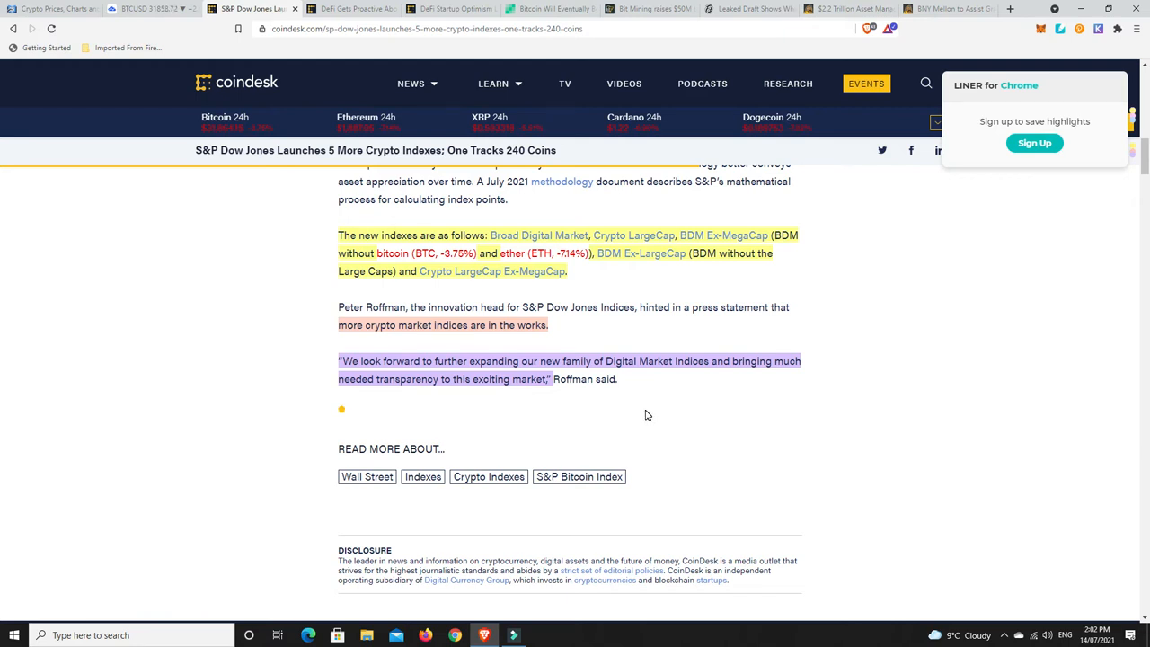
mouse_move(420, 397)
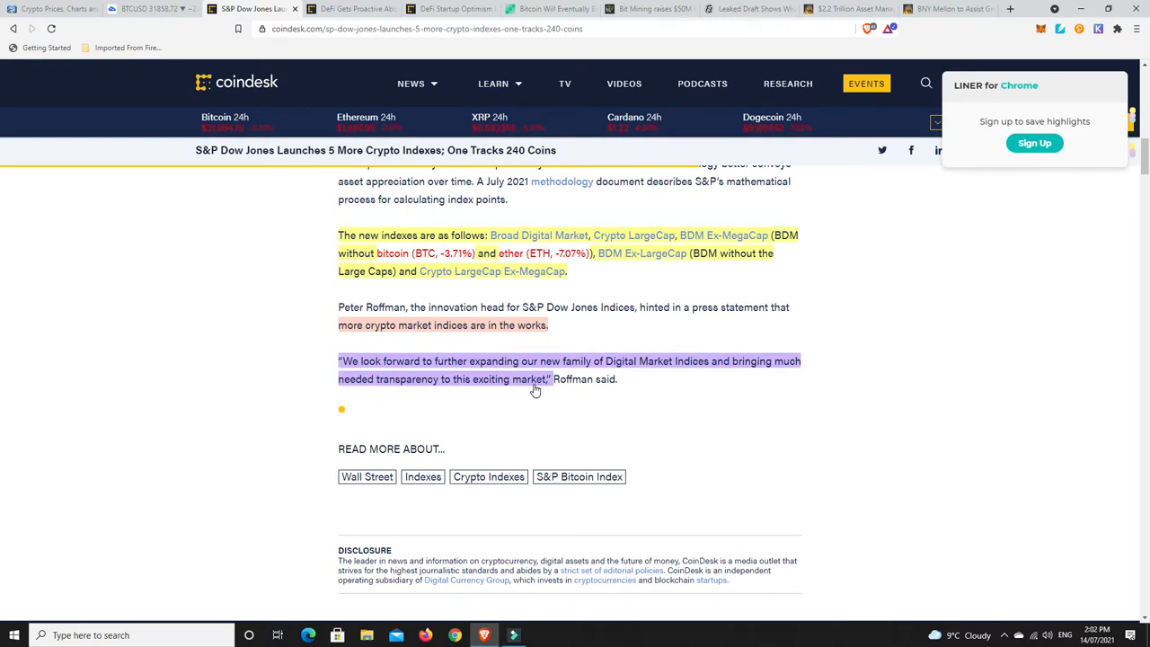
mouse_move(539, 391)
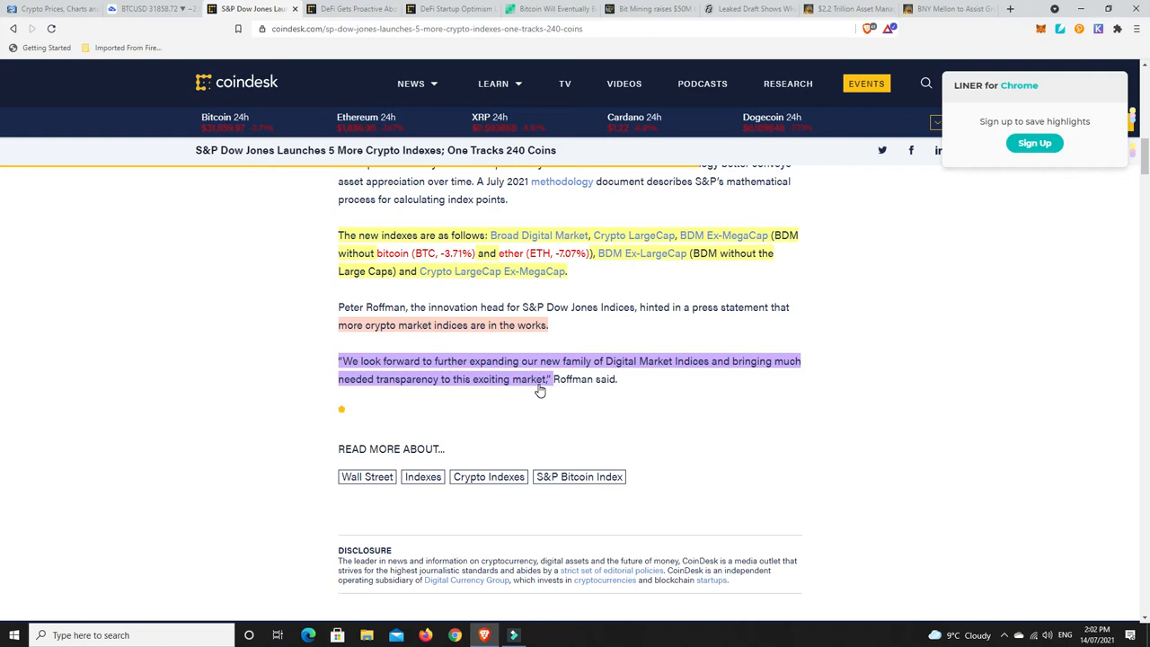
mouse_move(392, 252)
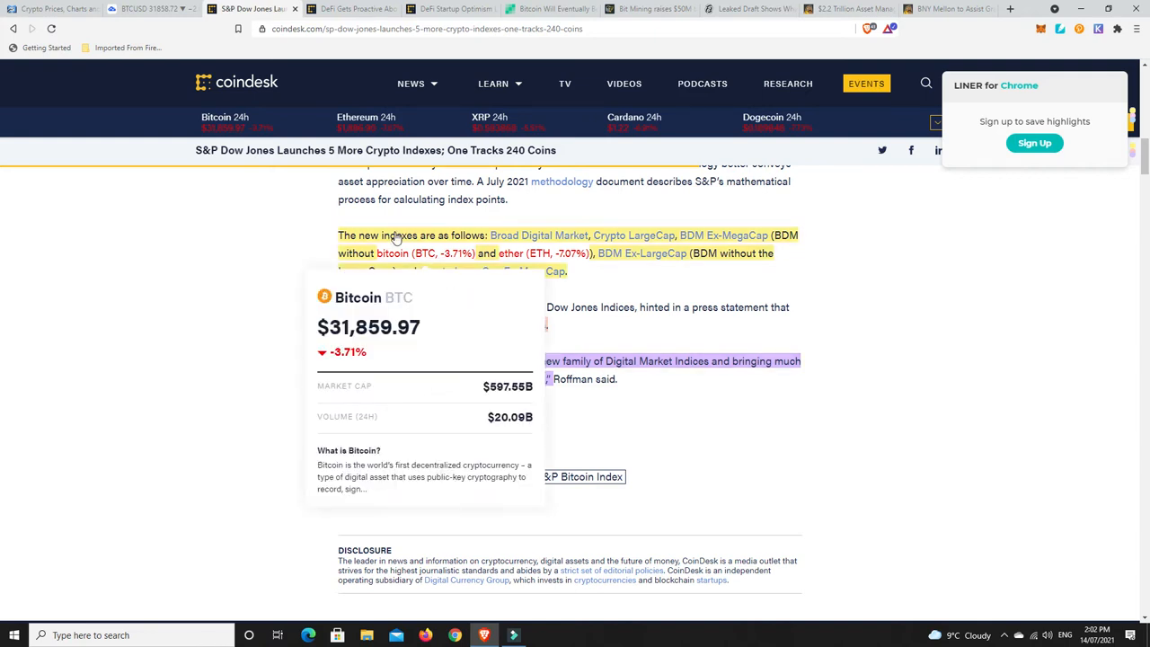
mouse_move(965, 319)
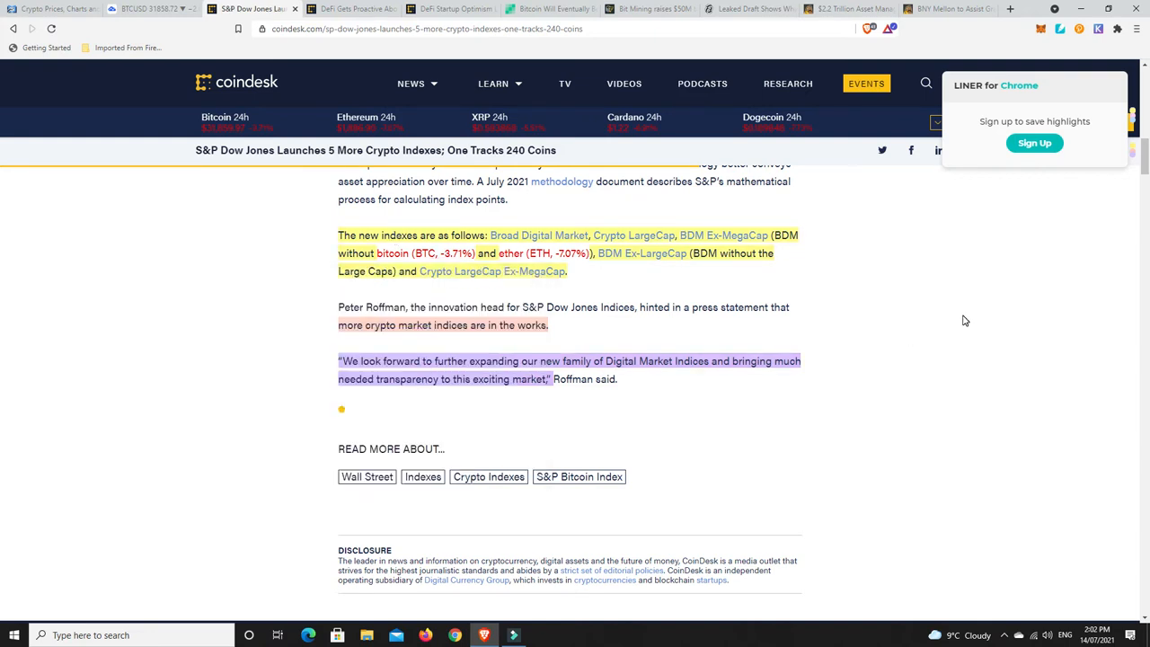
mouse_move(886, 348)
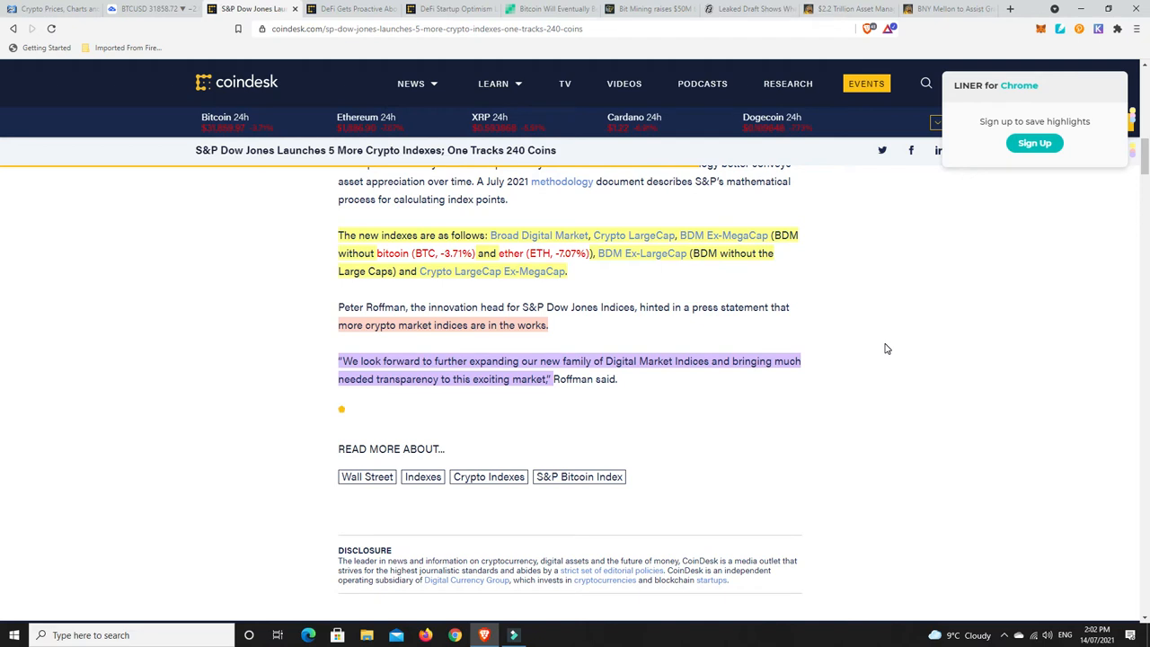
mouse_move(516, 284)
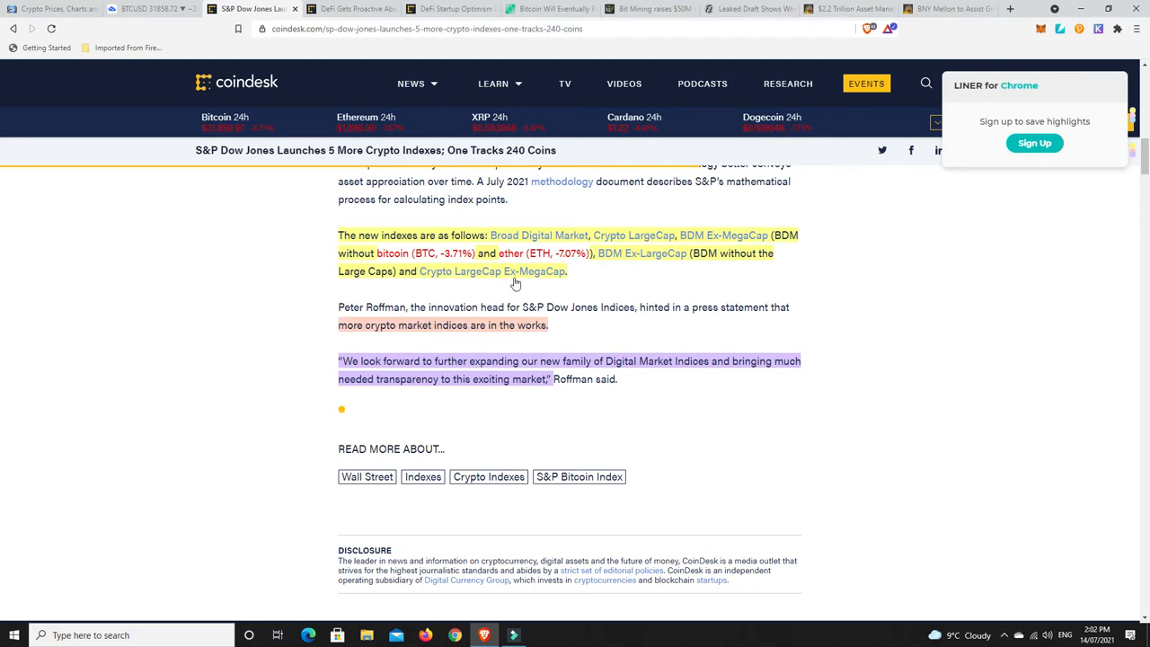
mouse_move(726, 295)
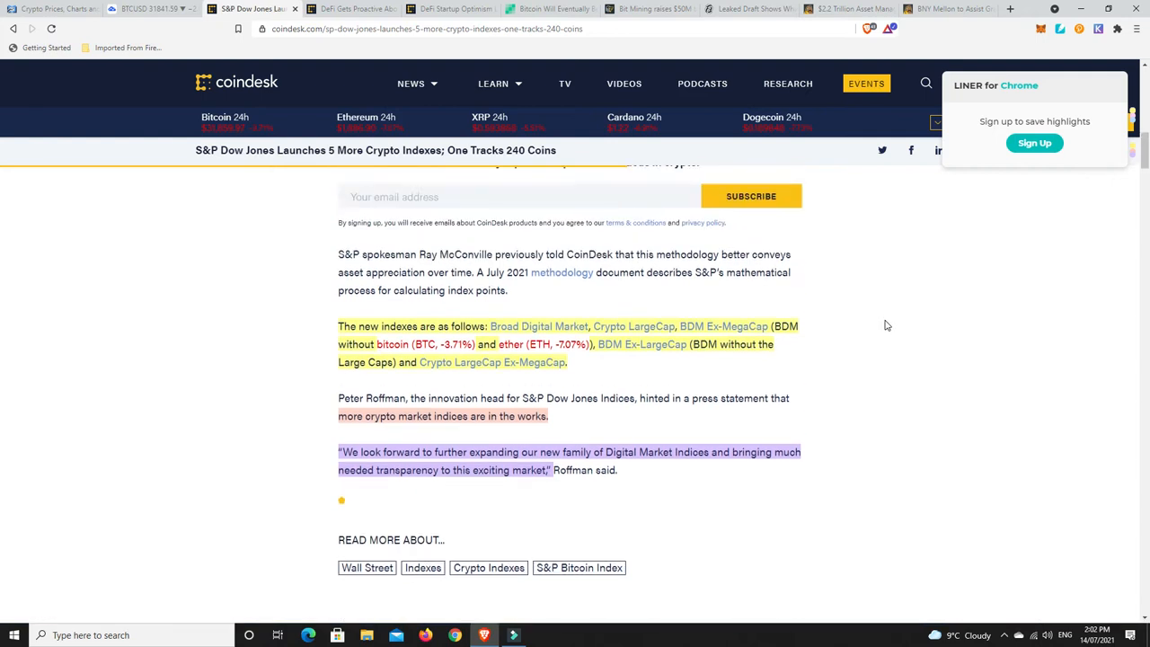
scroll("up", 3)
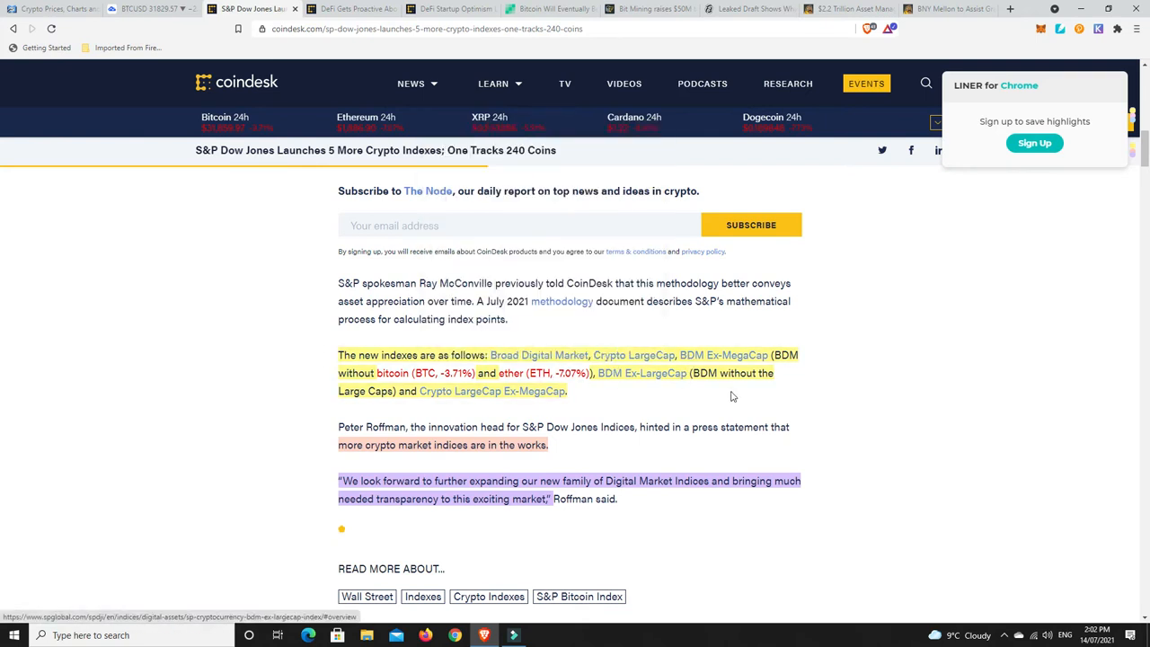
scroll("down", 3)
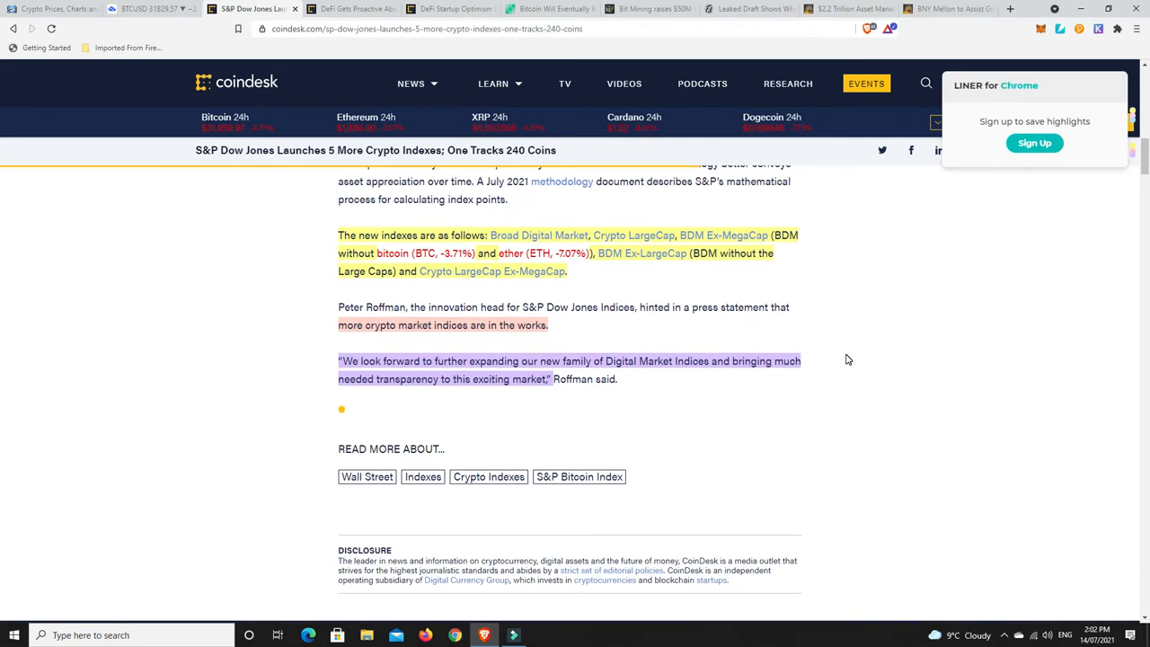
mouse_move(1053, 208)
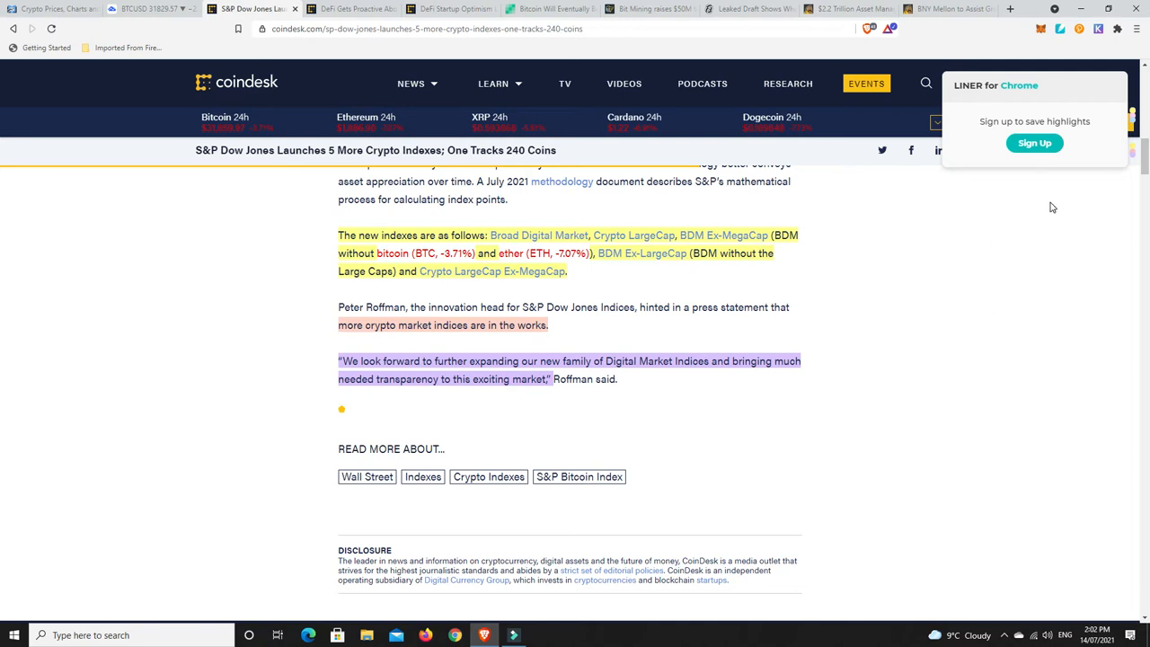
mouse_move(632, 253)
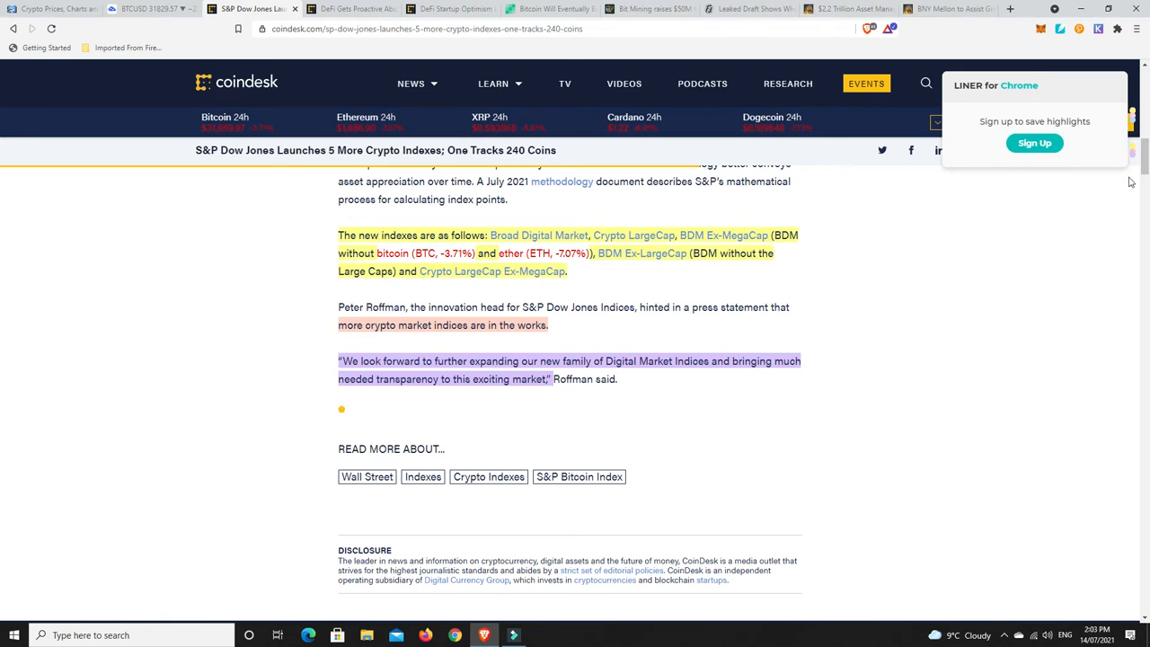
mouse_move(844, 304)
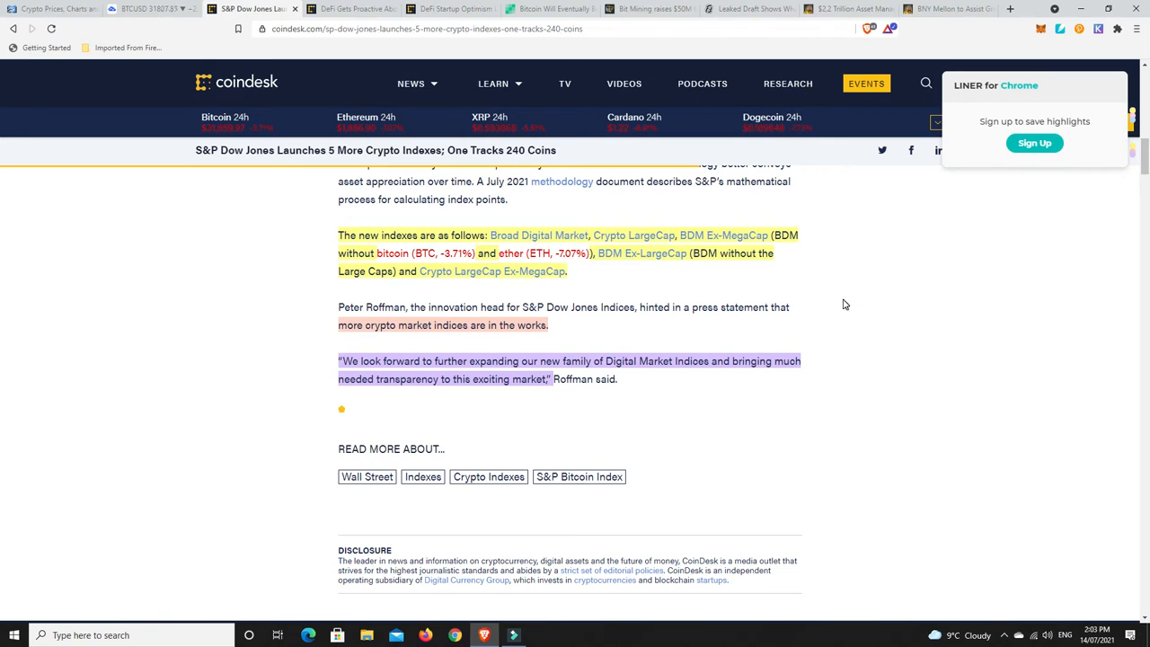
mouse_move(697, 259)
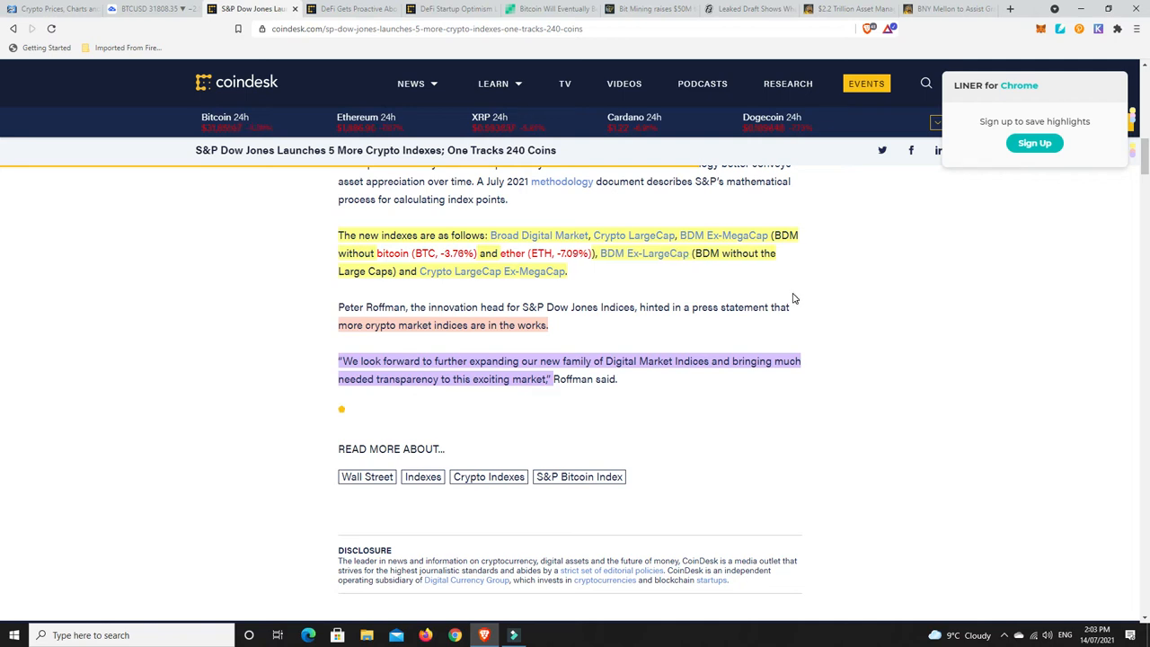
mouse_move(818, 277)
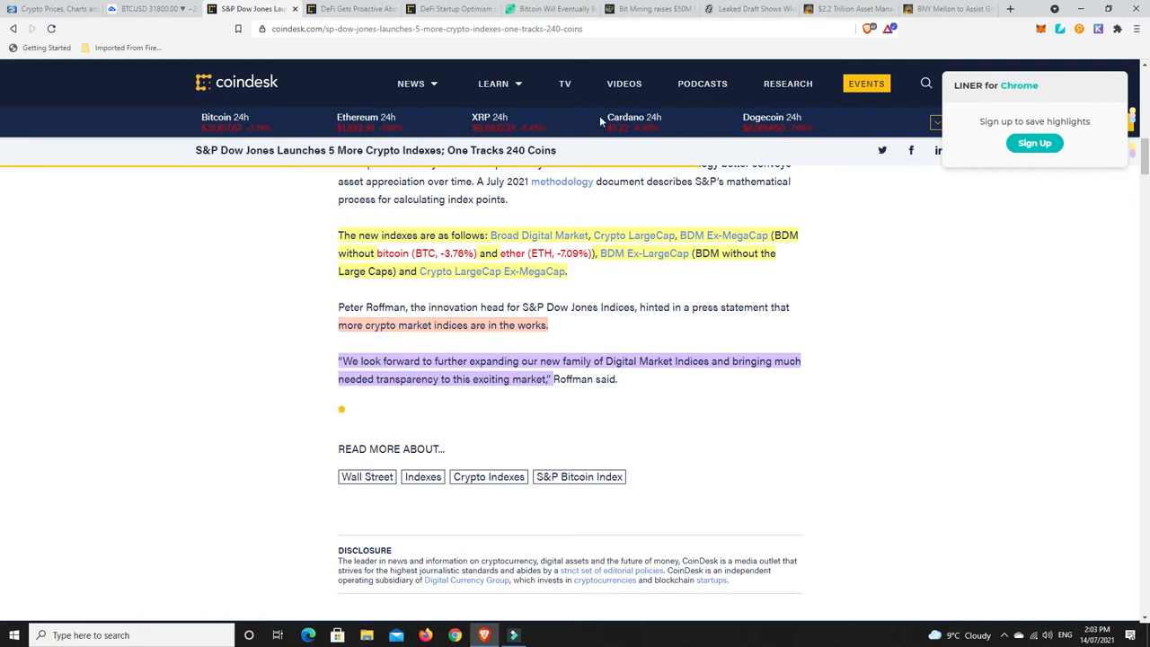
Switch to CoinDesk's 'DeFi Gets Proactive About Policy' article and read its highlighted opening paragraphs.
left_click(351, 9)
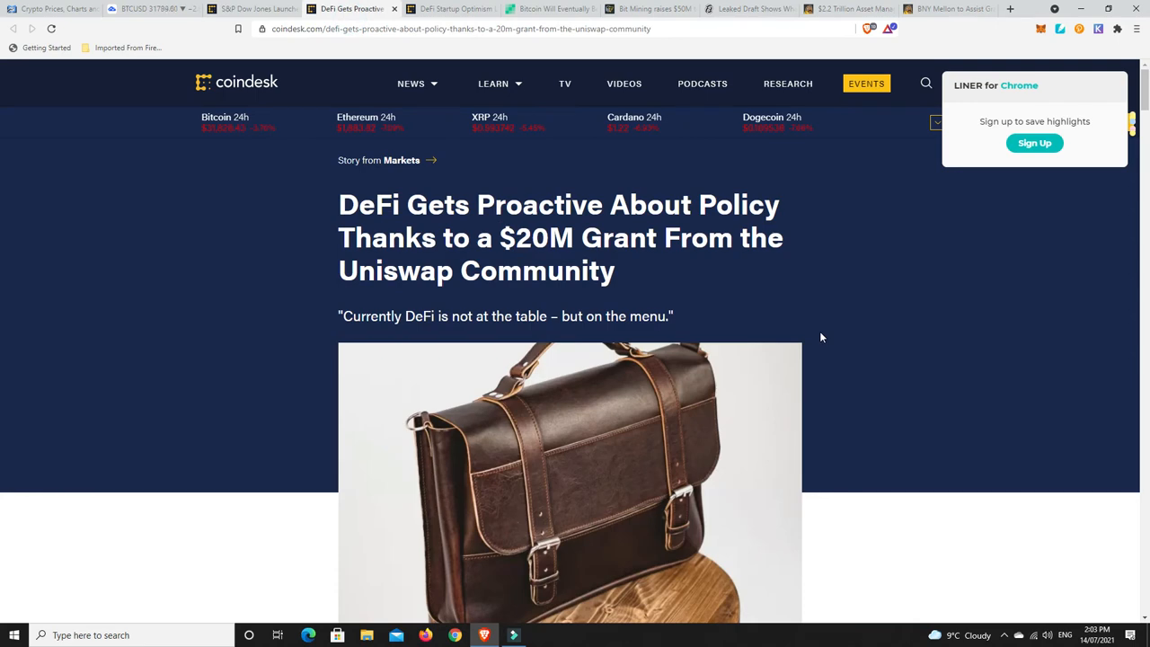
scroll("down", 3)
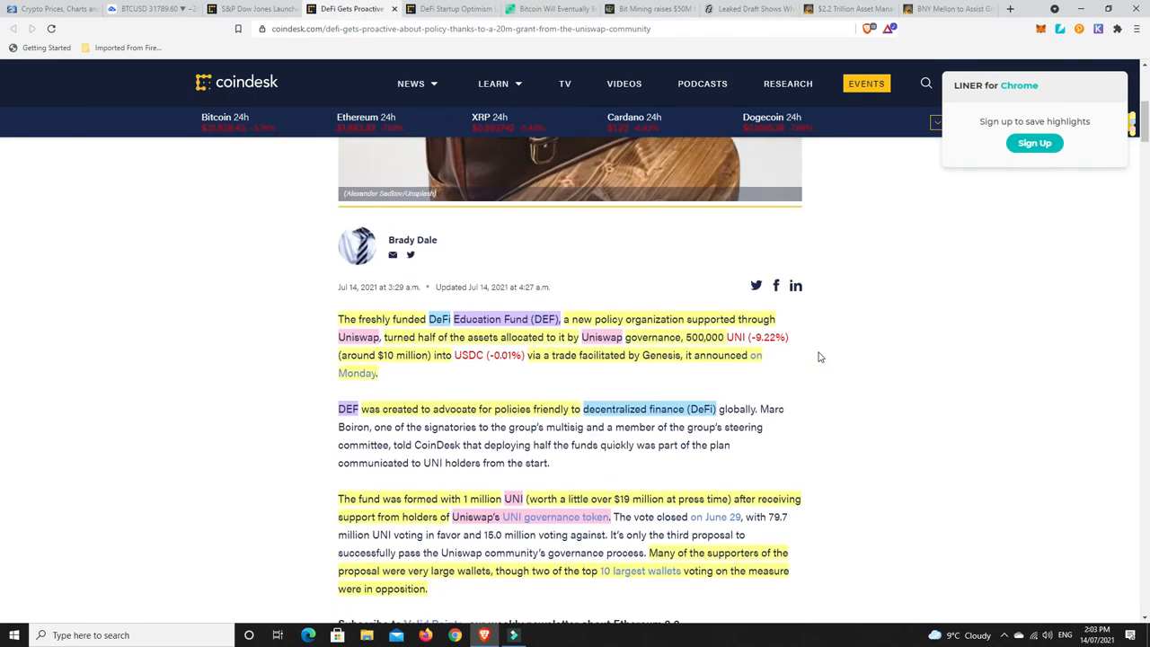
scroll("up", 3)
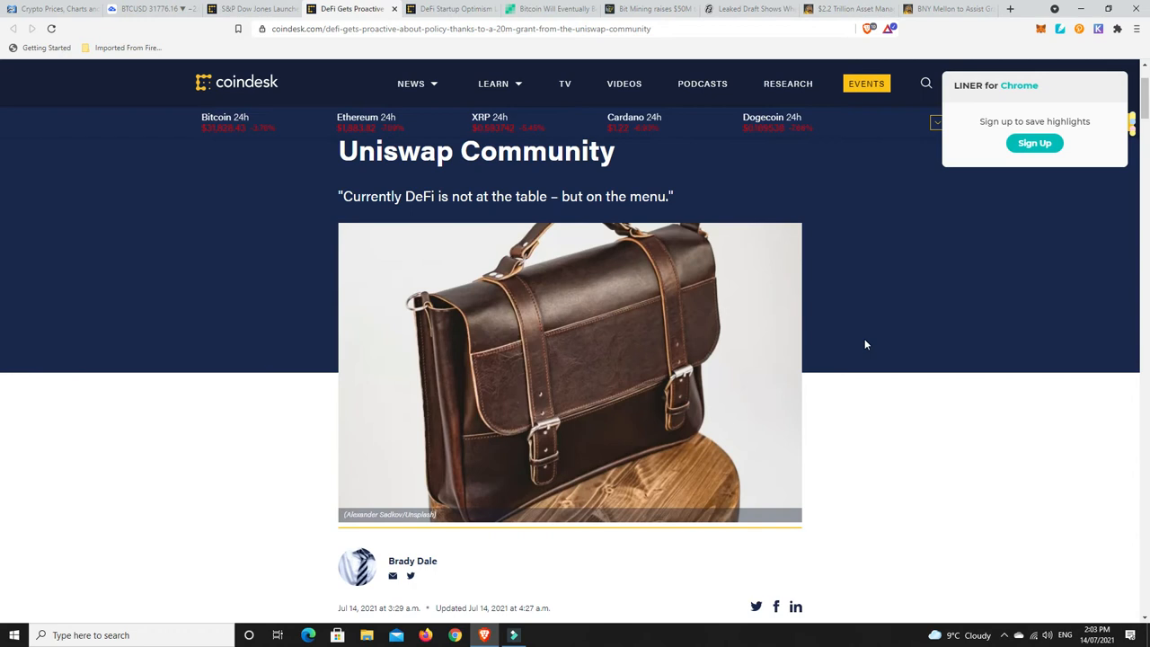
scroll("up", 3)
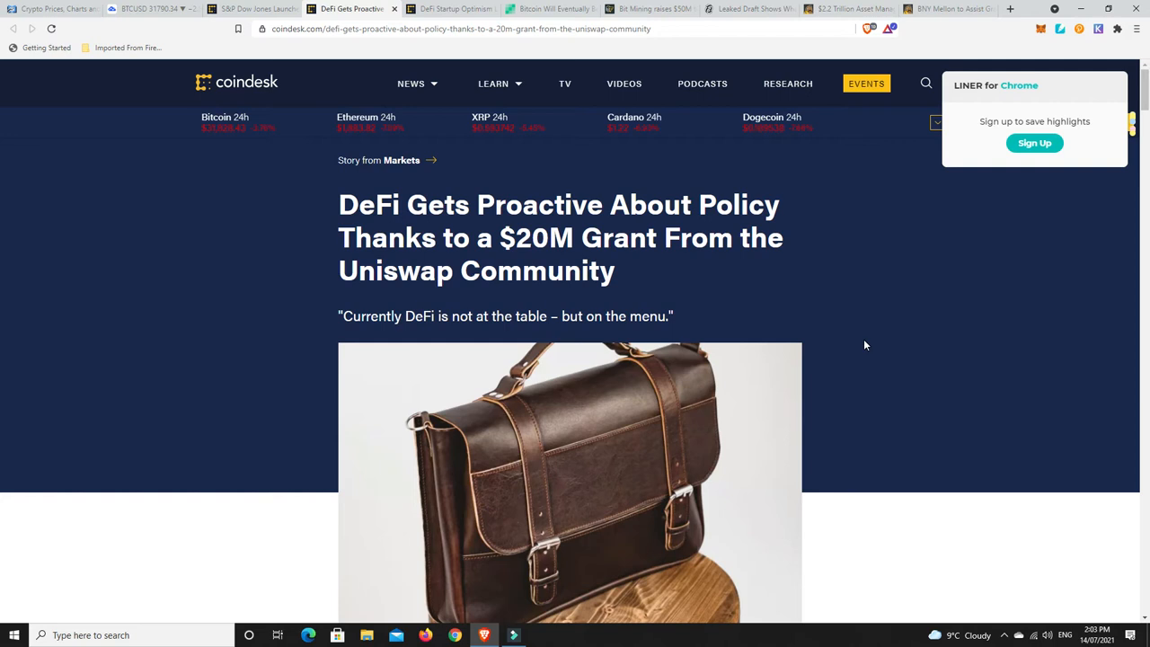
scroll("down", 3)
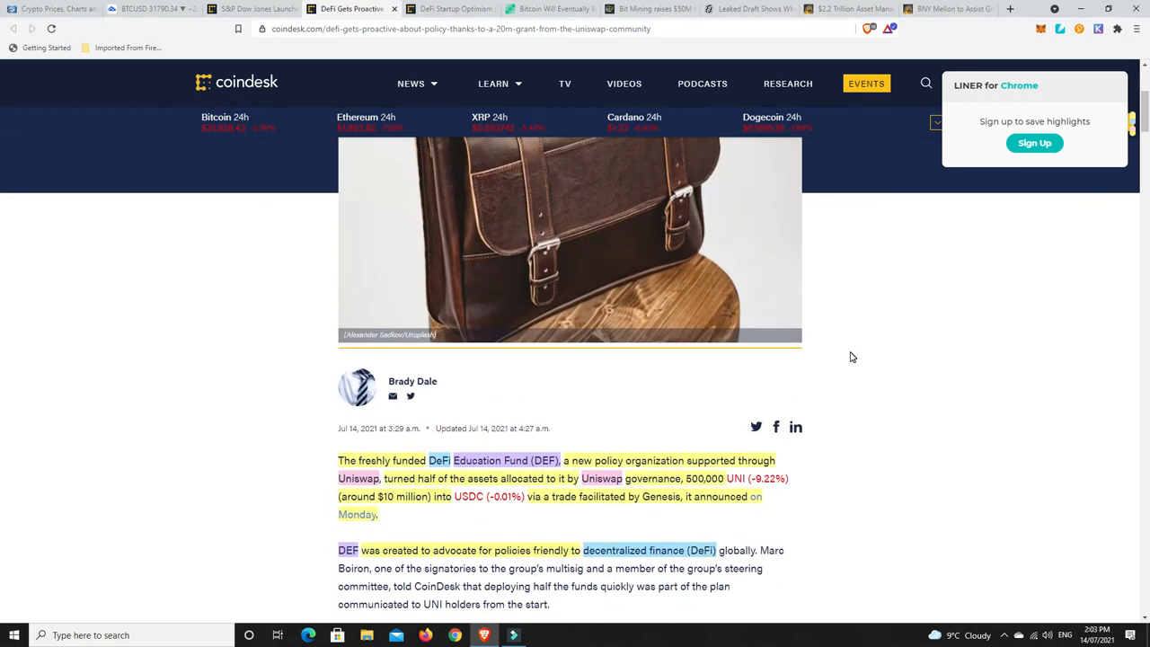
scroll("down", 3)
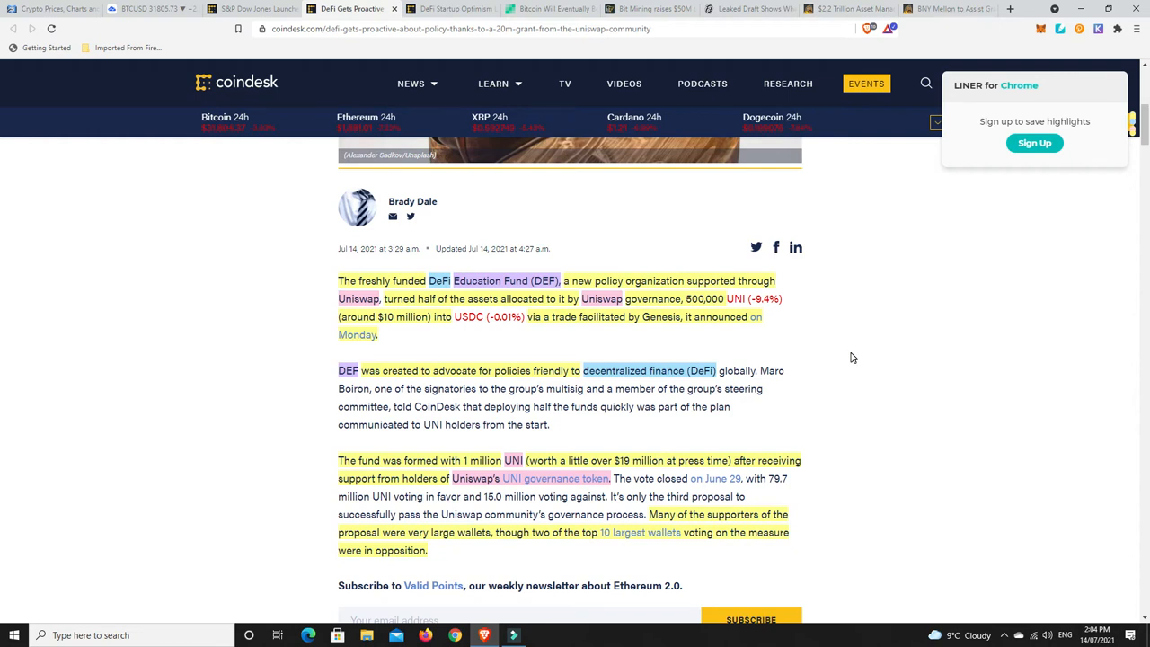
mouse_move(866, 345)
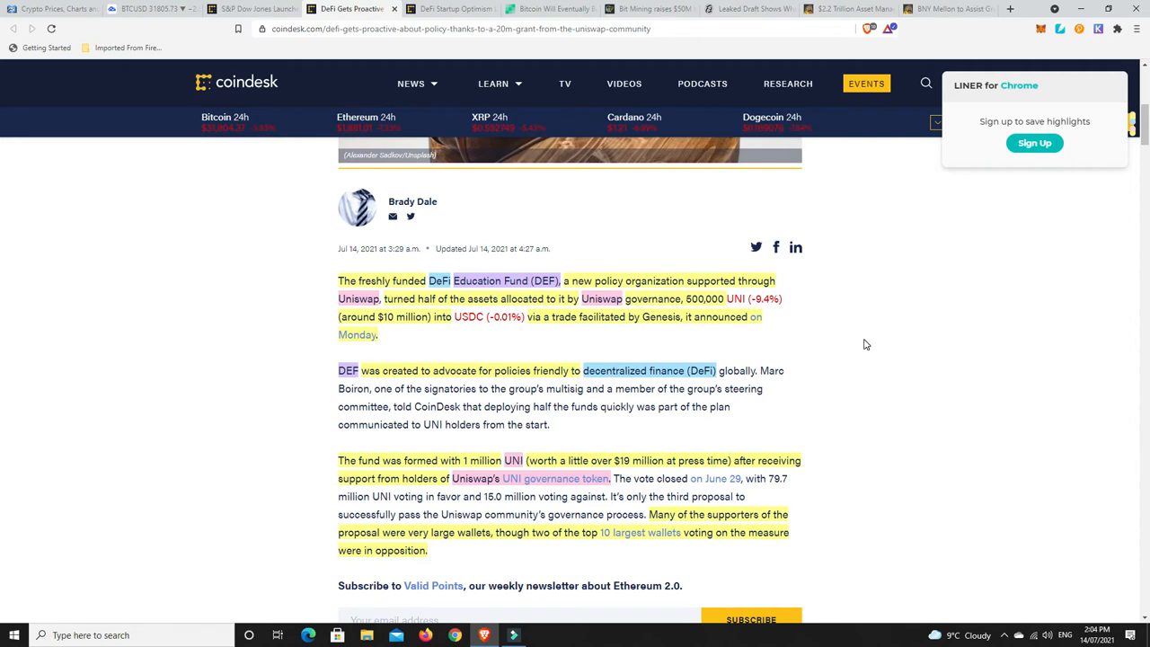
mouse_move(845, 338)
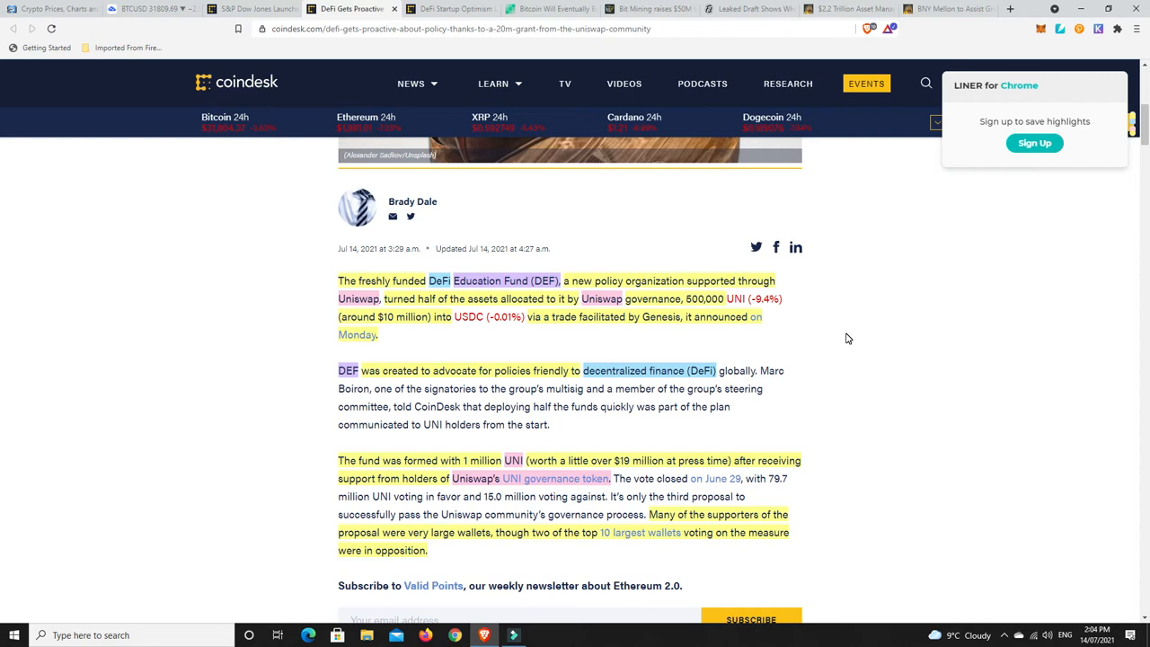
mouse_move(817, 327)
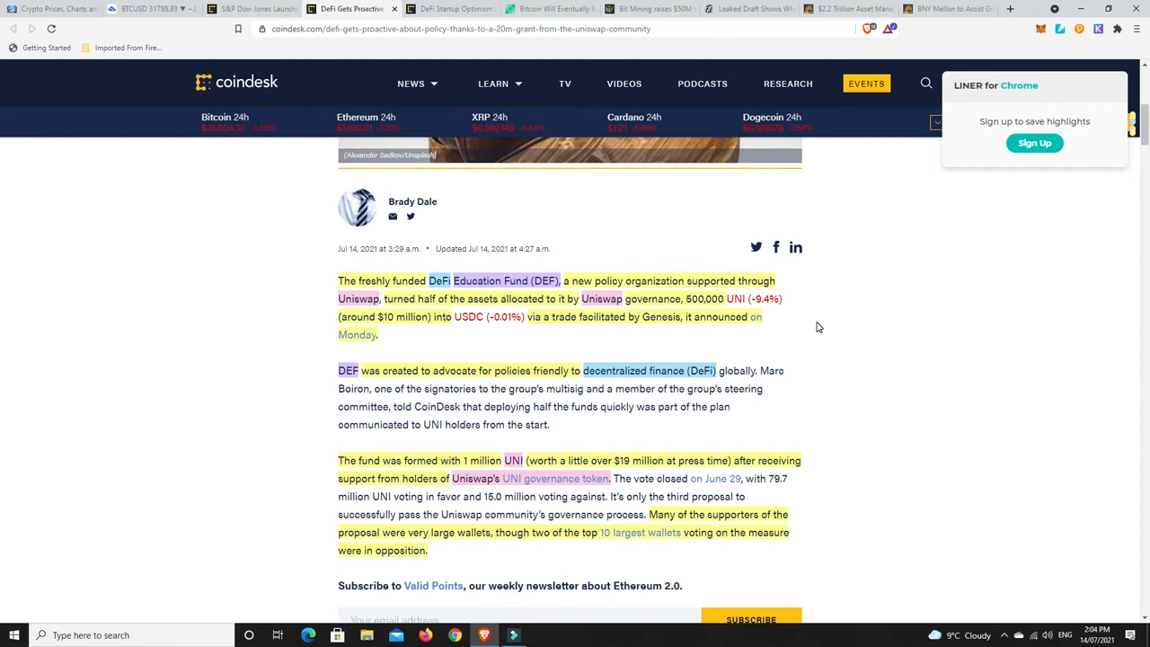
Read further down the Uniswap $20M grant article, then return to the highlighted paragraphs on DEF and the UNI vote.
scroll("down", 3)
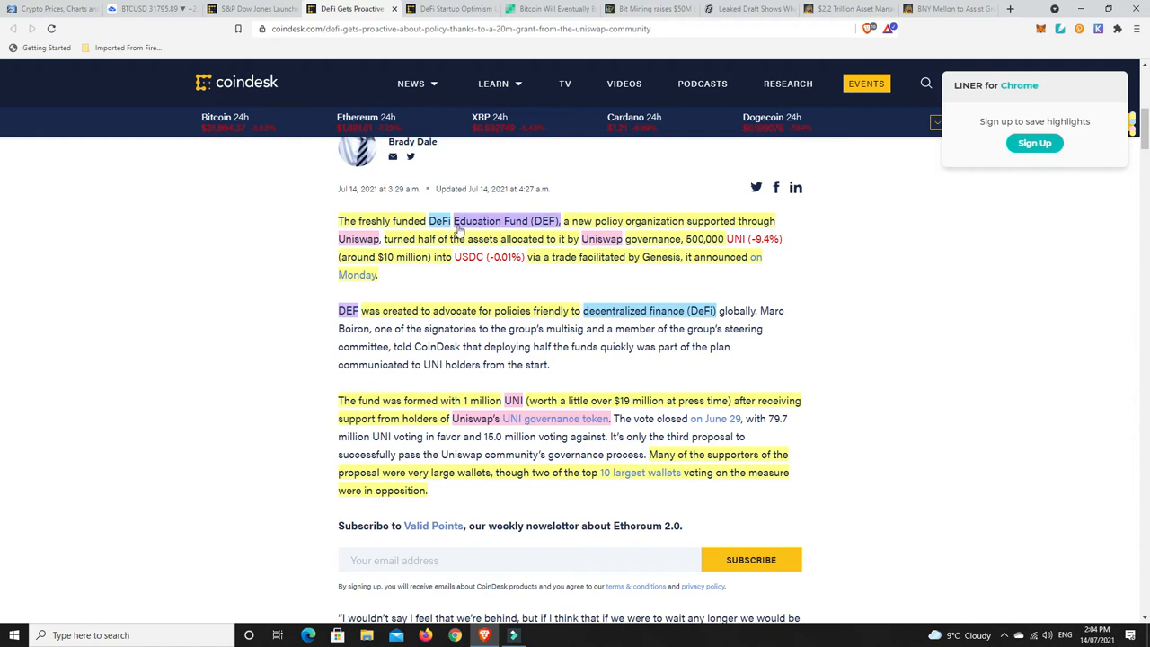
mouse_move(895, 315)
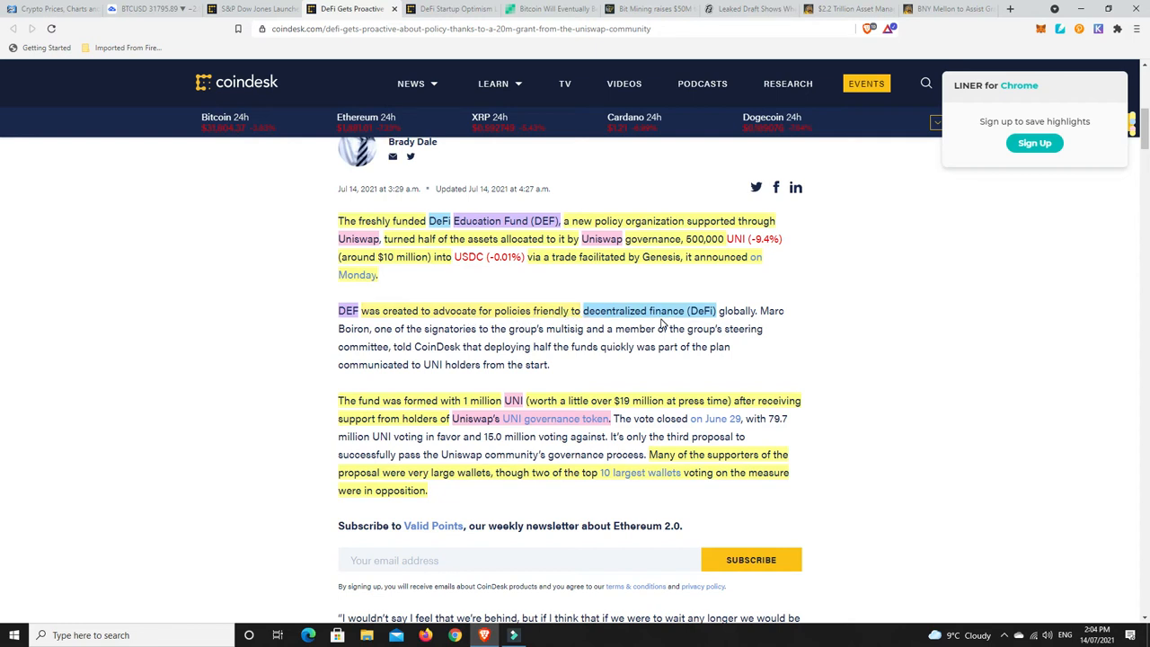
mouse_move(829, 341)
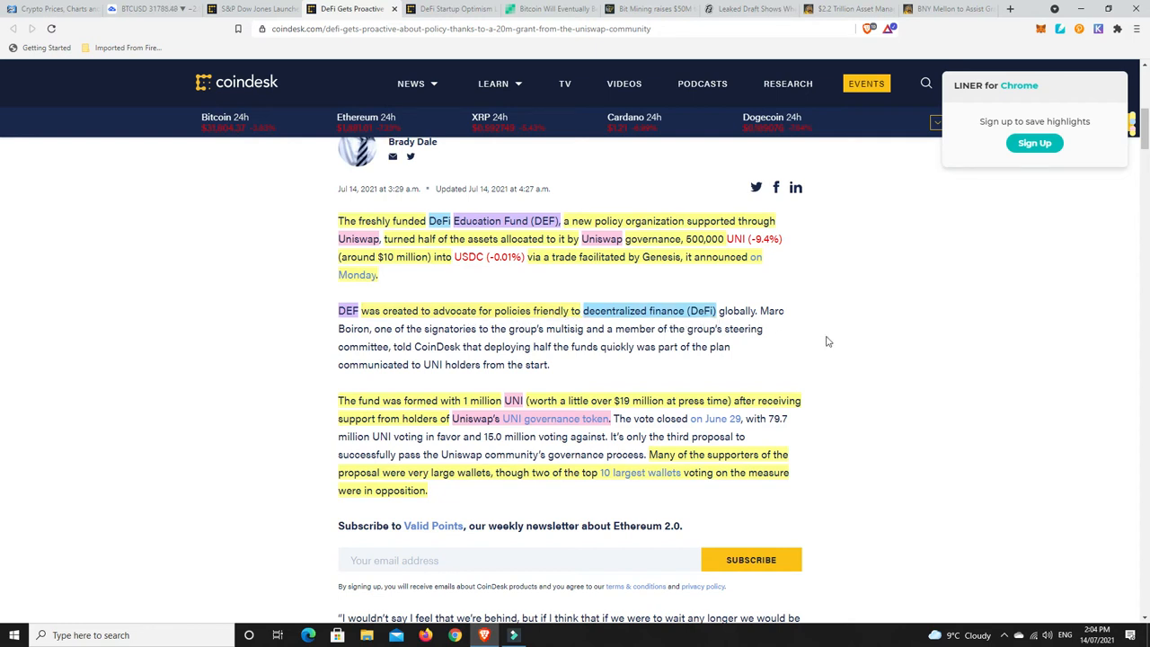
mouse_move(861, 350)
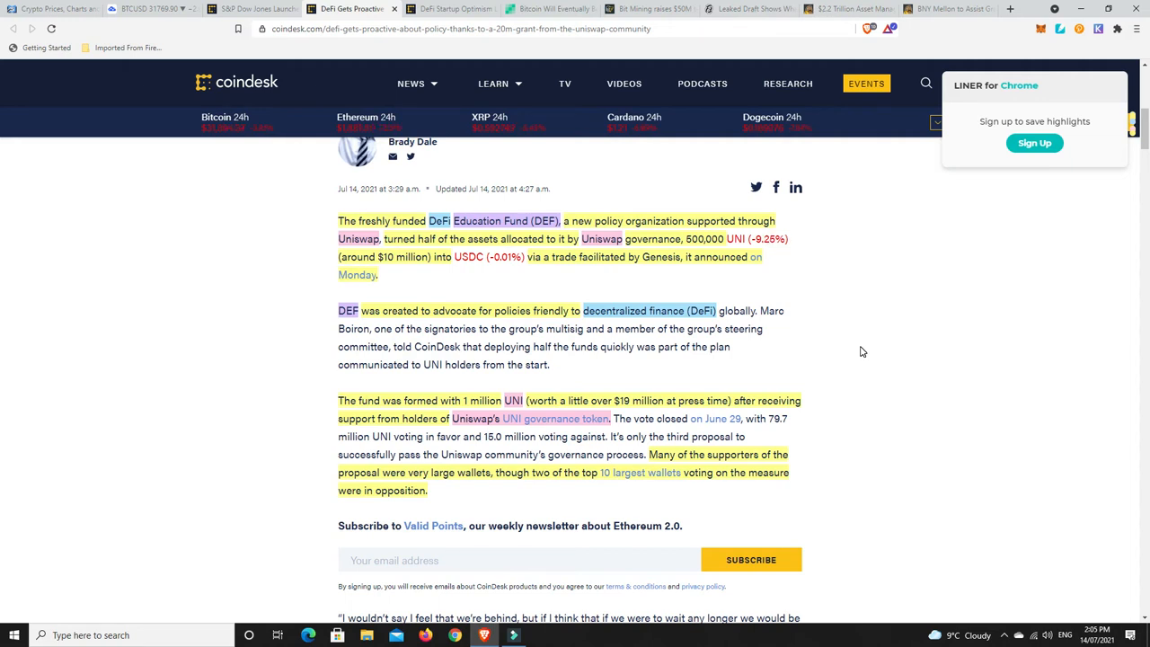
scroll("down", 3)
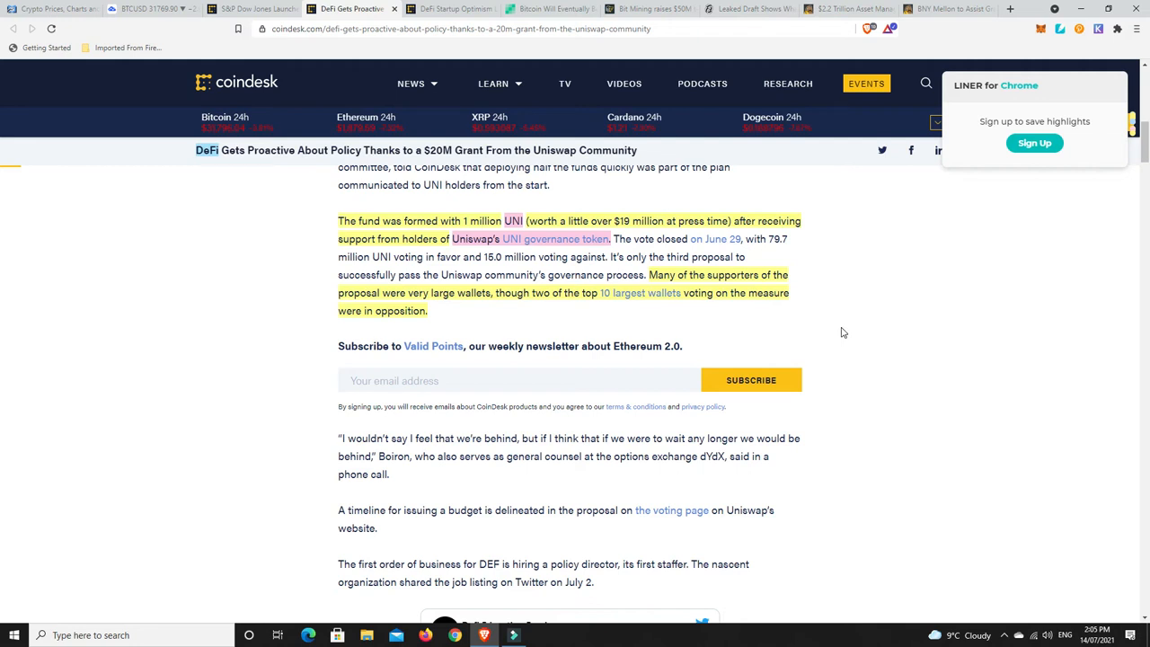
scroll("up", 3)
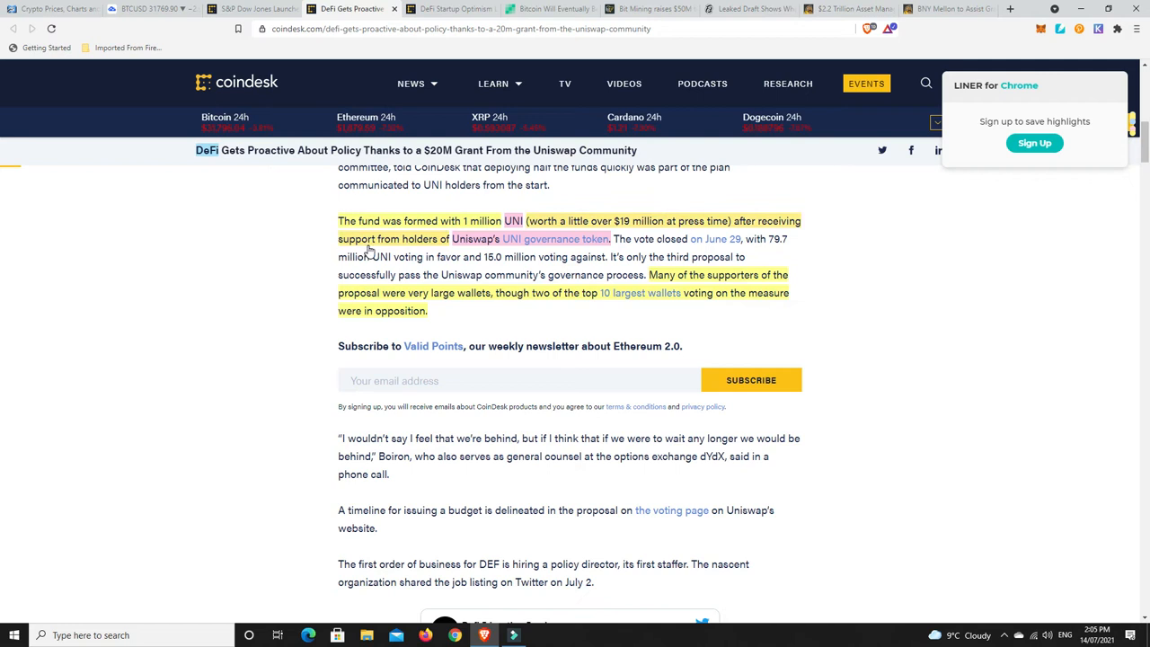
mouse_move(503, 250)
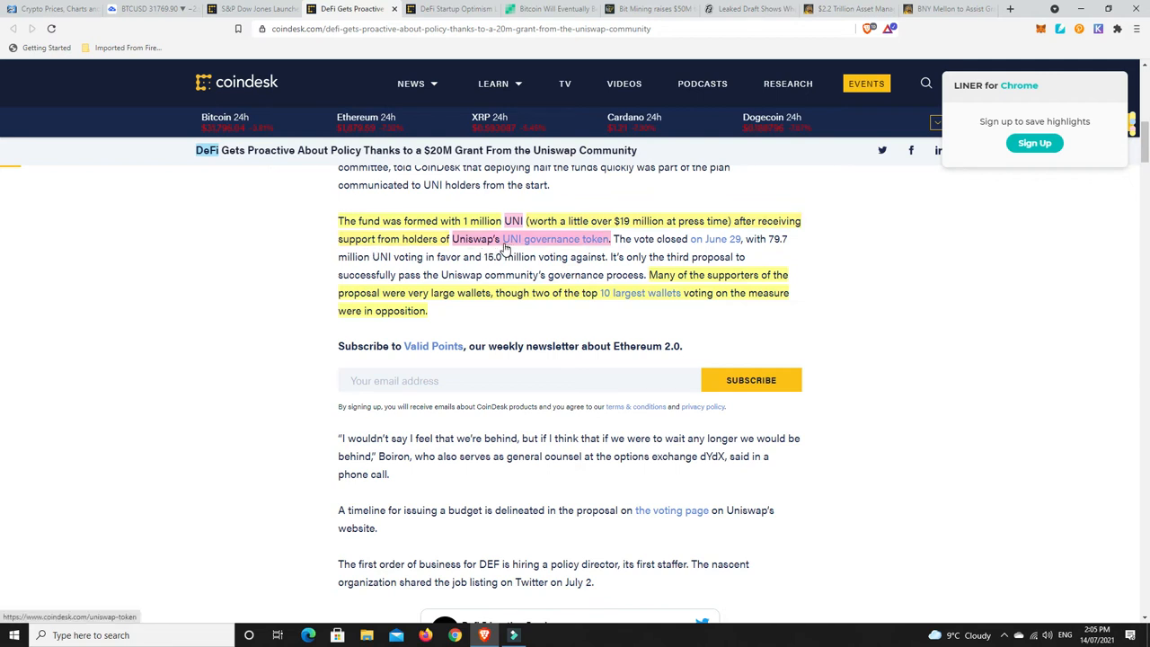
mouse_move(539, 317)
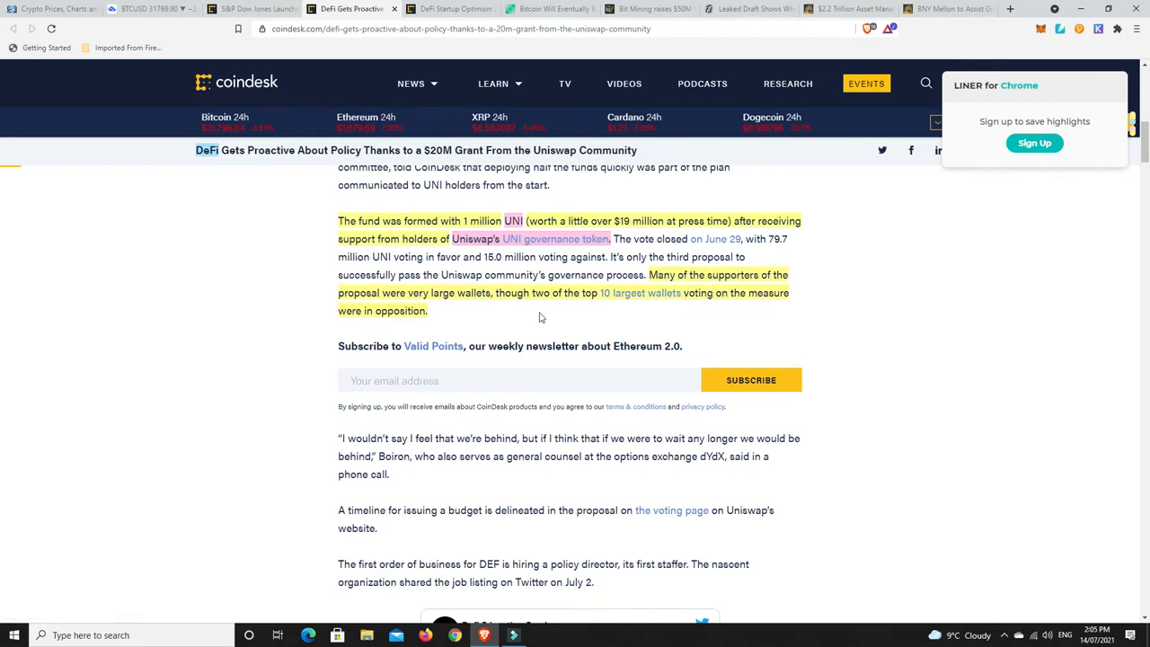
mouse_move(470, 308)
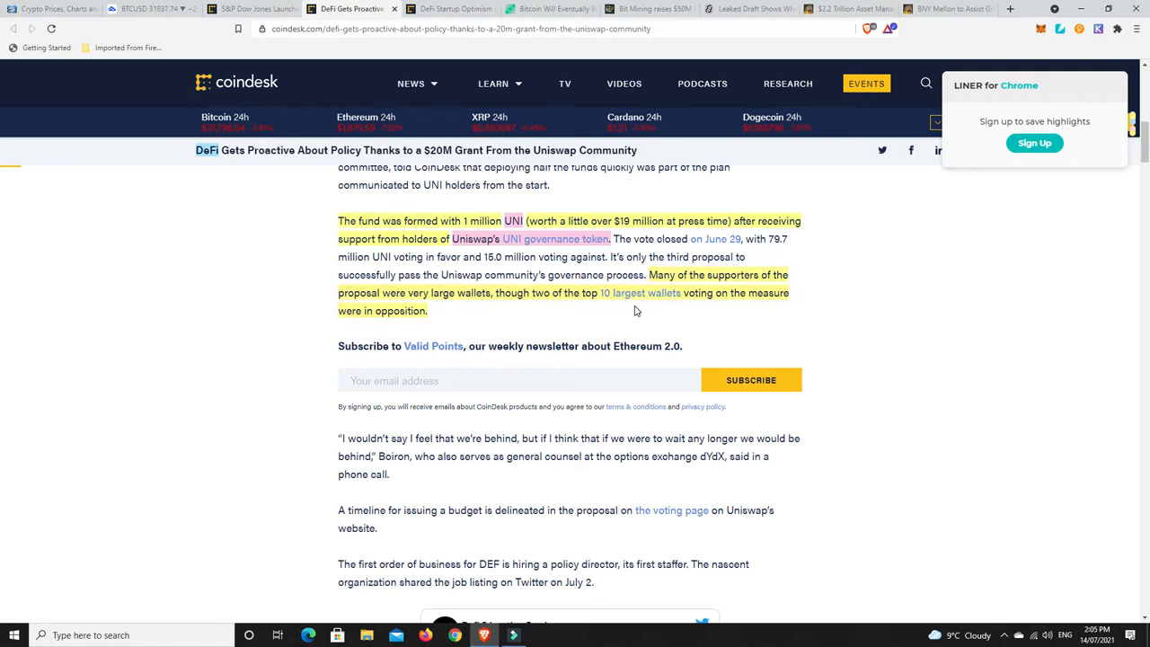
mouse_move(651, 309)
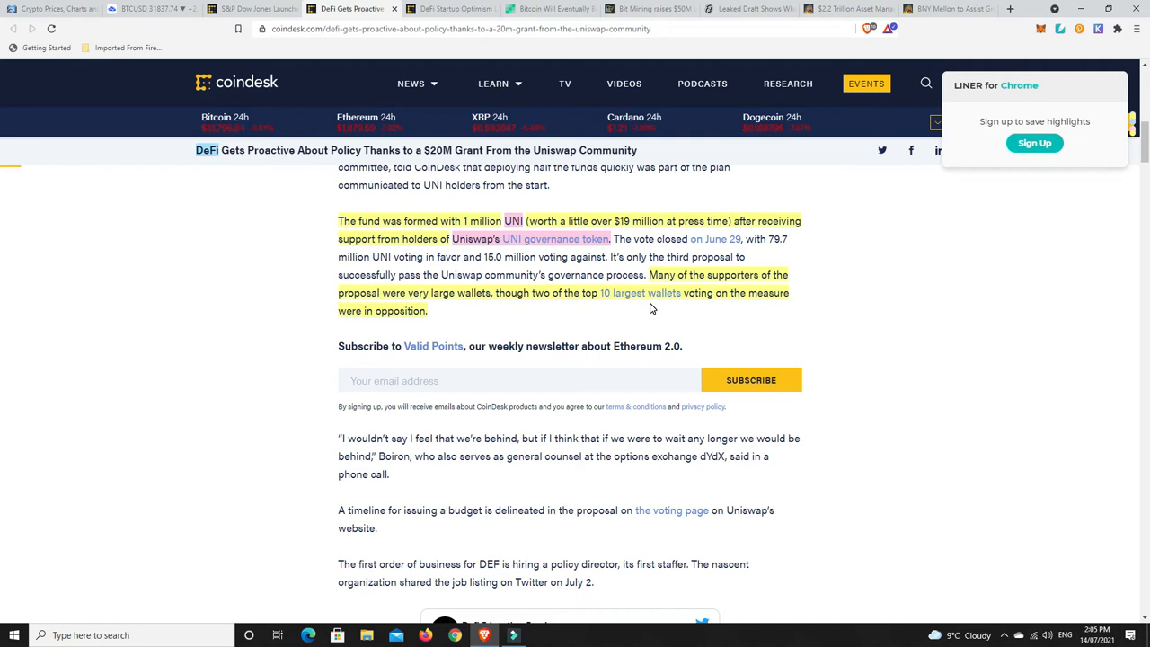
mouse_move(701, 293)
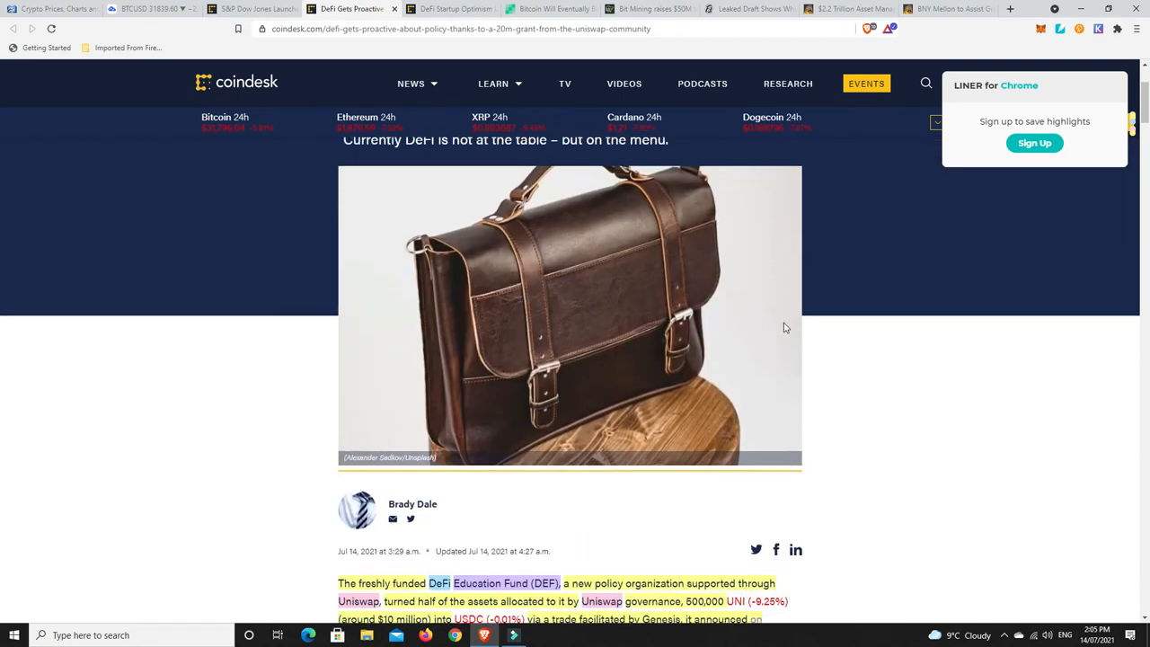
scroll("down", 3)
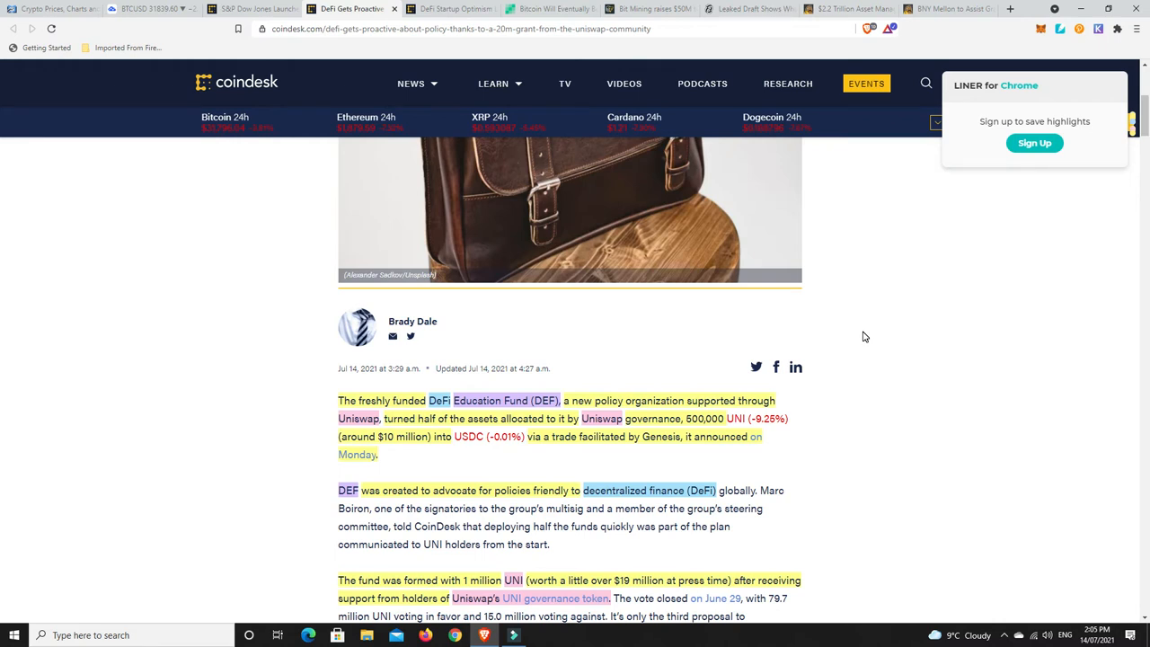
scroll("down", 3)
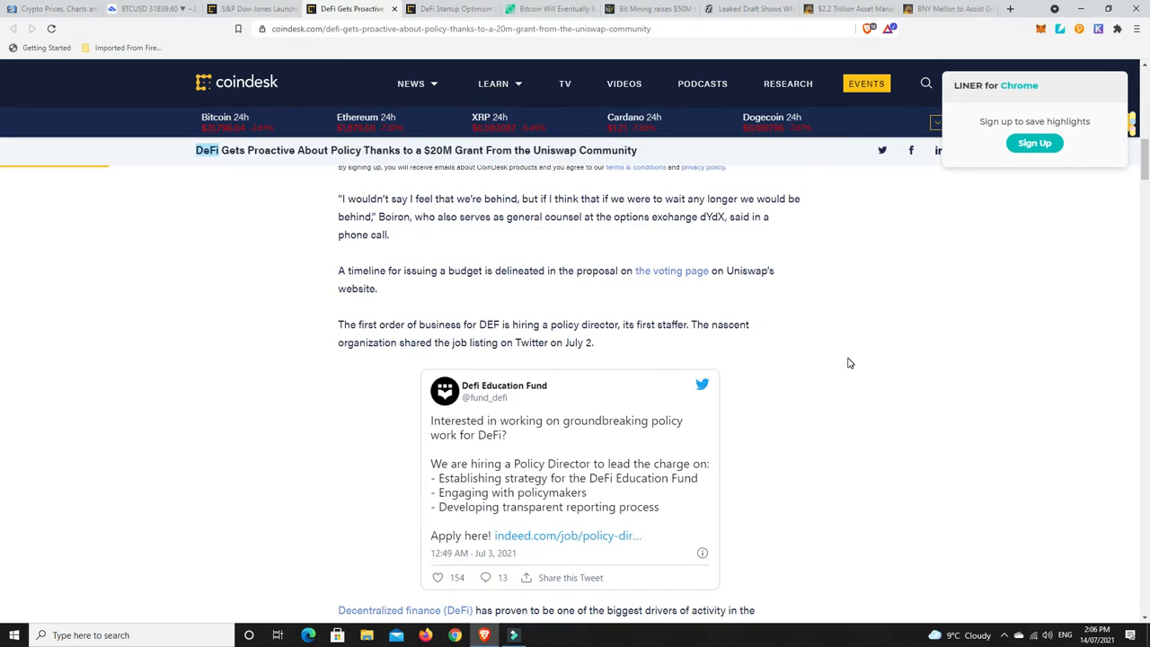
scroll("down", 3)
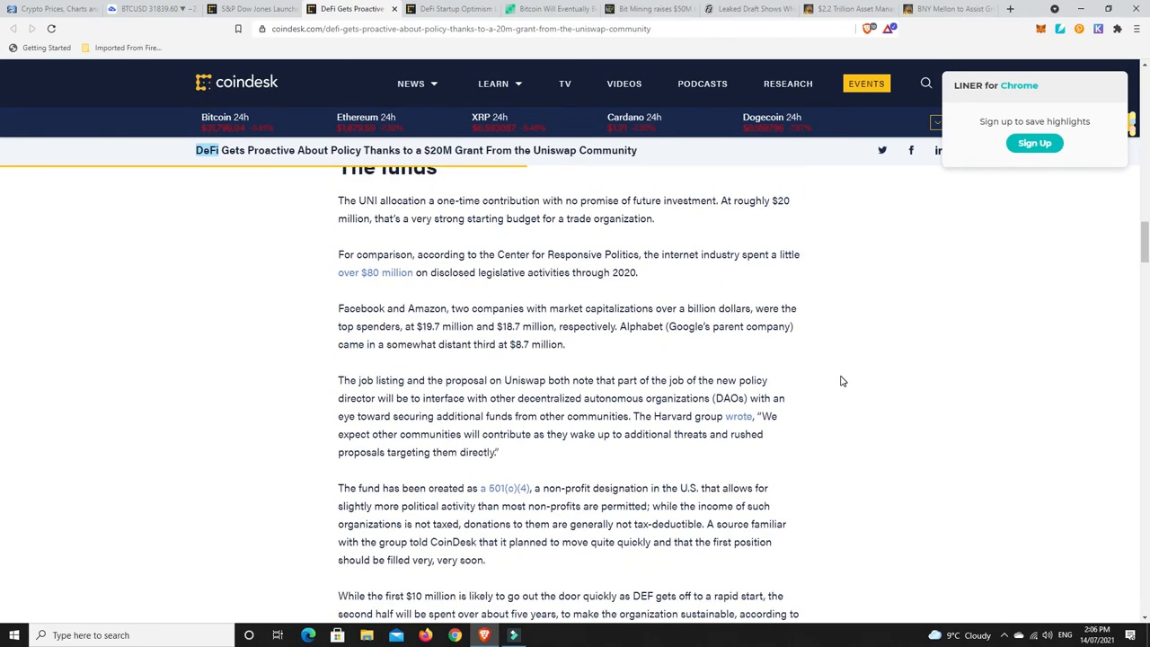
scroll("down", 3)
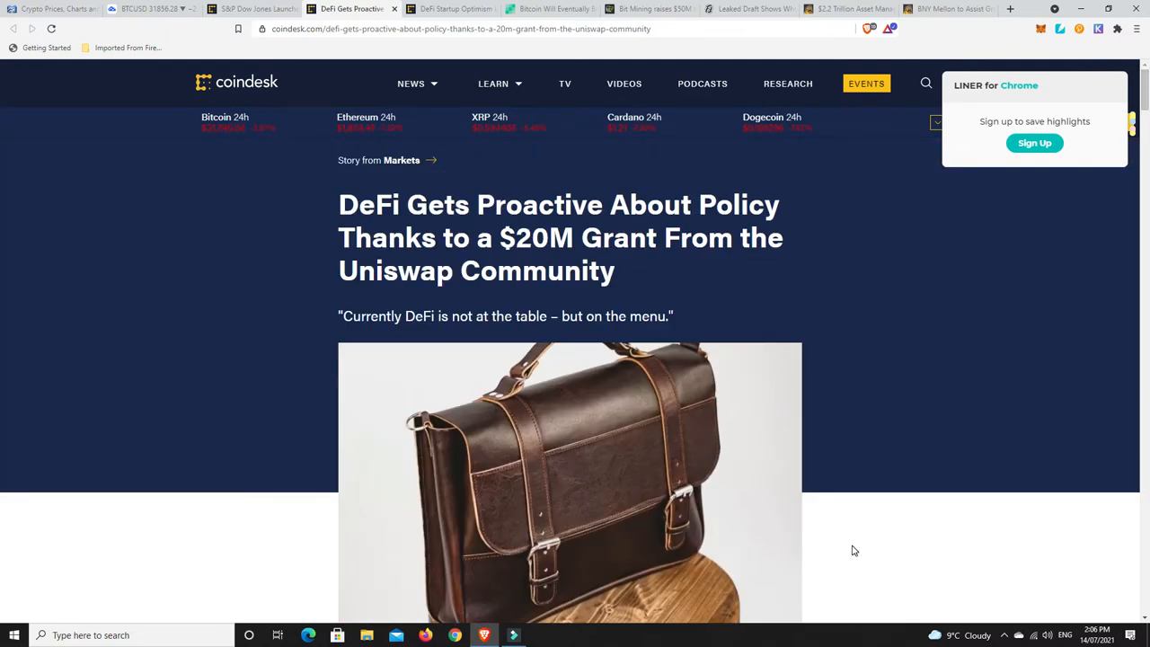
mouse_move(855, 550)
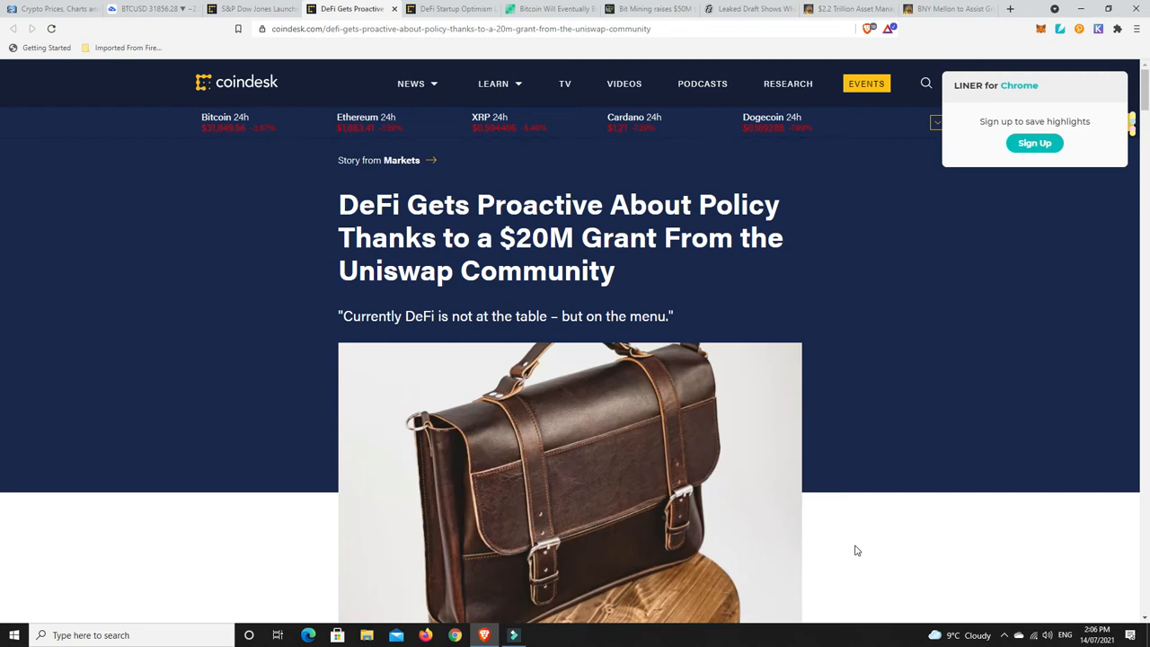
mouse_move(718, 354)
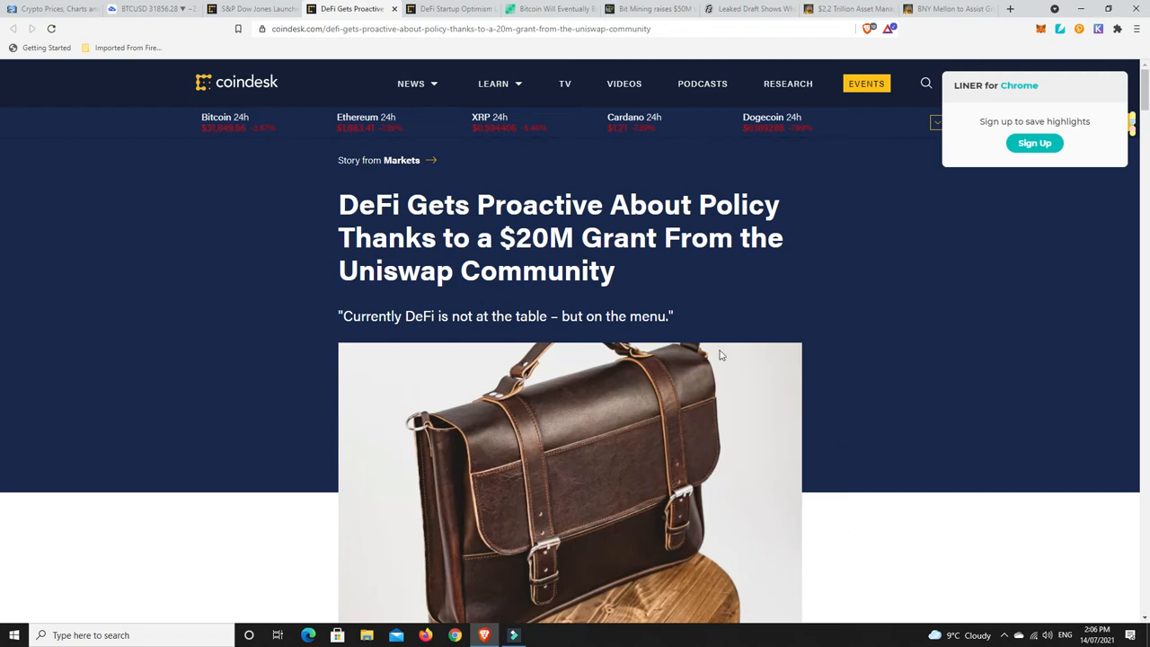
scroll("down", 3)
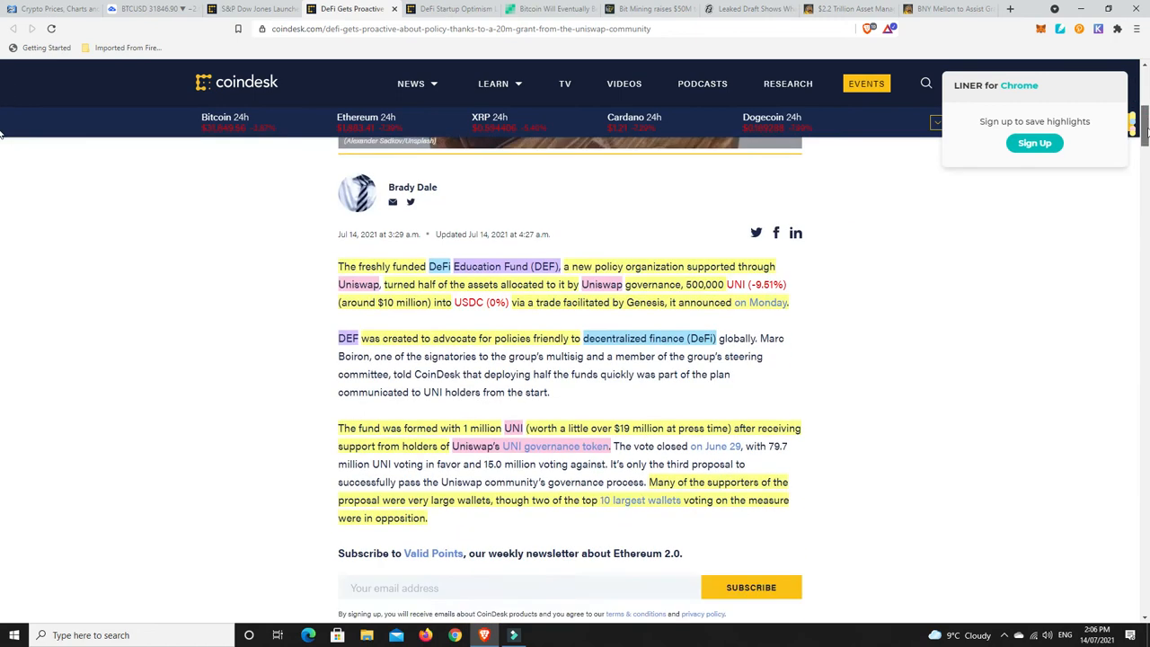
scroll("down", 3)
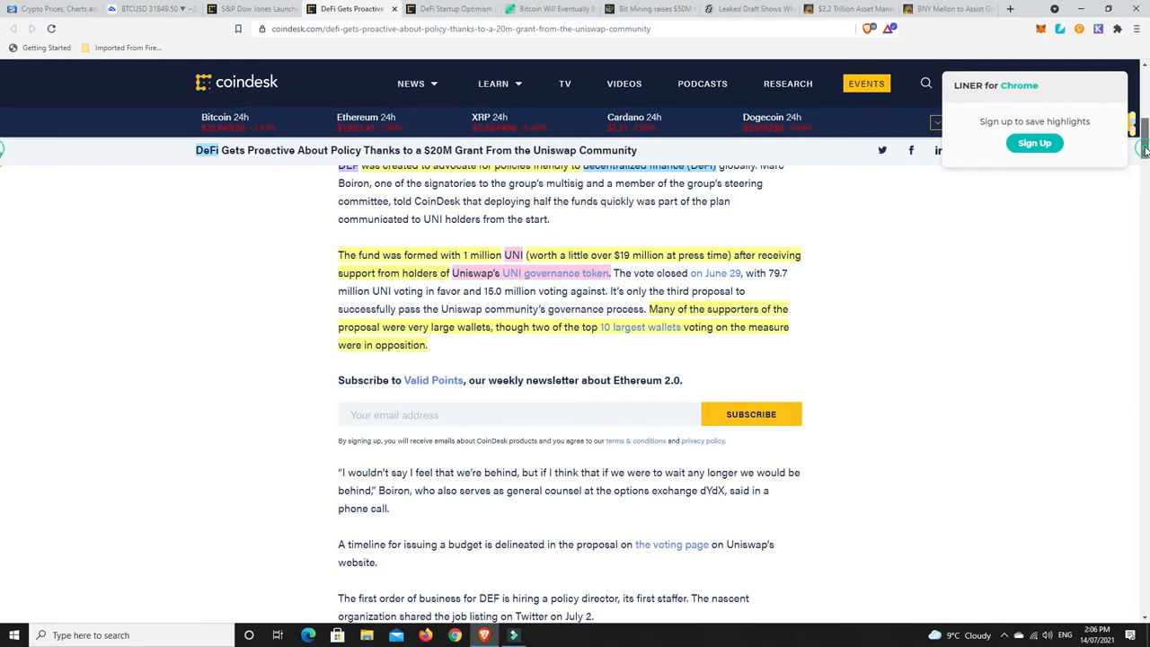
scroll("up", 3)
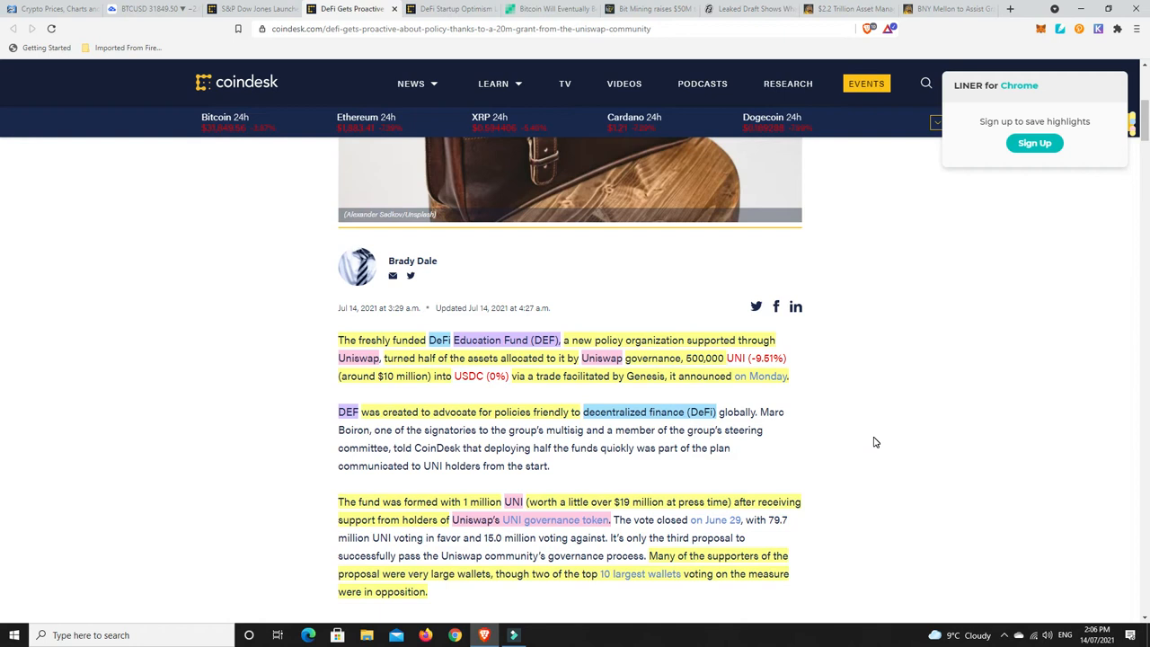
mouse_move(871, 424)
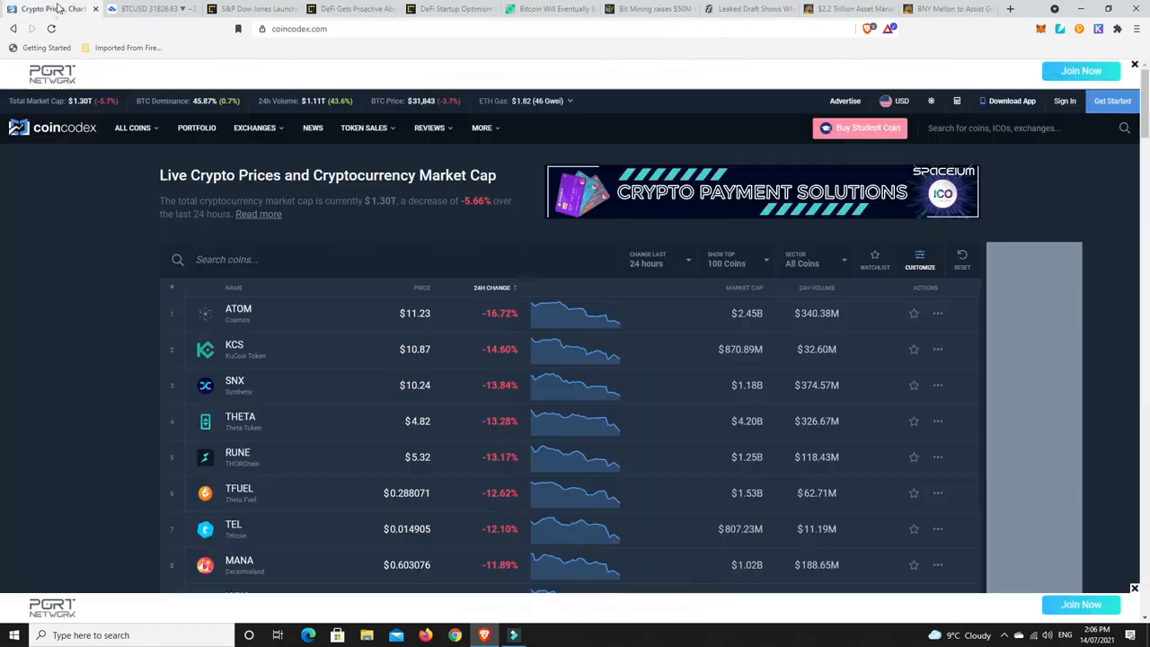
scroll("down", 3)
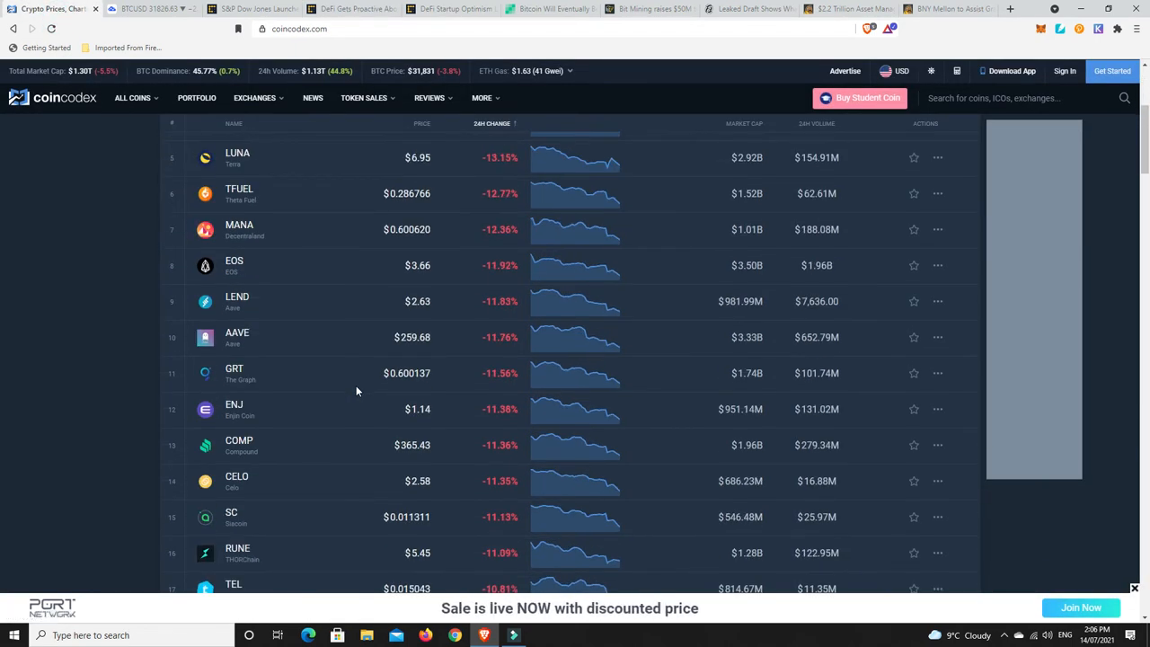
scroll("down", 3)
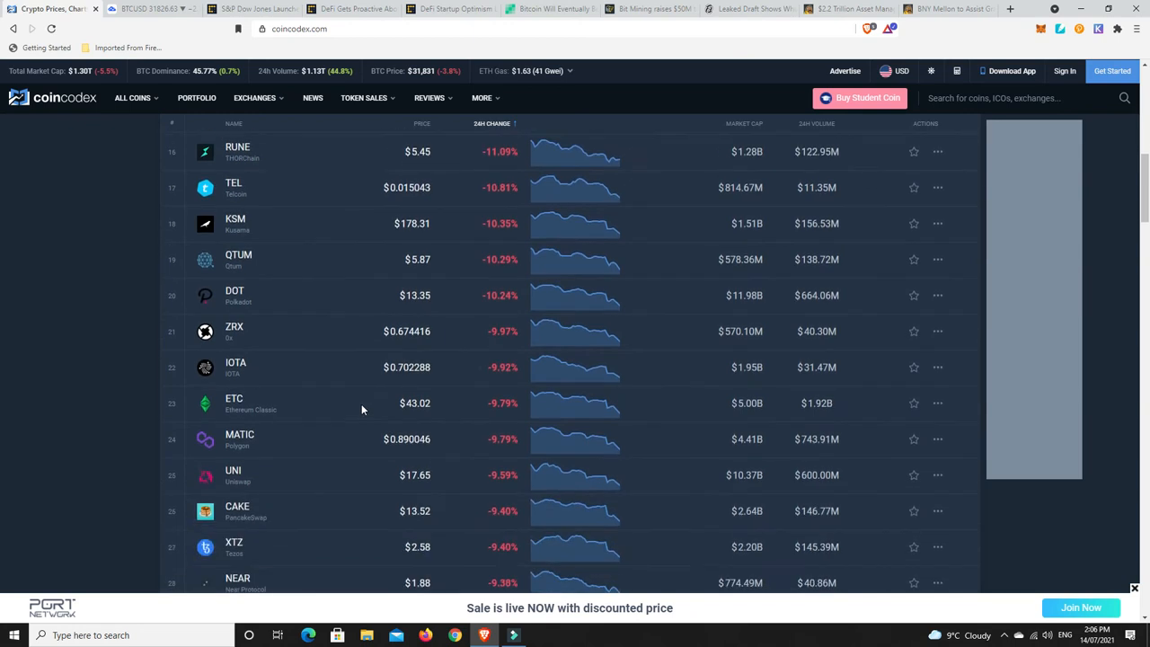
scroll("down", 3)
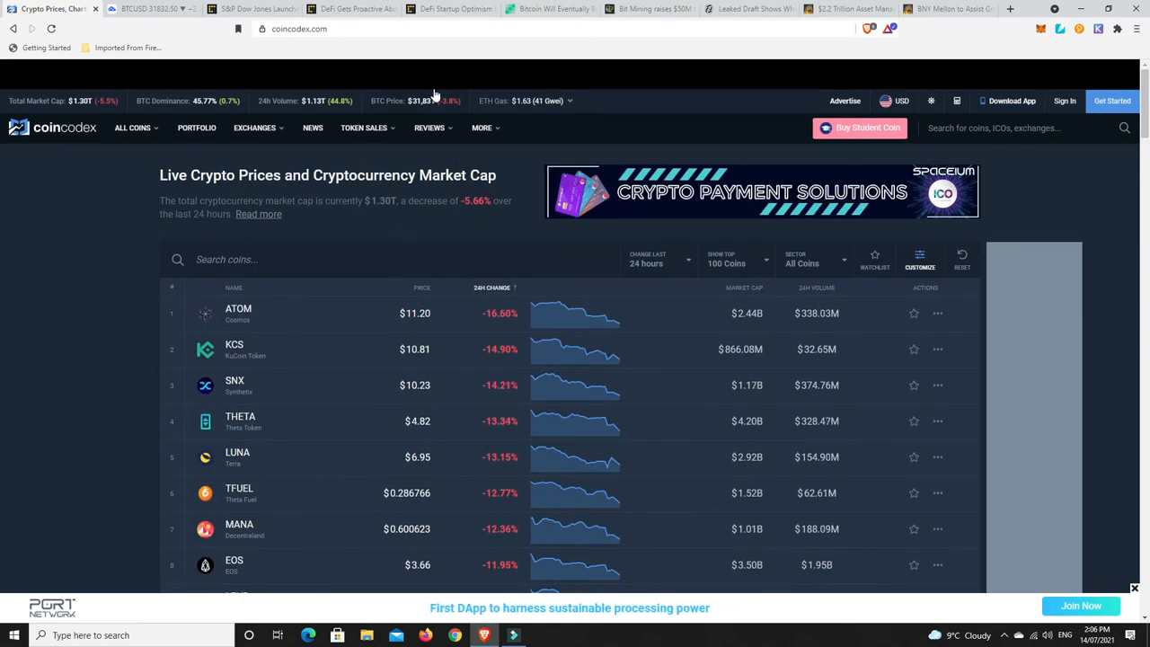
mouse_move(449, 9)
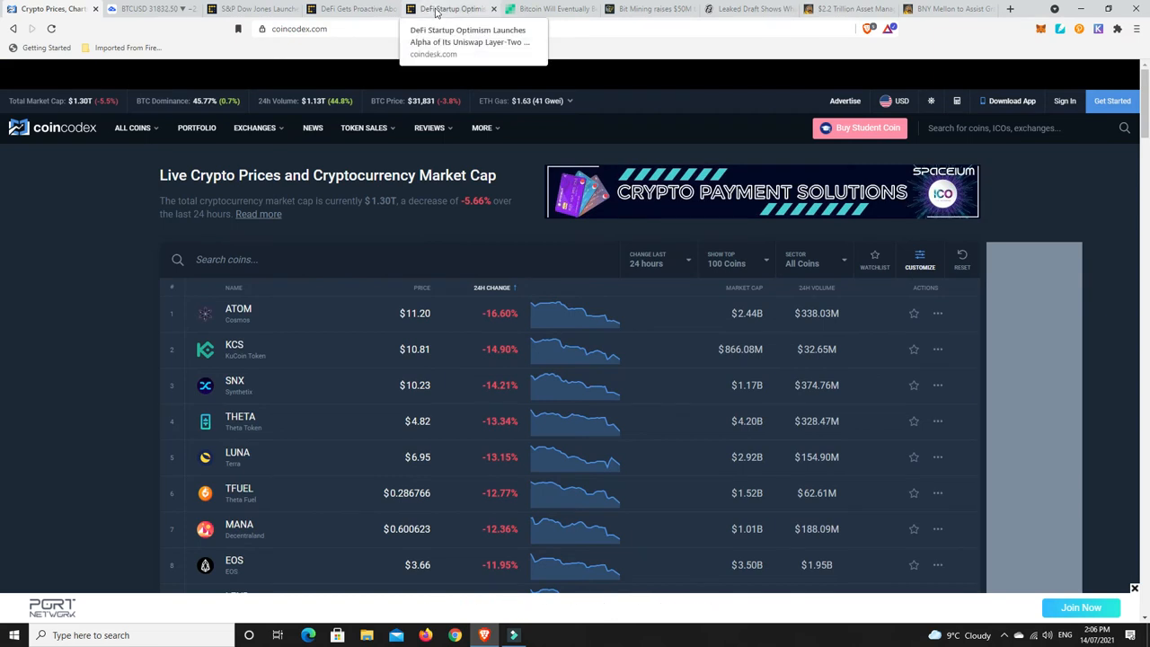
Switch to CoinDesk's 'DeFi Startup Optimism' article on the Uniswap layer-two alpha and read its first paragraphs.
left_click(450, 9)
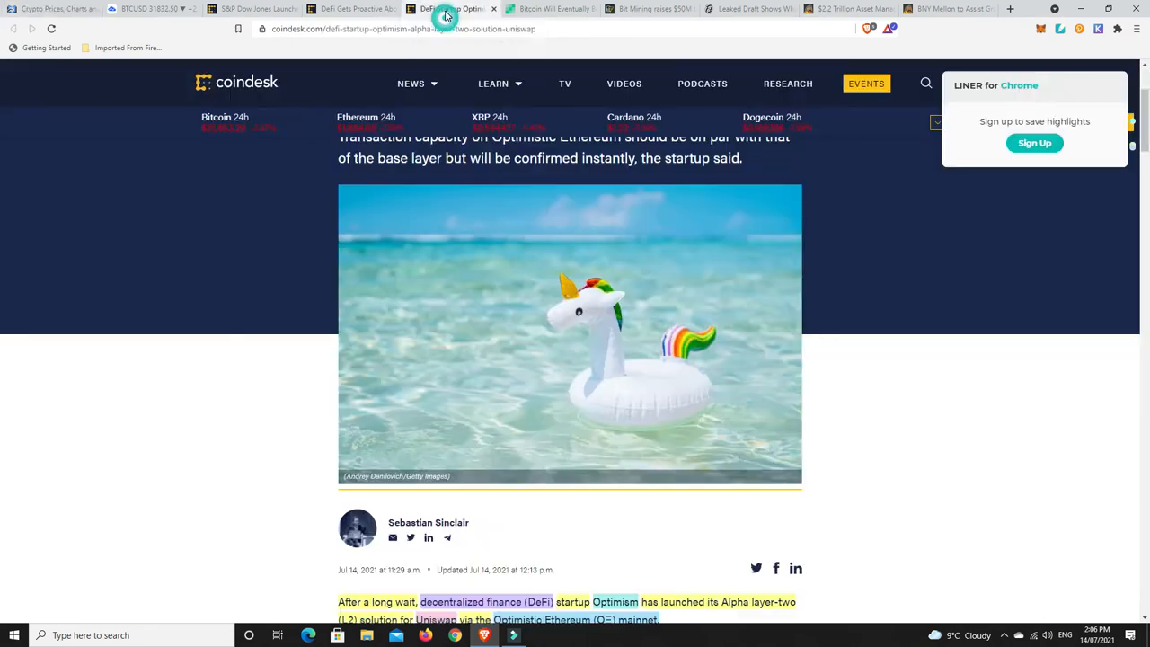
scroll("up", 3)
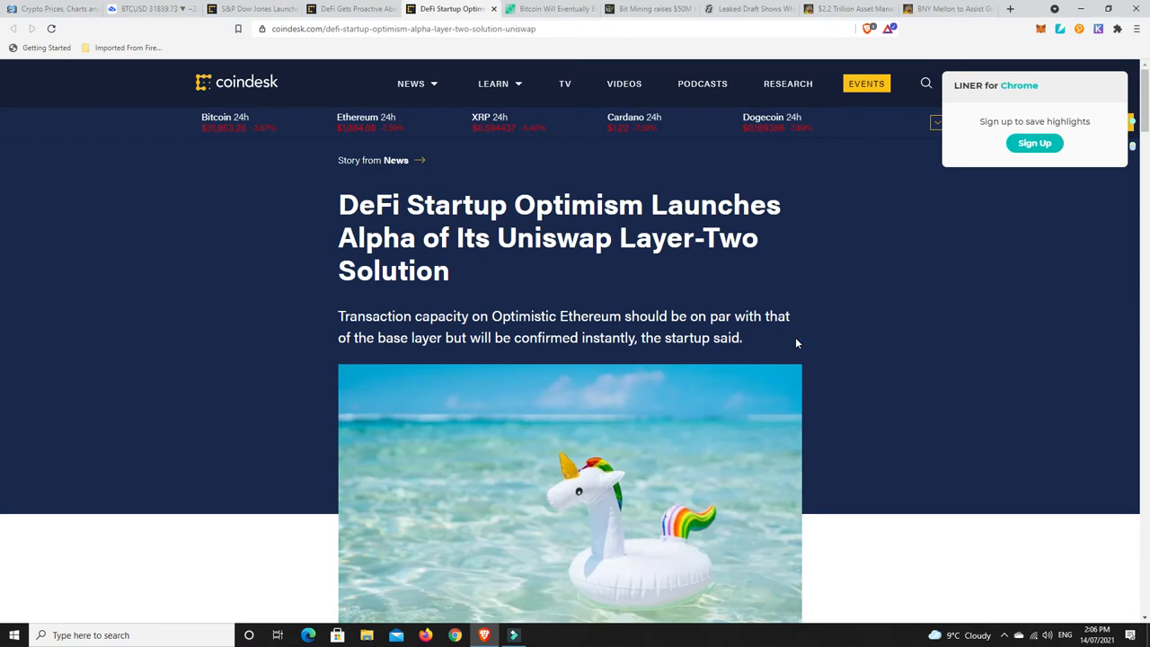
mouse_move(690, 309)
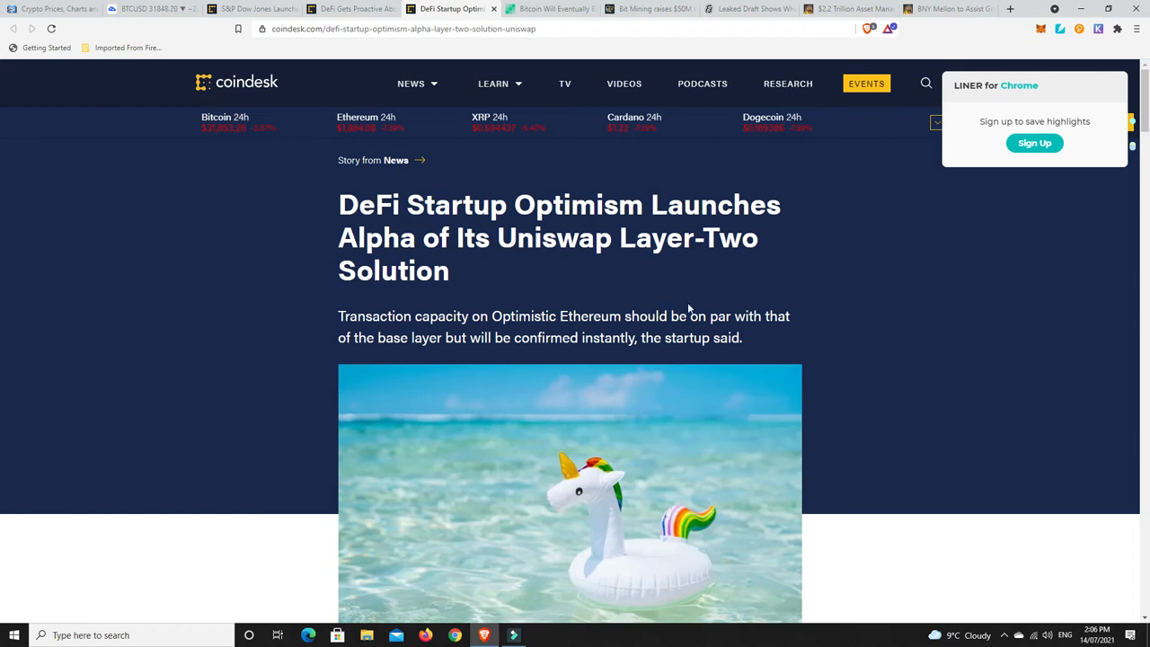
scroll("down", 3)
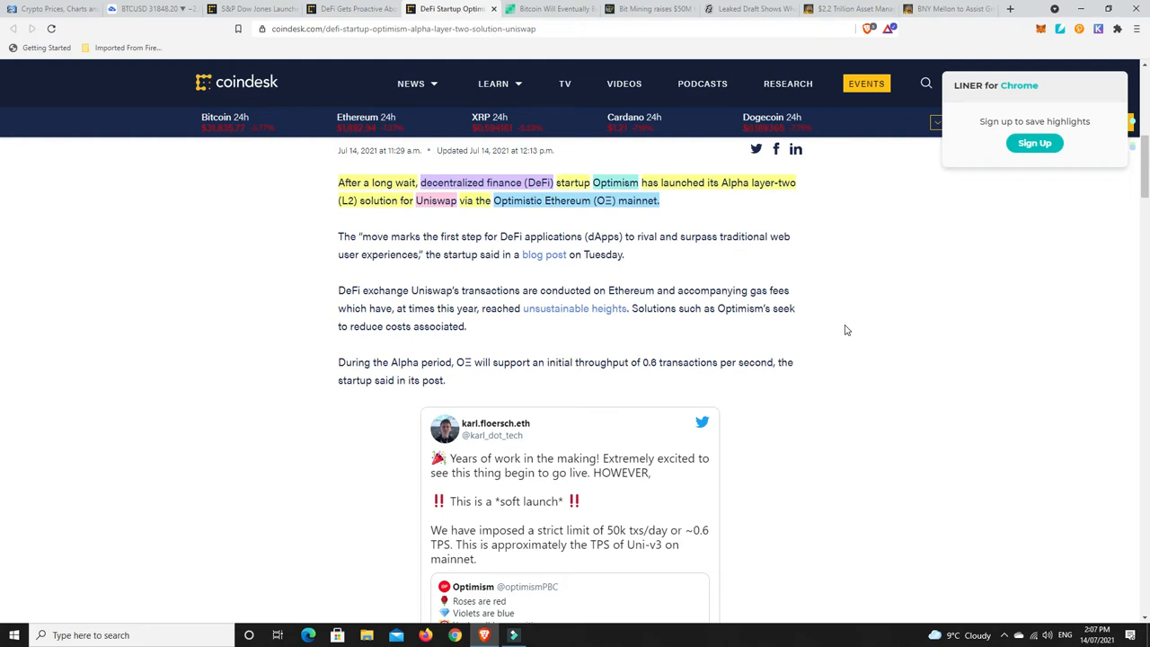
mouse_move(794, 251)
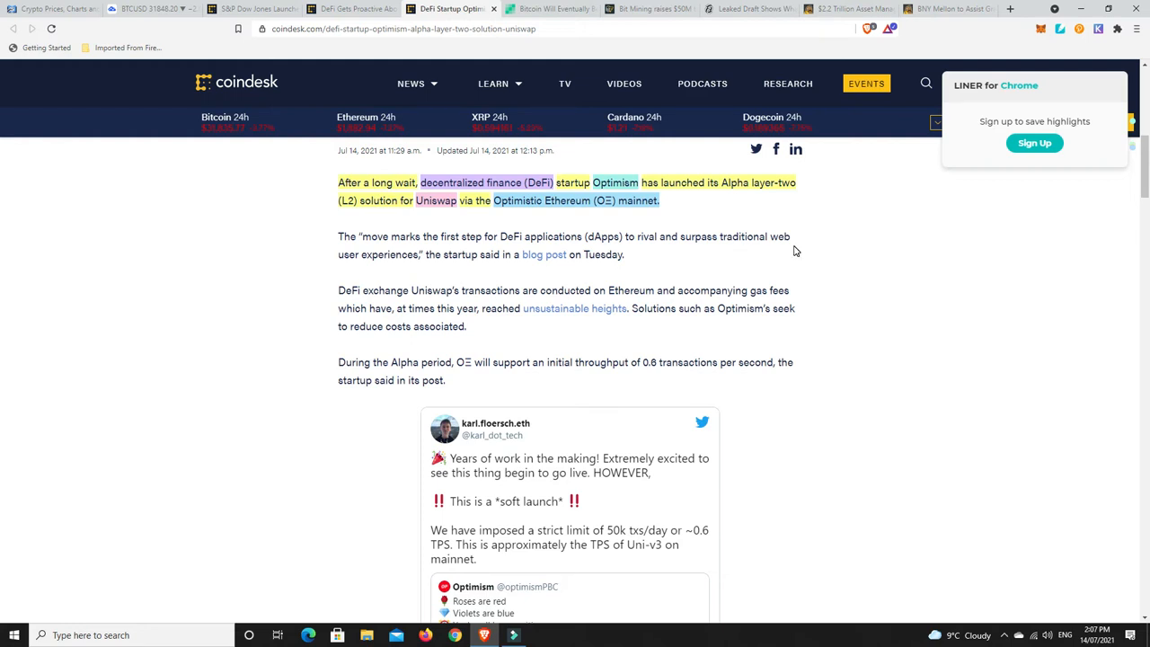
mouse_move(536, 208)
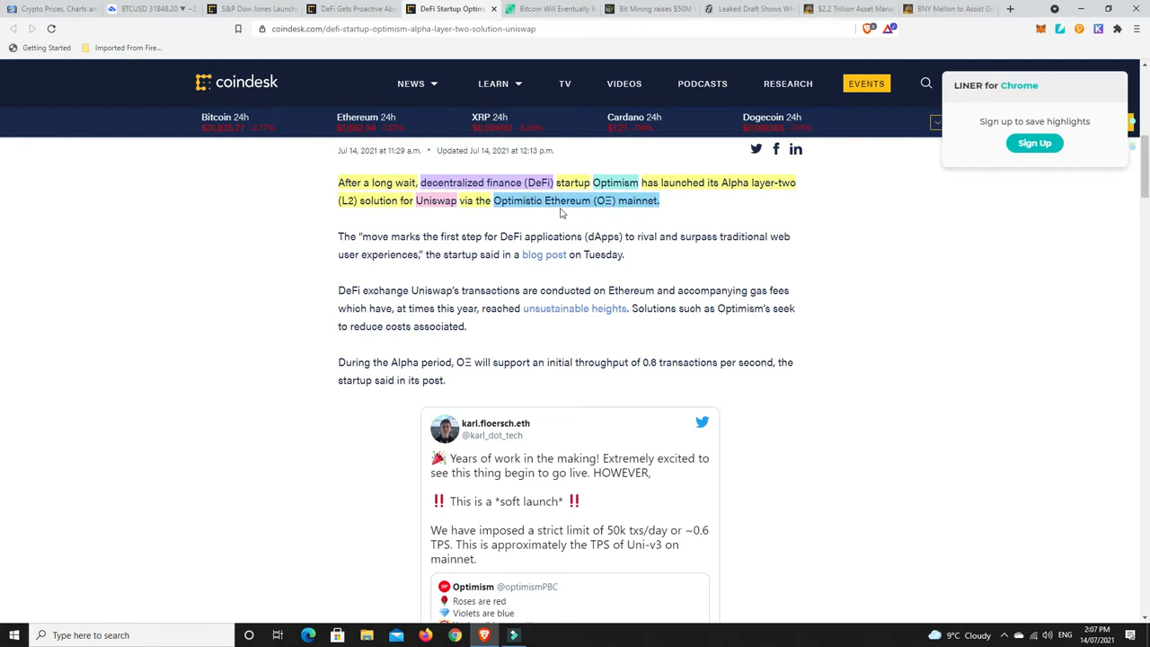
mouse_move(571, 205)
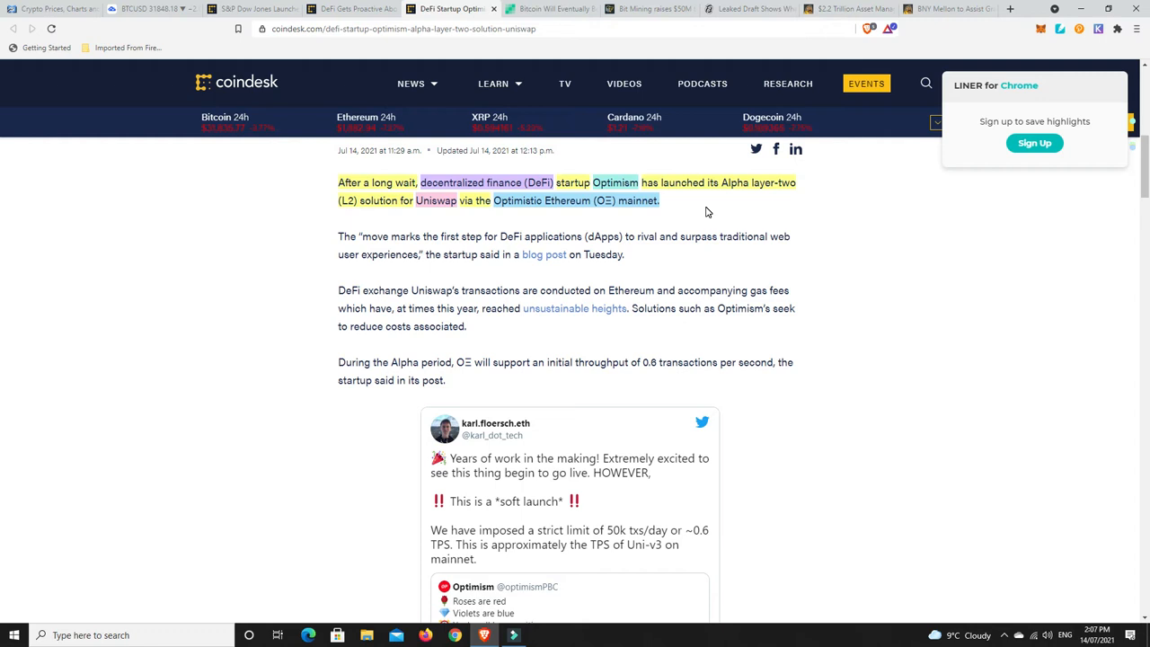
mouse_move(658, 216)
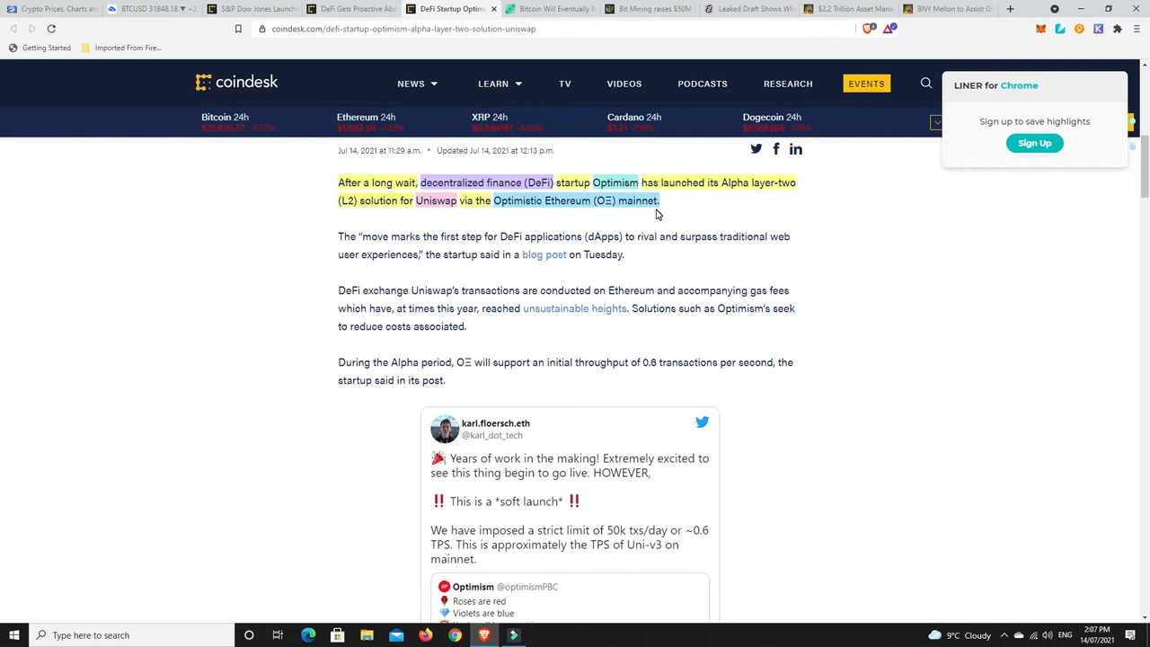
mouse_move(517, 235)
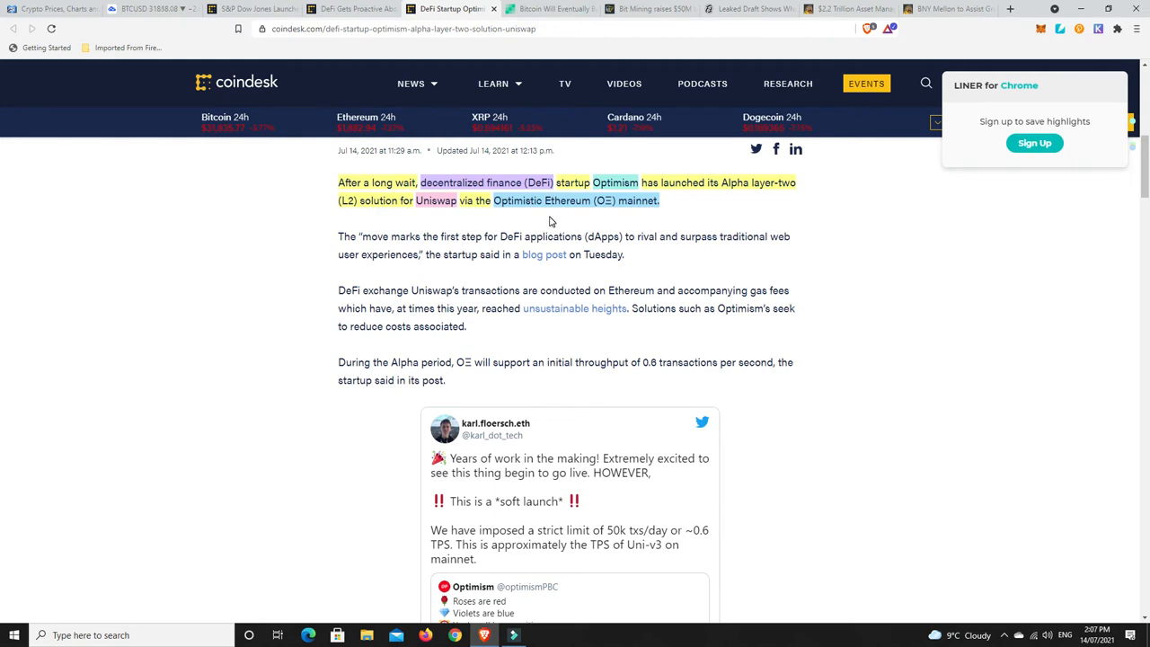
mouse_move(669, 262)
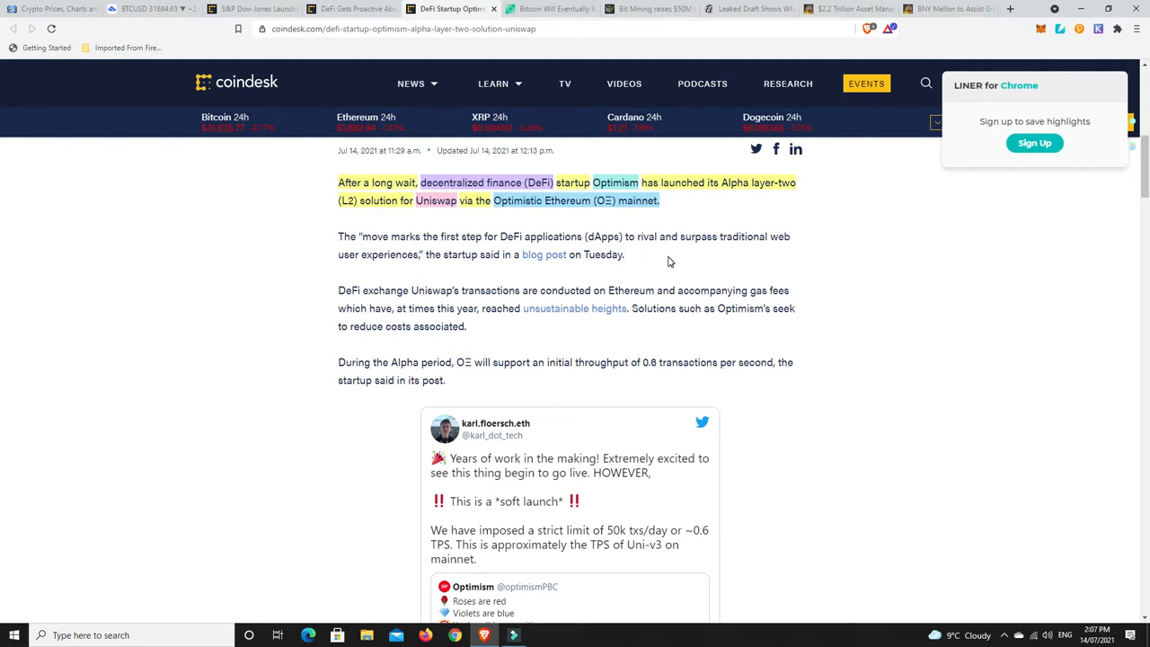
Read down through the rest of the Optimism Uniswap layer-two article.
scroll("down", 3)
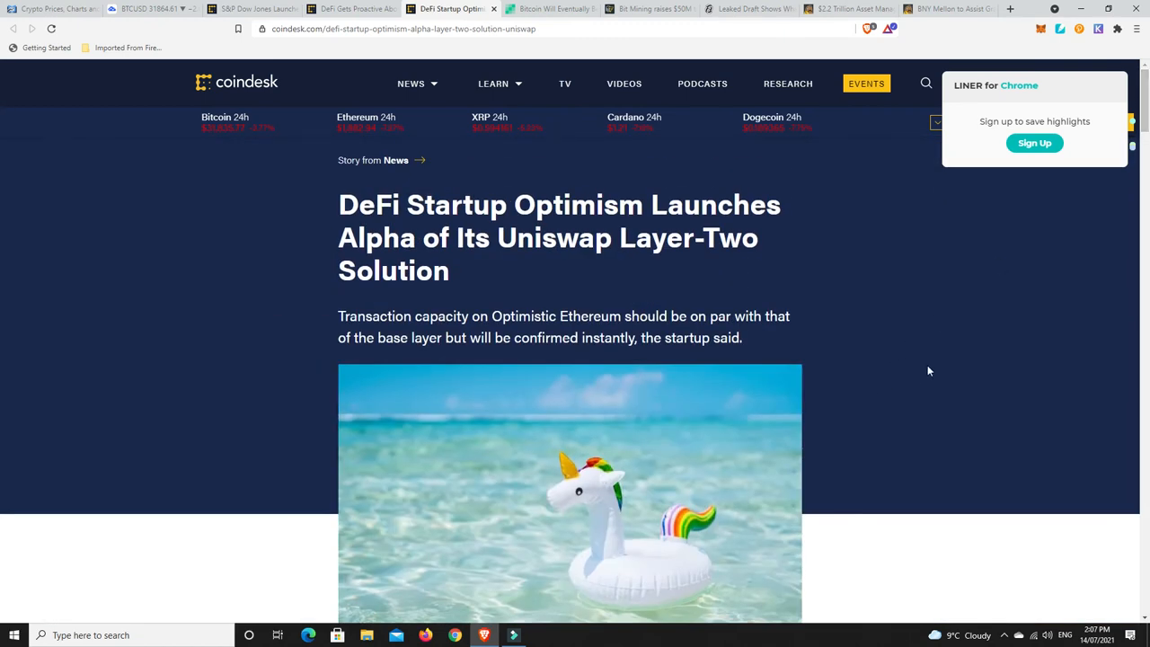
mouse_move(956, 357)
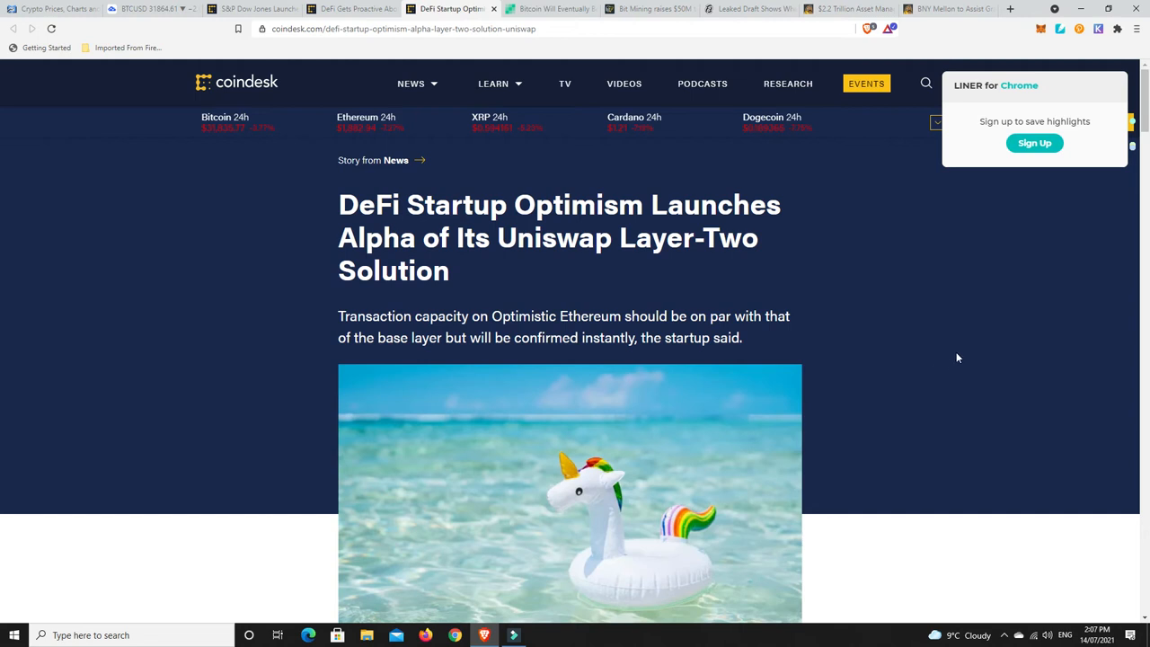
scroll("down", 3)
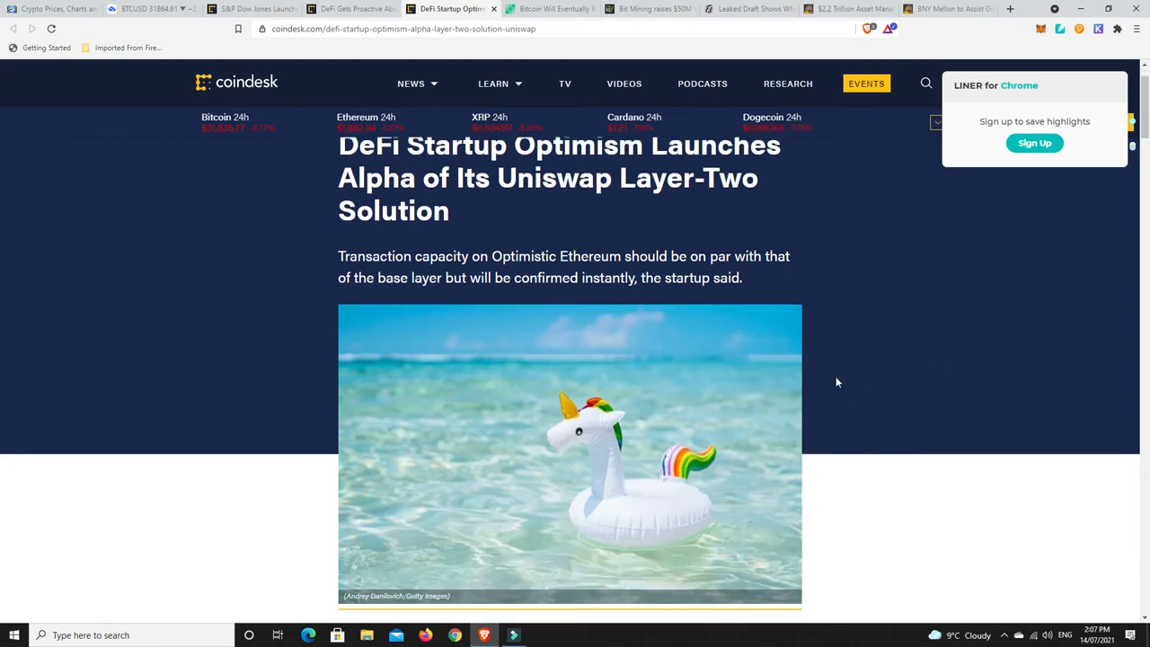
scroll("down", 3)
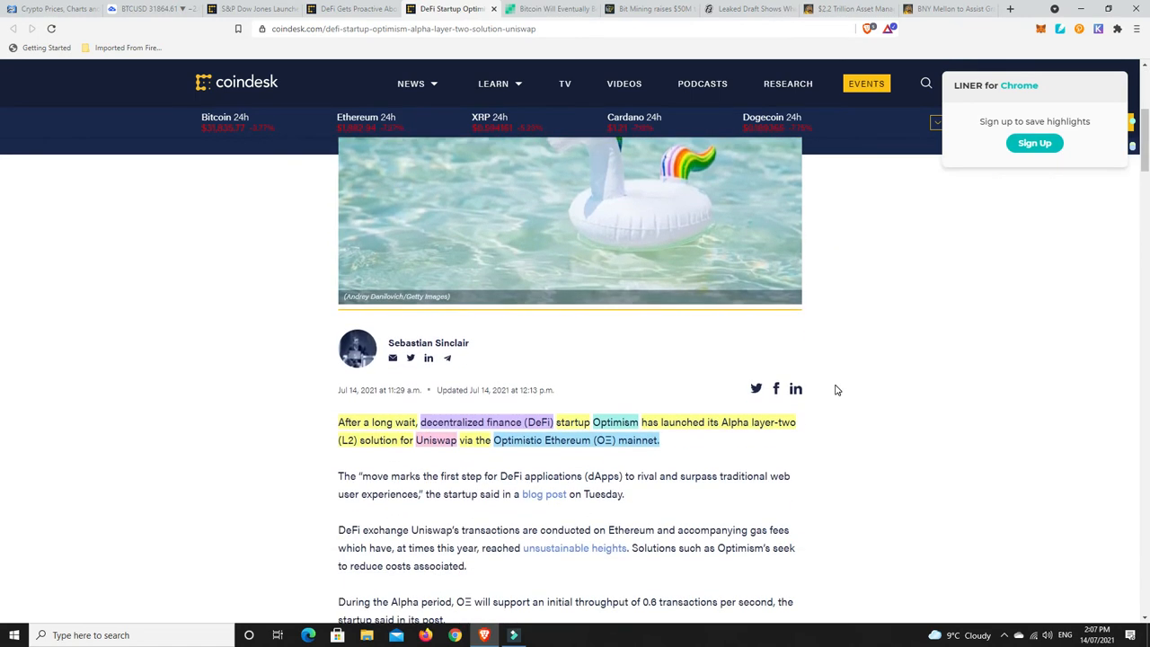
scroll("down", 3)
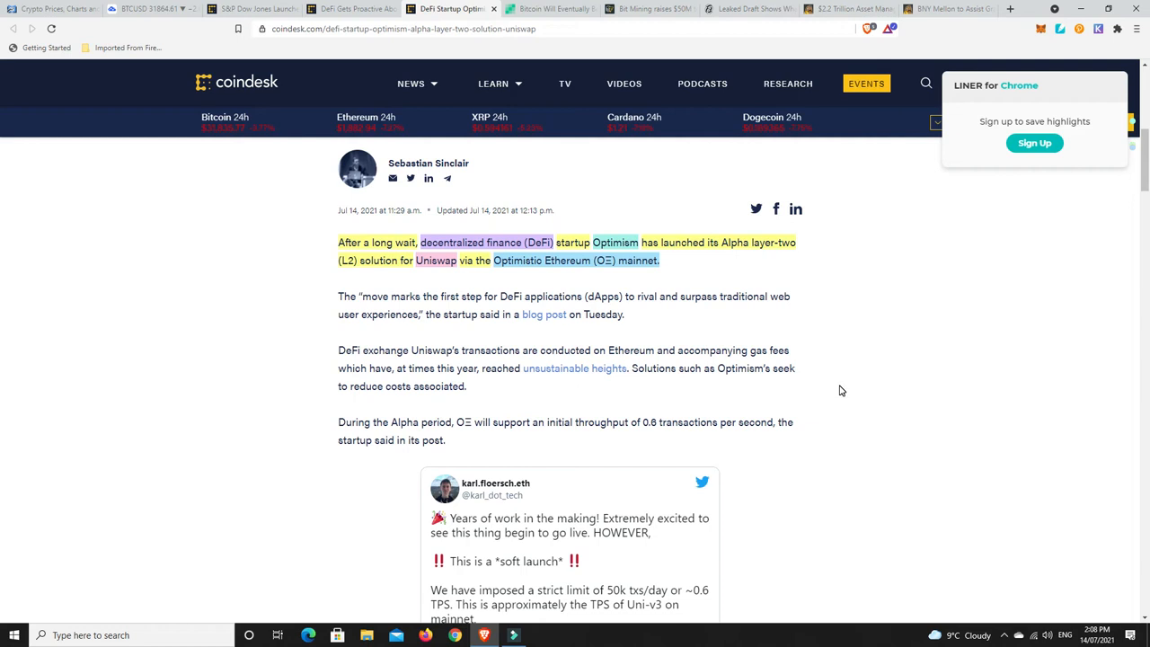
mouse_move(482, 273)
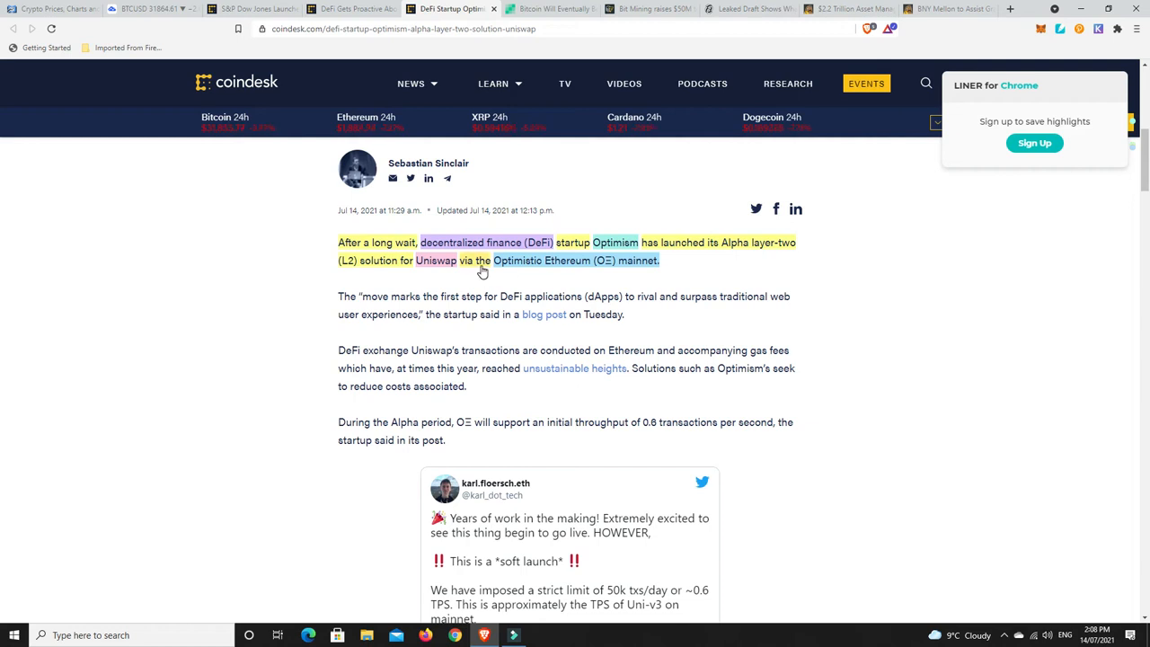
mouse_move(520, 284)
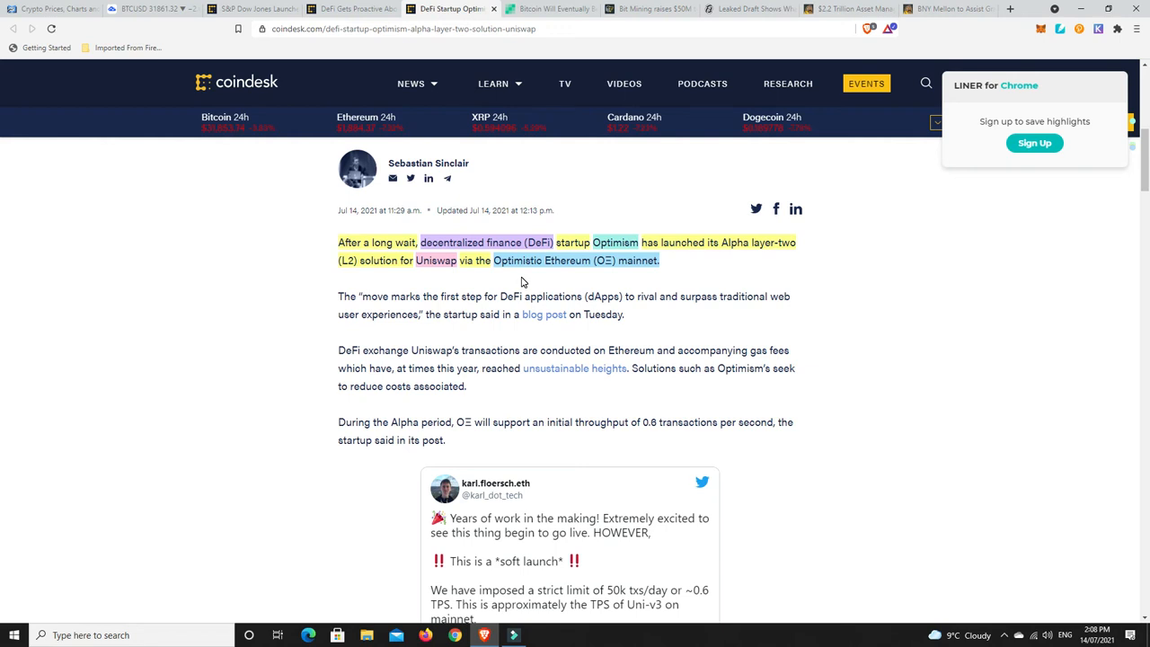
mouse_move(546, 273)
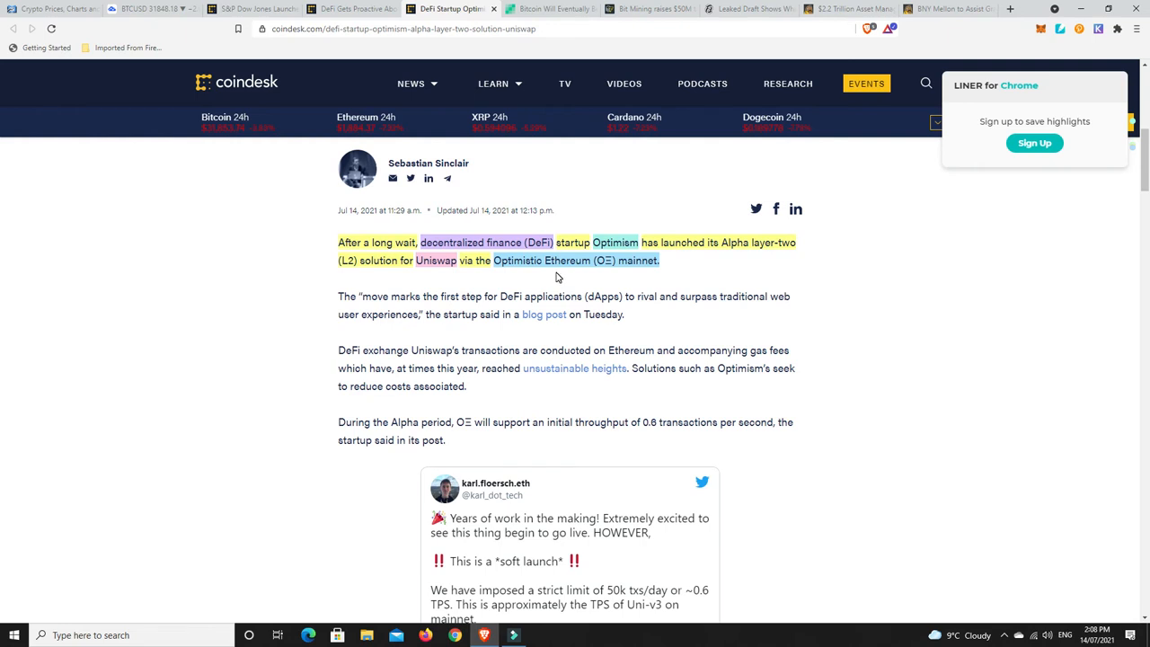
mouse_move(591, 291)
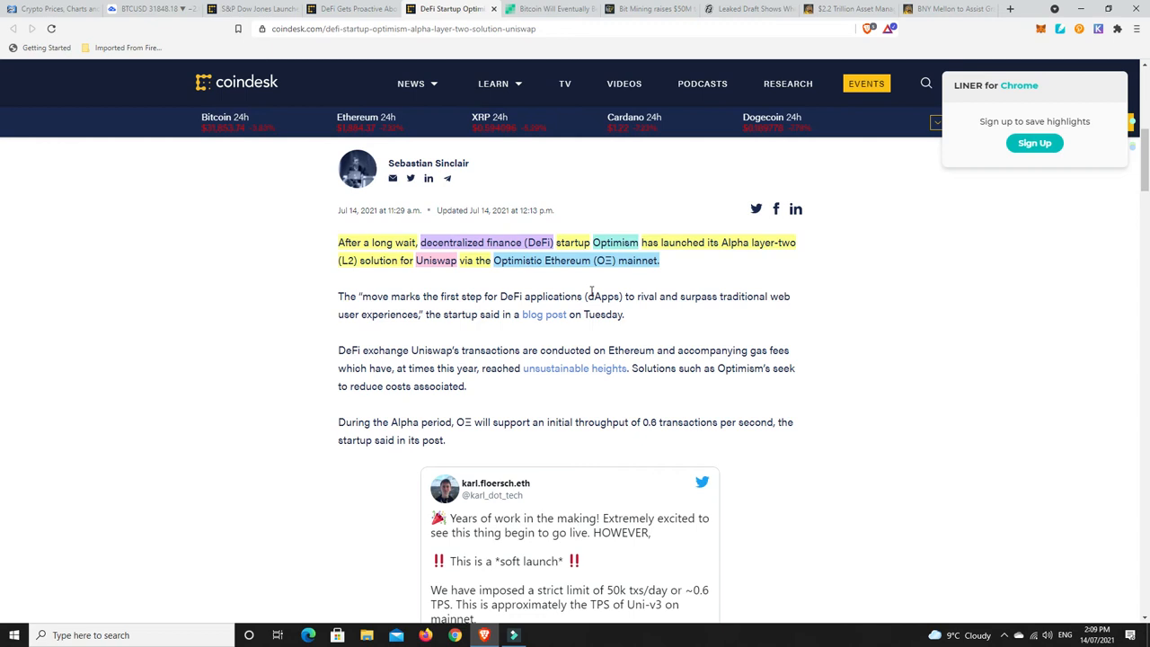
mouse_move(708, 291)
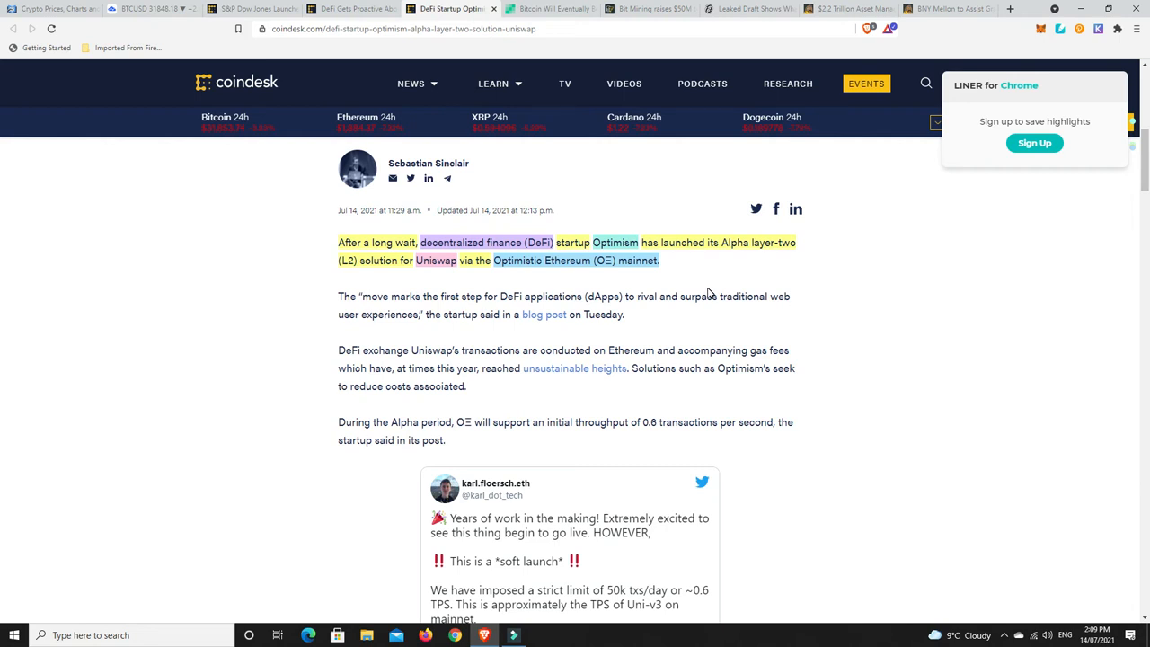
mouse_move(678, 280)
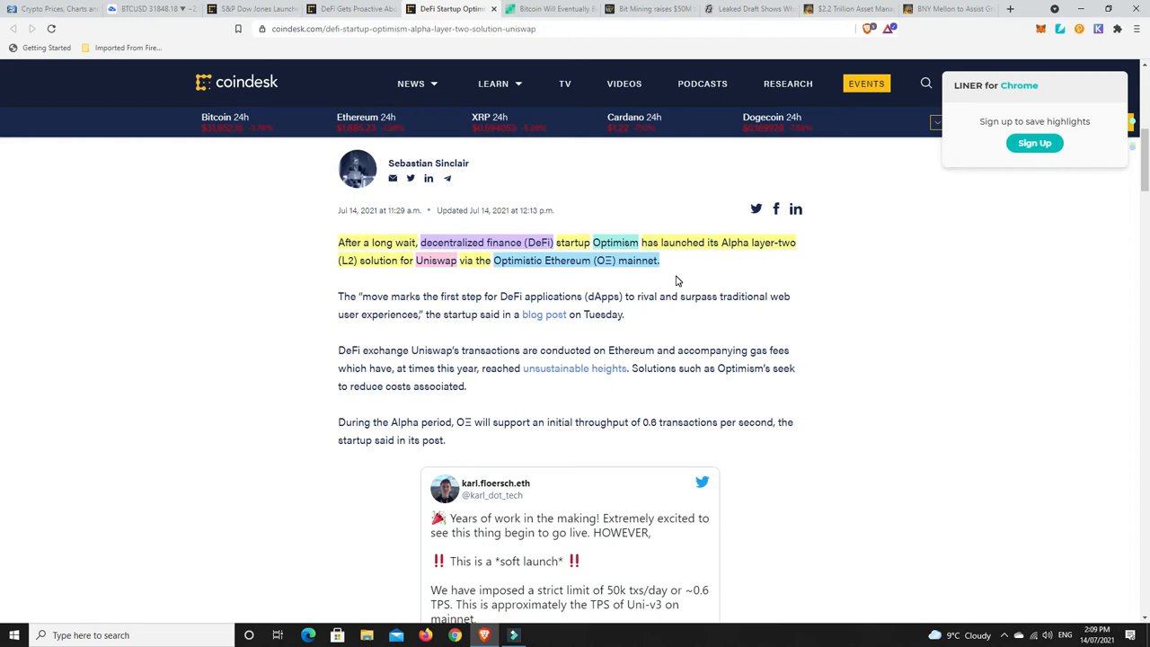
mouse_move(620, 288)
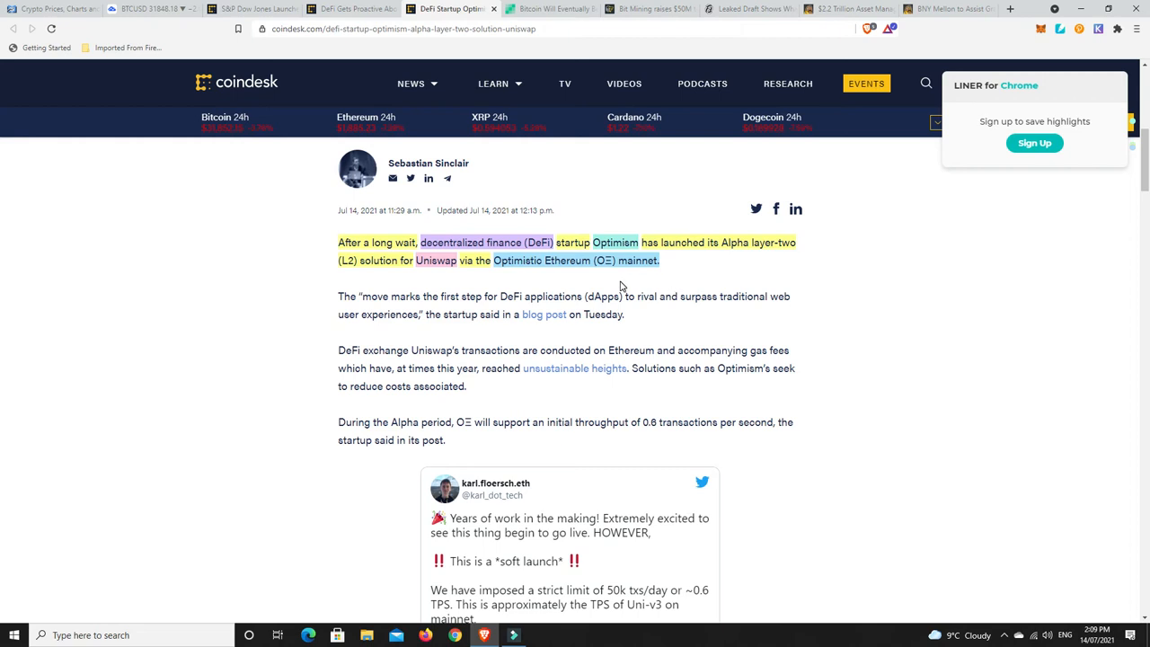
mouse_move(602, 289)
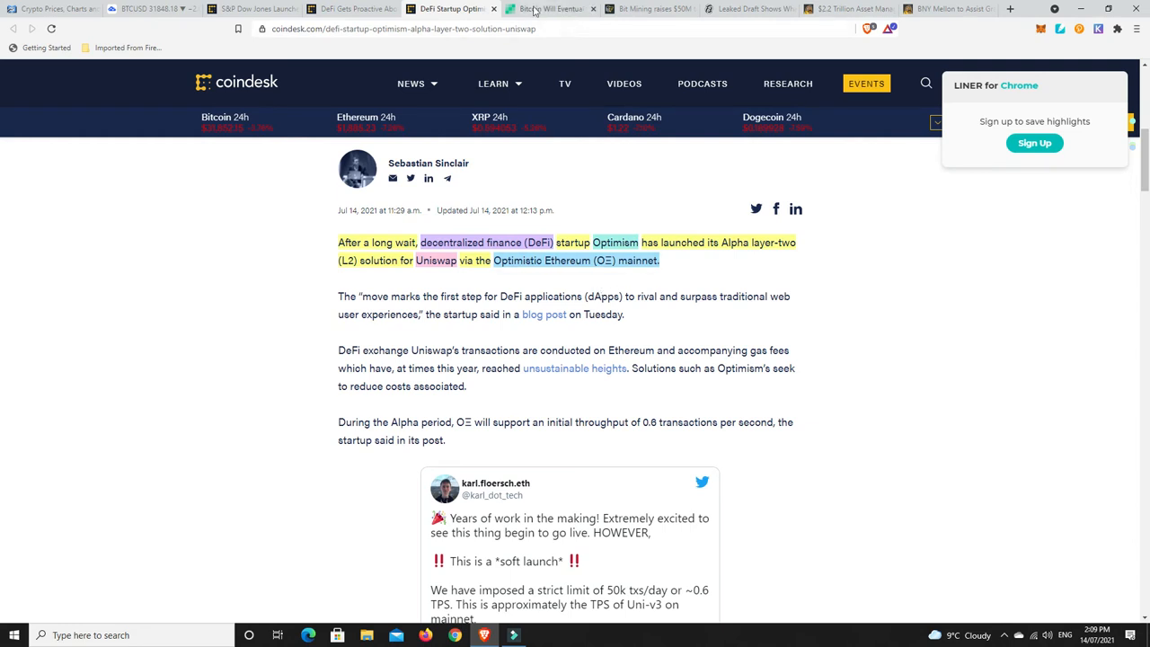
Read Bitcoin.com's survey story on Australians and Bitcoin, then move to Cointelegraph's Bit Mining $50M piece.
left_click(548, 7)
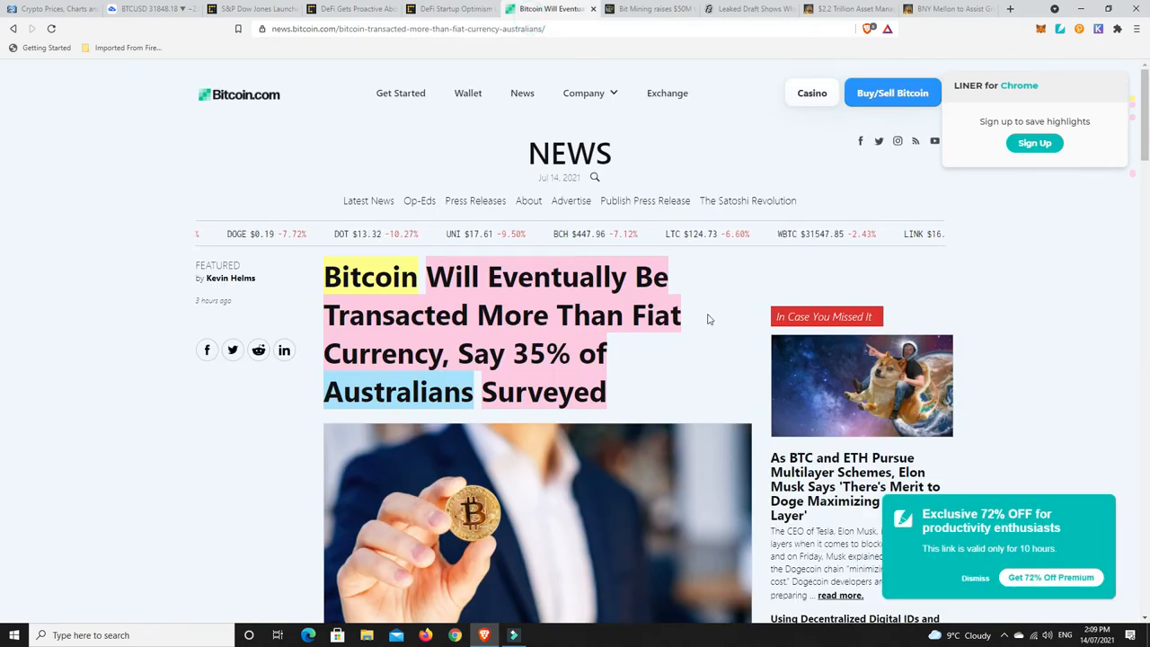
scroll("down", 3)
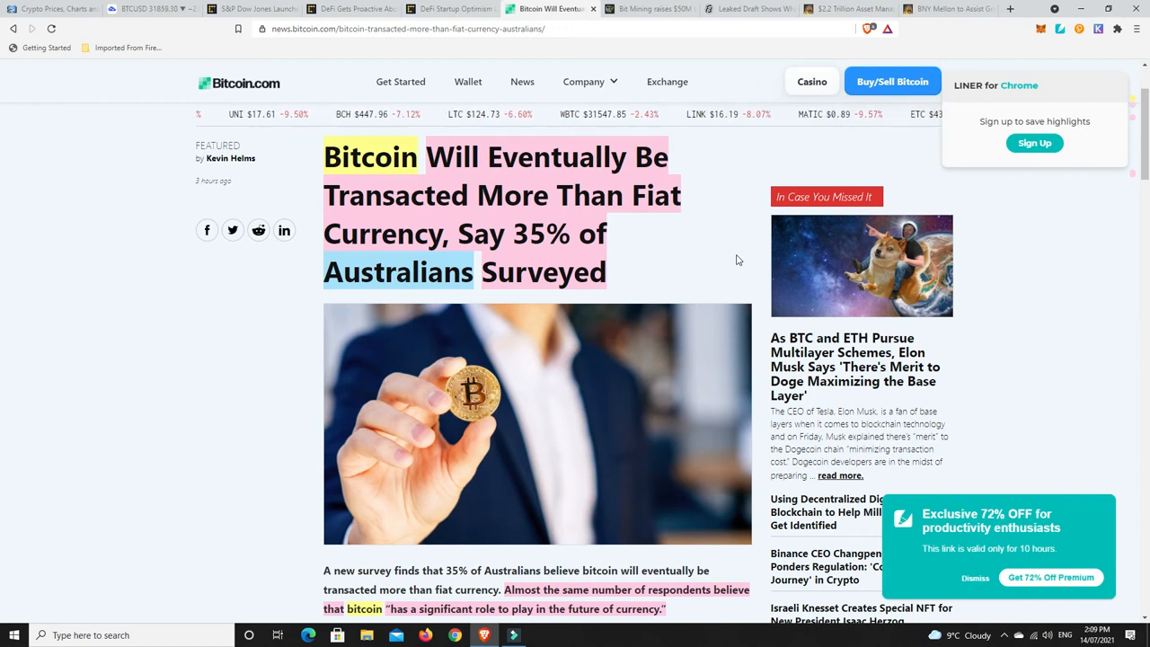
scroll("left", 3)
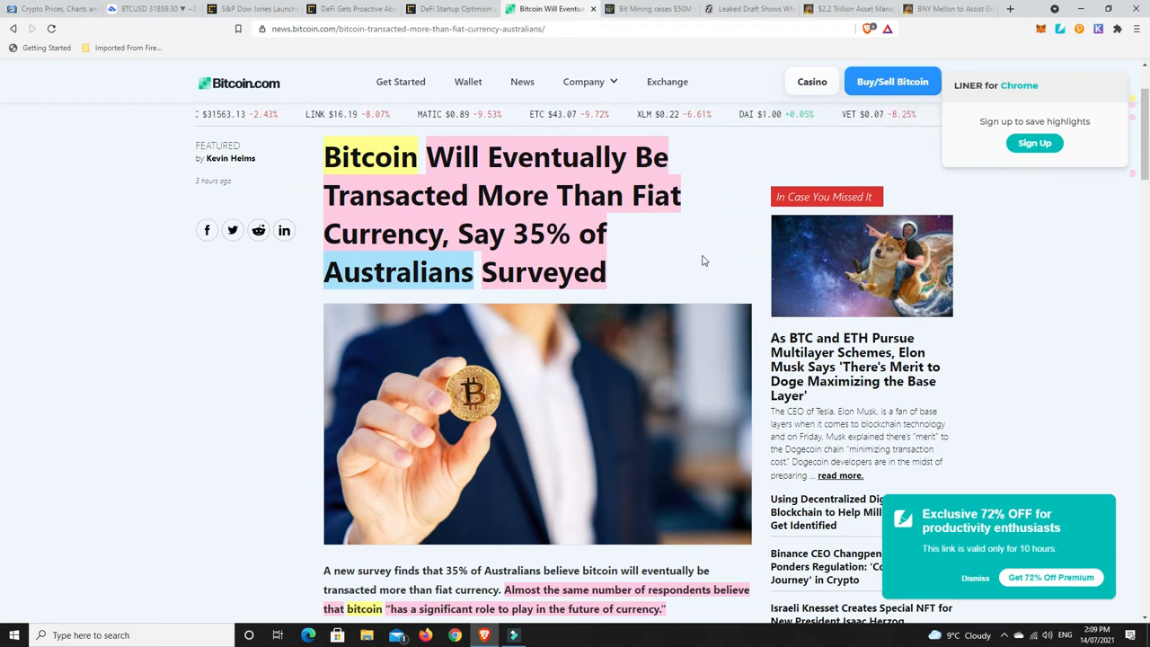
scroll("down", 3)
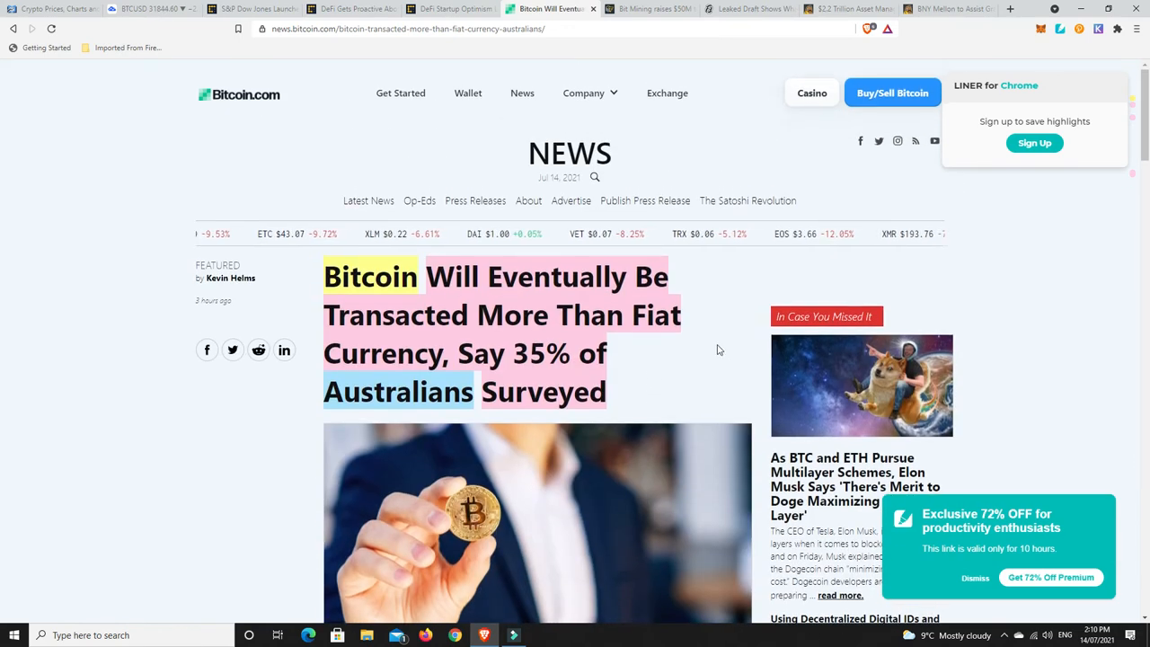
scroll("down", 3)
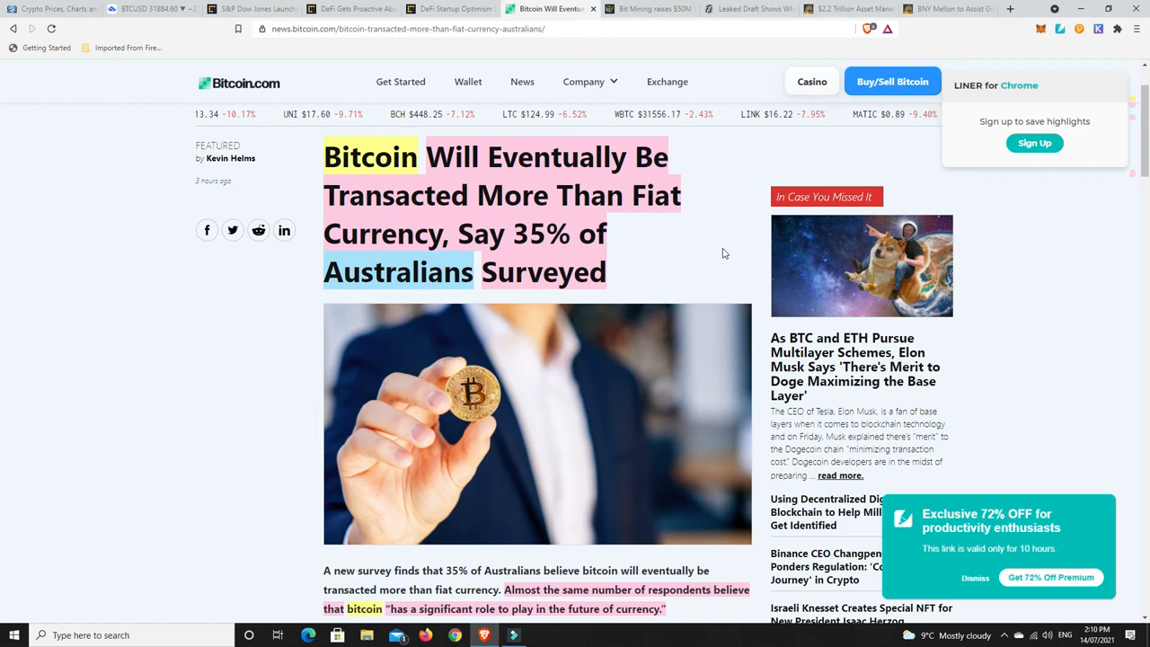
scroll("down", 3)
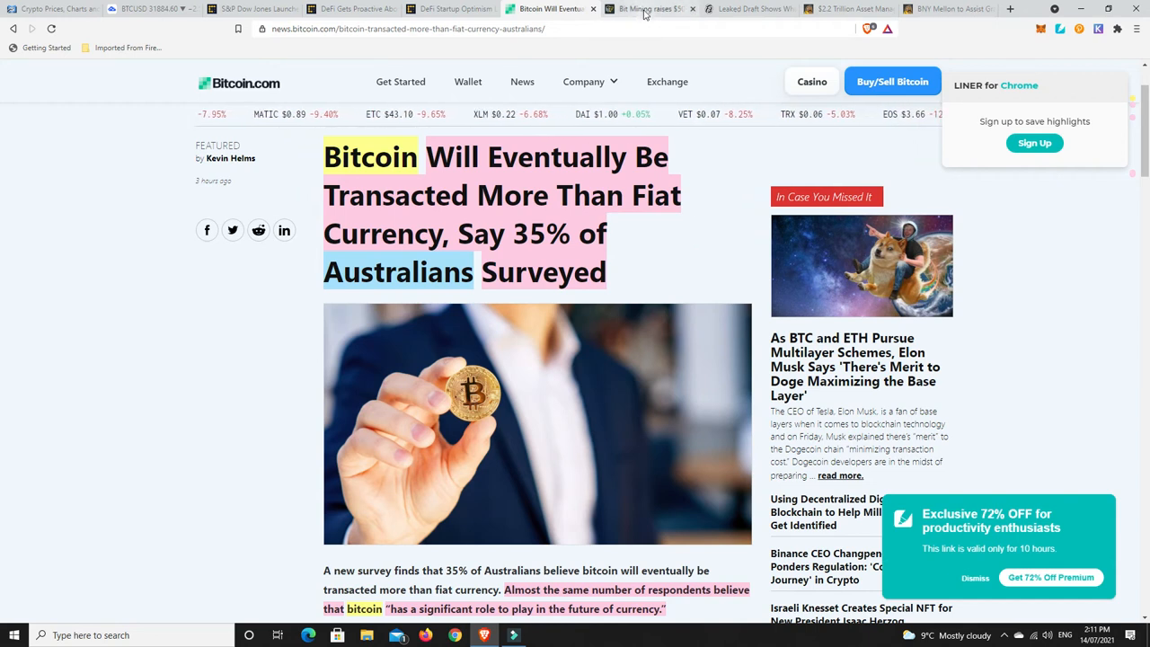
left_click(647, 7)
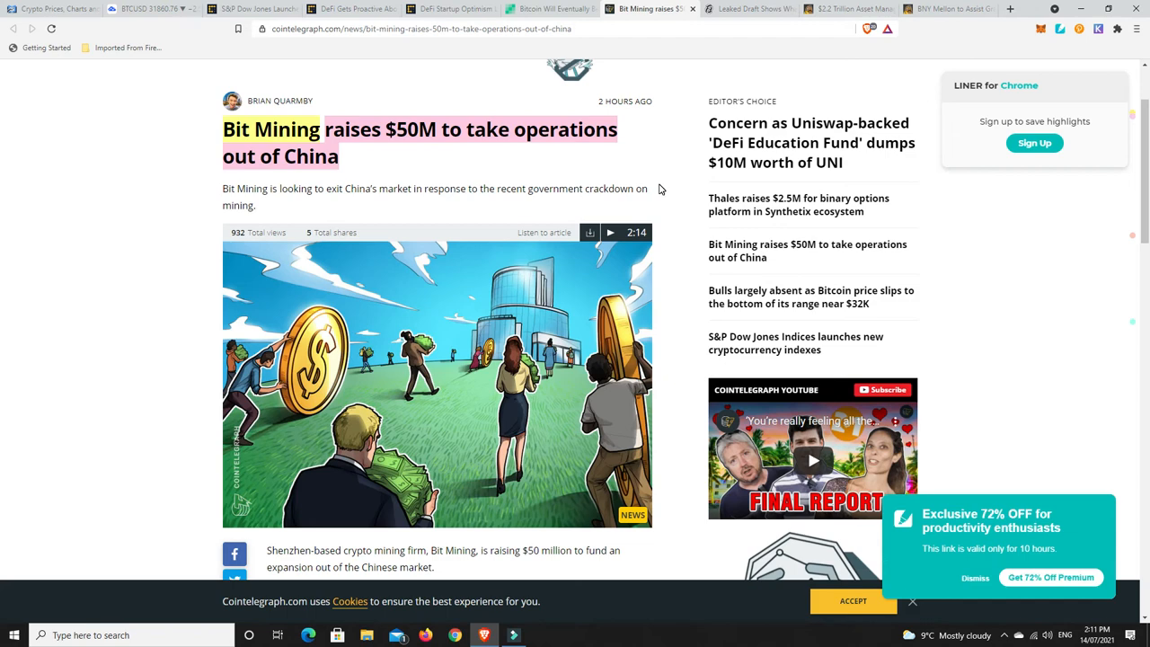
Read Cointelegraph's Bit Mining $50M China-exit story, then bring up Decrypt's leaked Paraguay Bitcoin bill article.
scroll("down", 3)
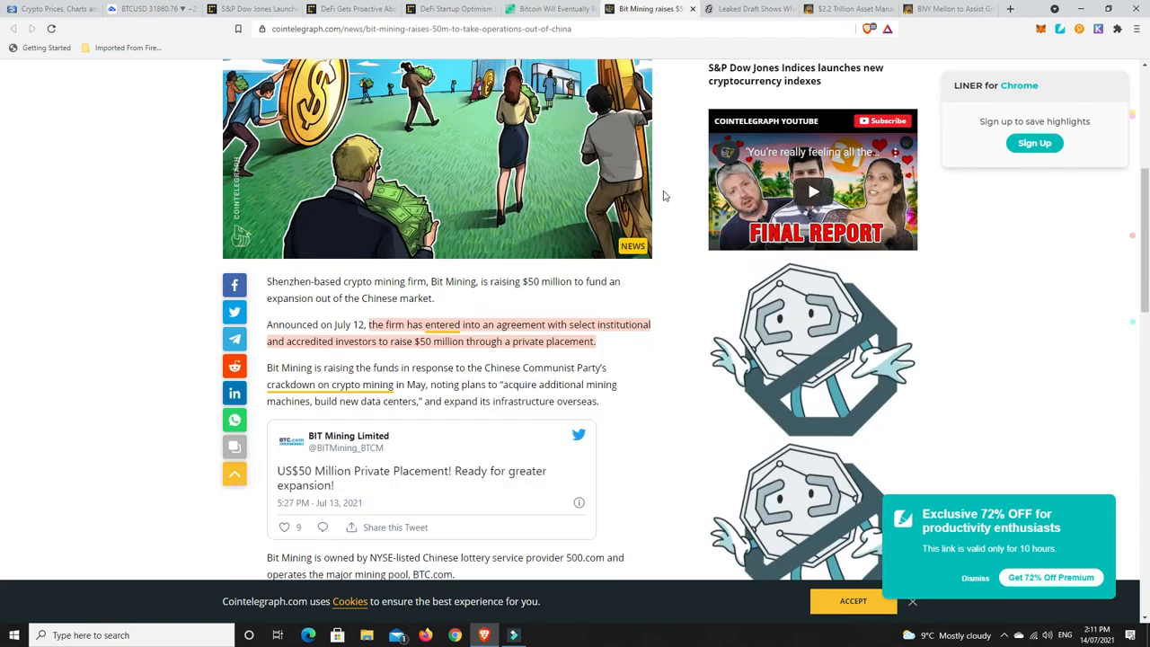
scroll("down", 3)
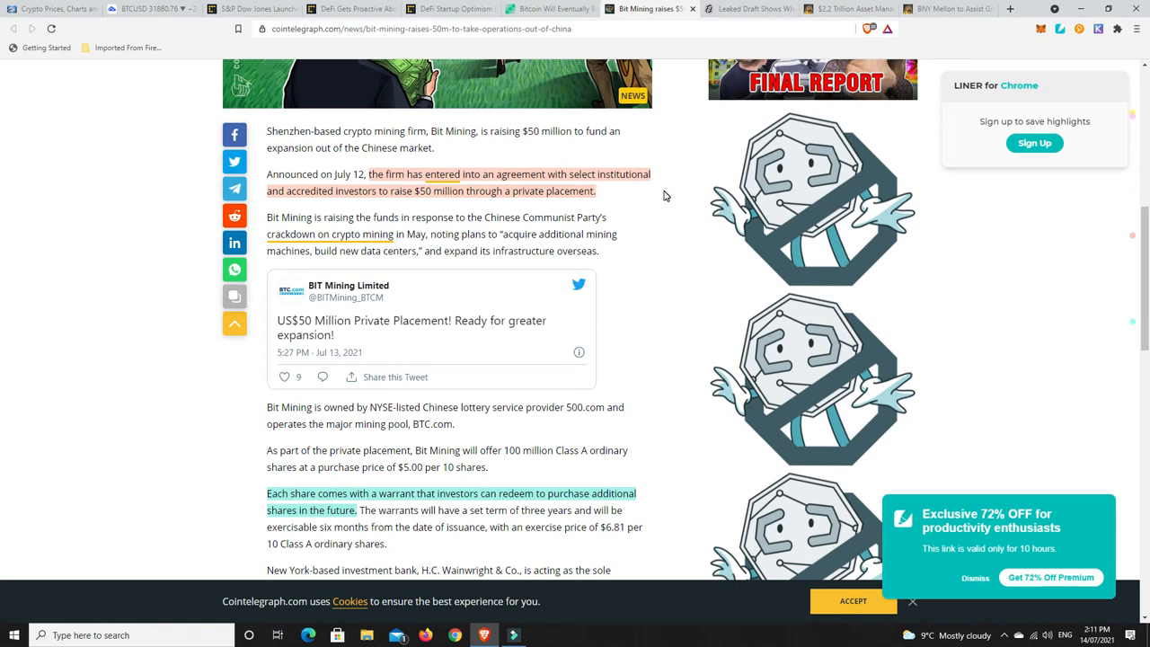
mouse_move(410, 208)
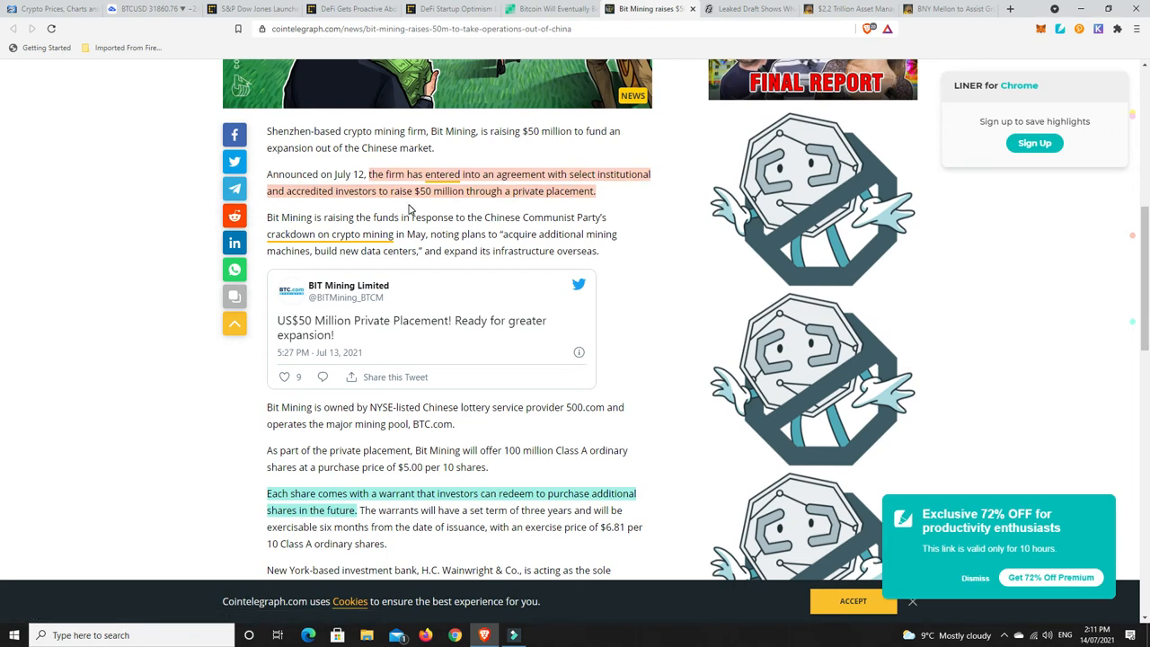
mouse_move(478, 203)
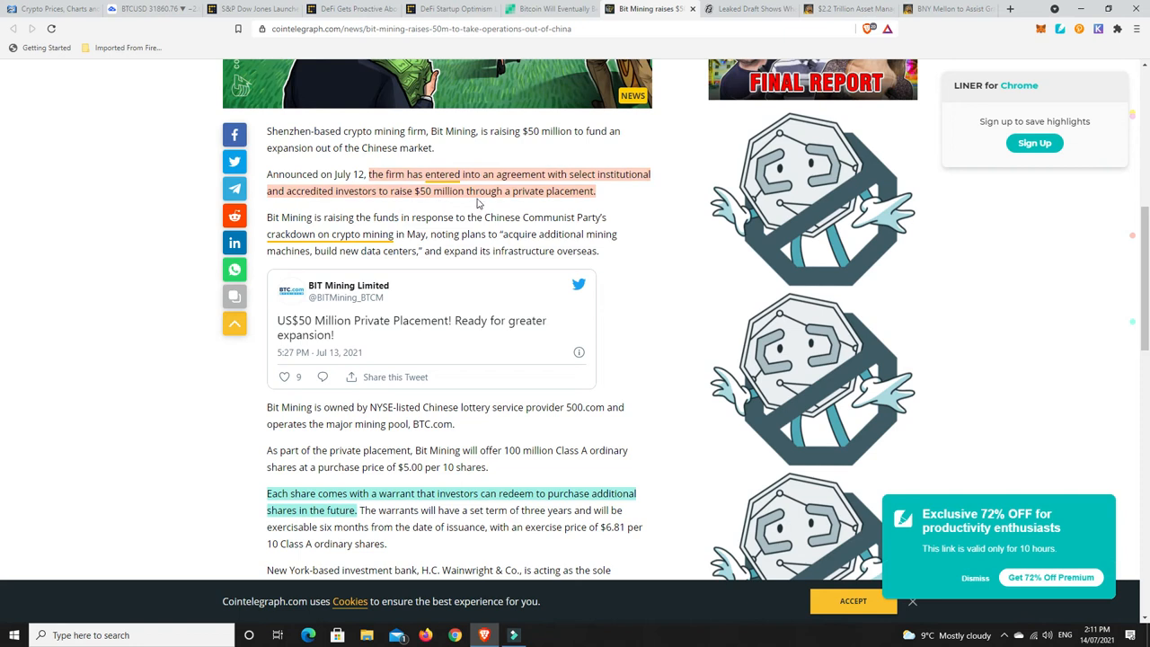
scroll("down", 3)
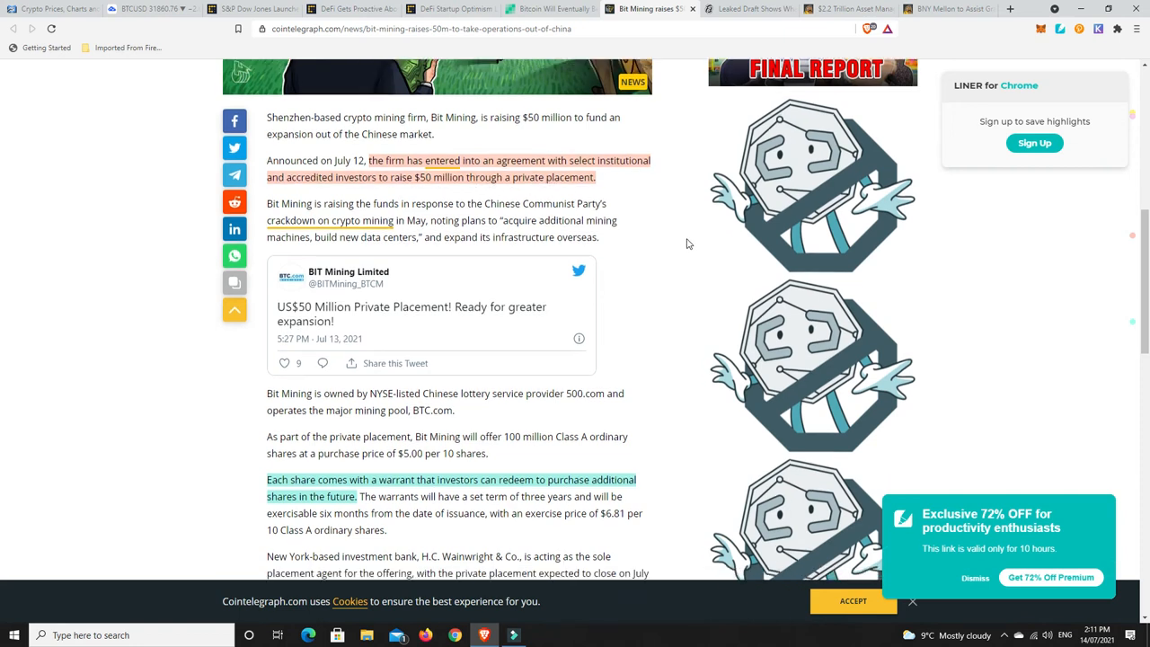
scroll("down", 3)
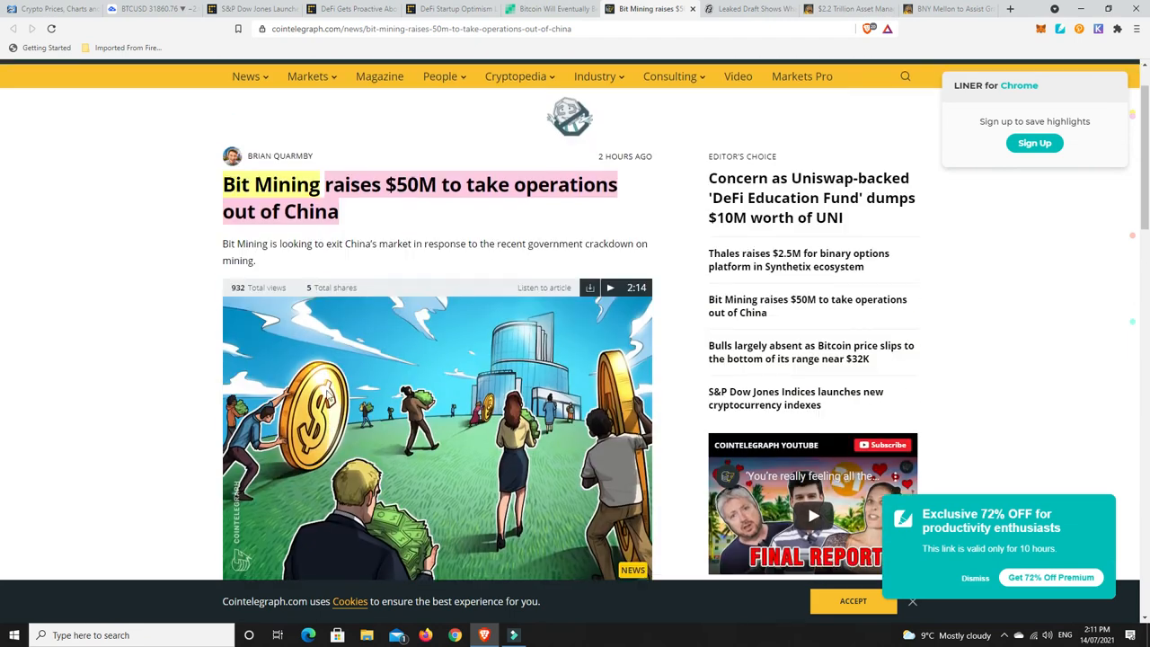
scroll("down", 3)
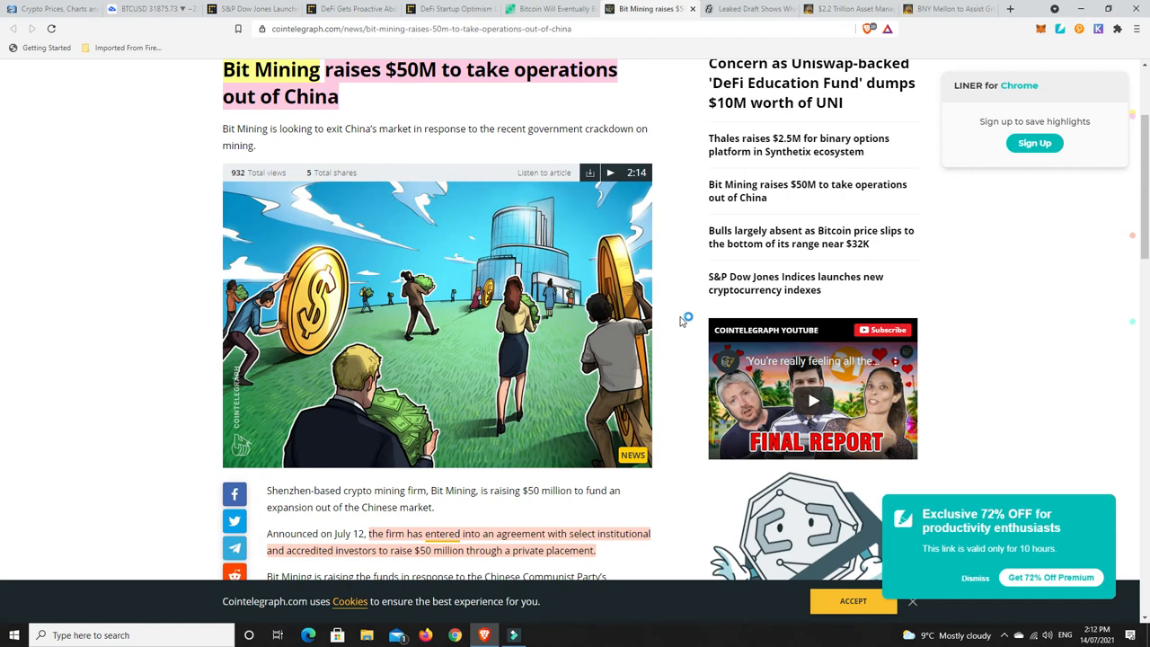
mouse_move(680, 322)
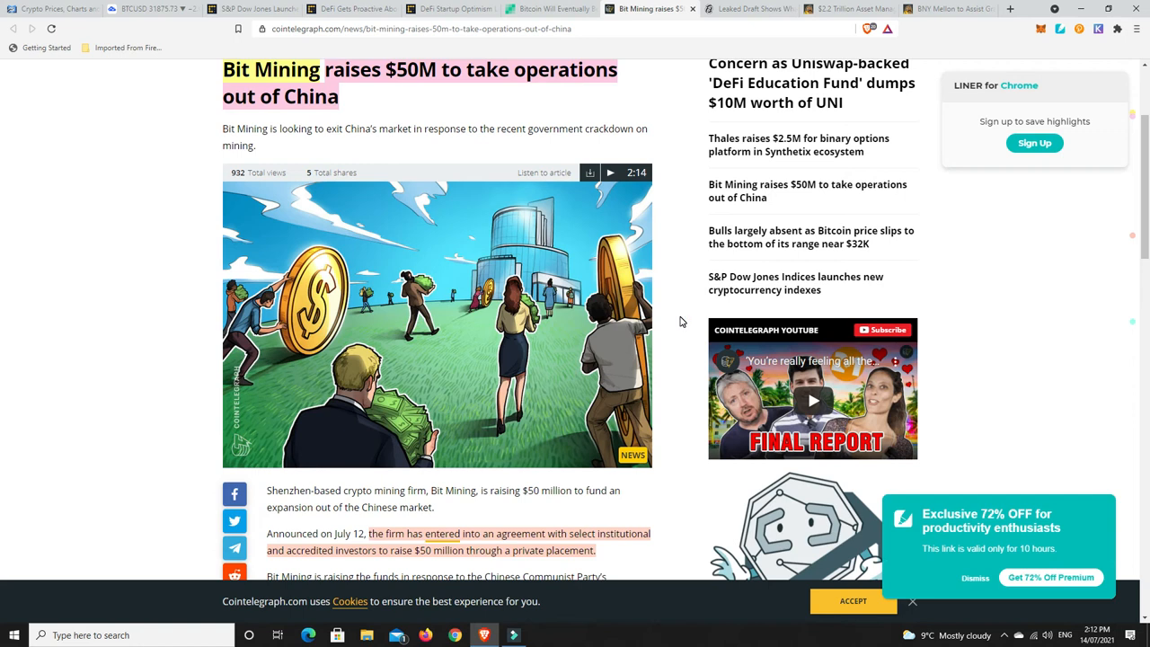
mouse_move(704, 100)
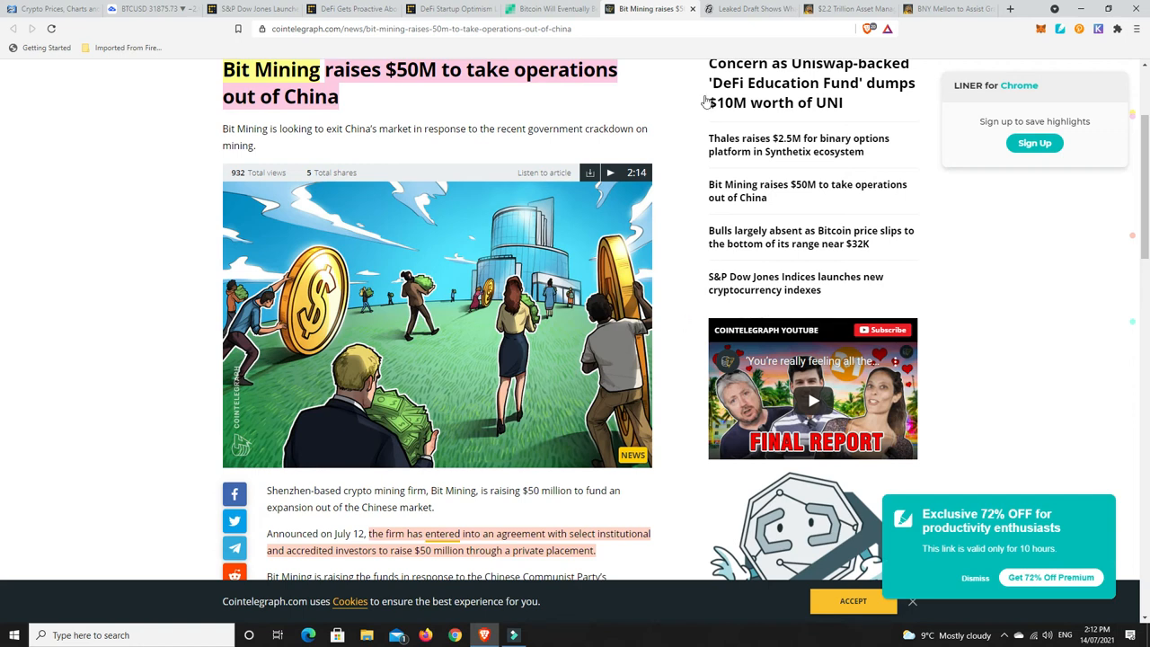
left_click(751, 7)
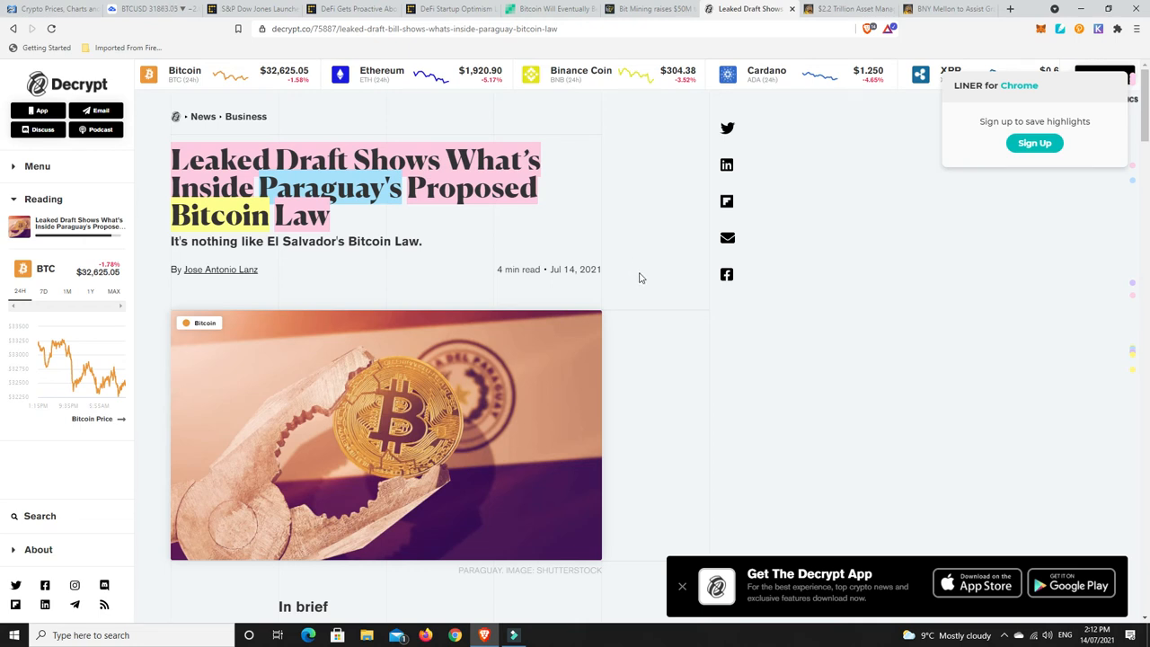
mouse_move(645, 276)
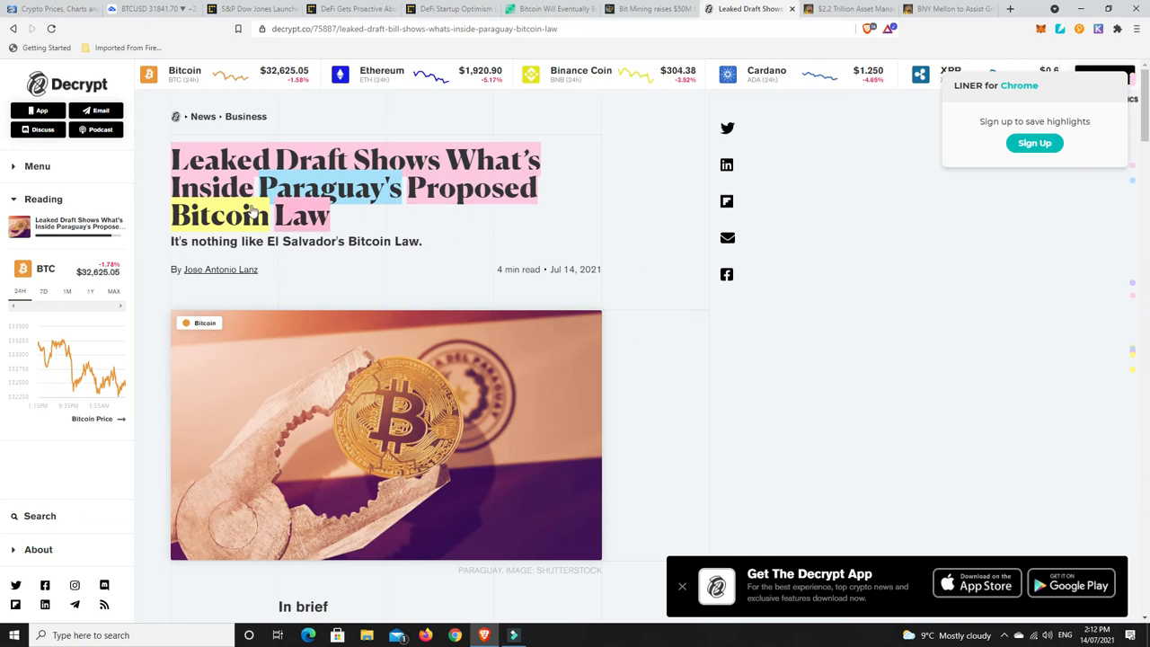
Read Decrypt's Paraguay bill article past 'In brief' to the registration rules and Pesoalani's 90%-copied remark.
scroll("down", 3)
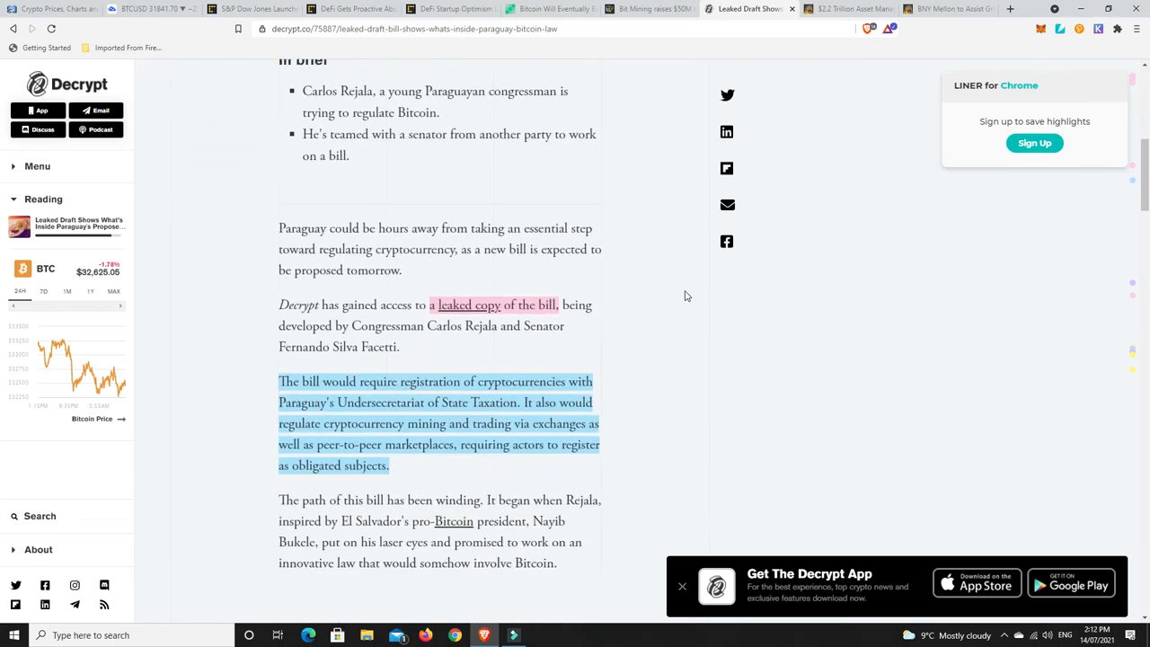
scroll("down", 3)
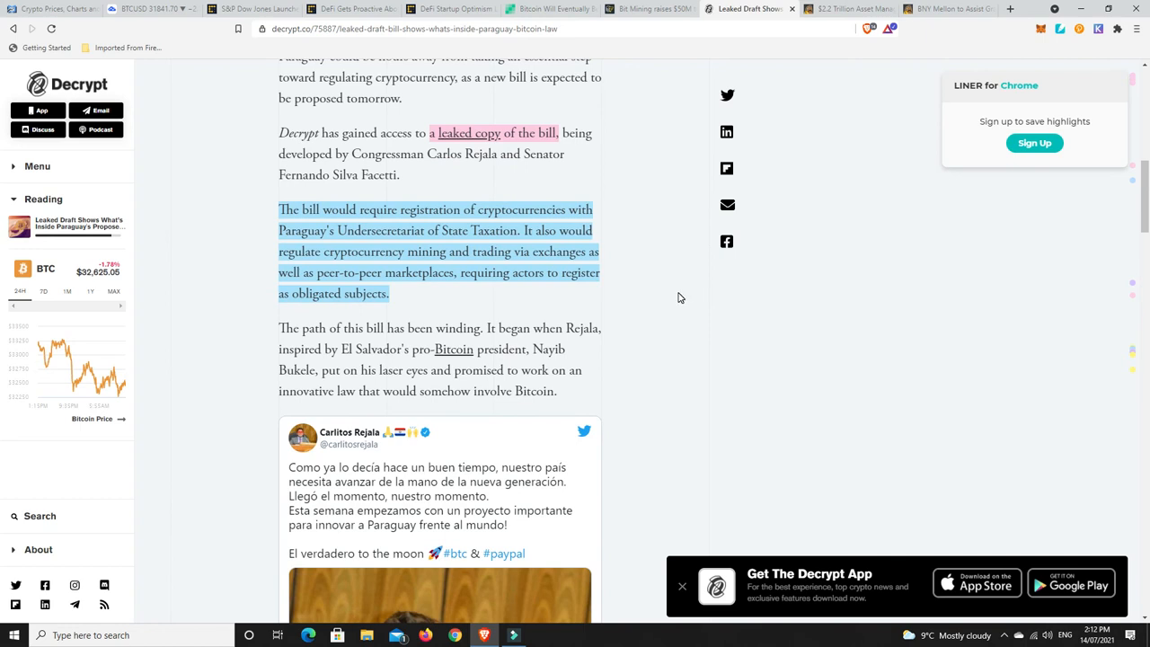
mouse_move(680, 298)
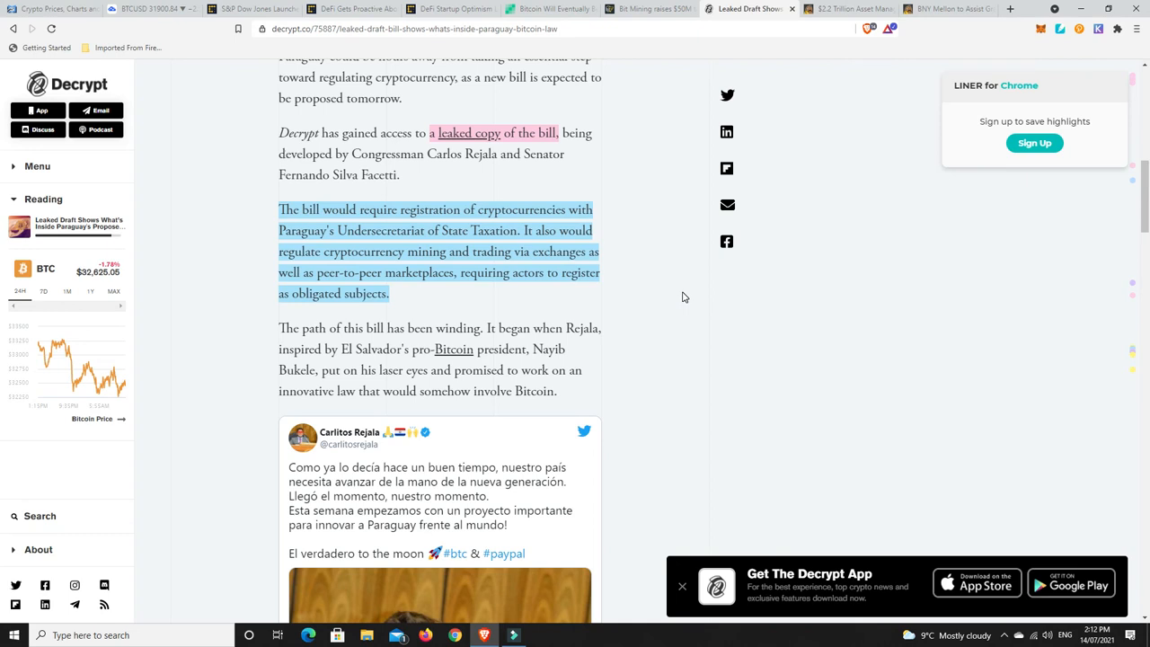
mouse_move(618, 302)
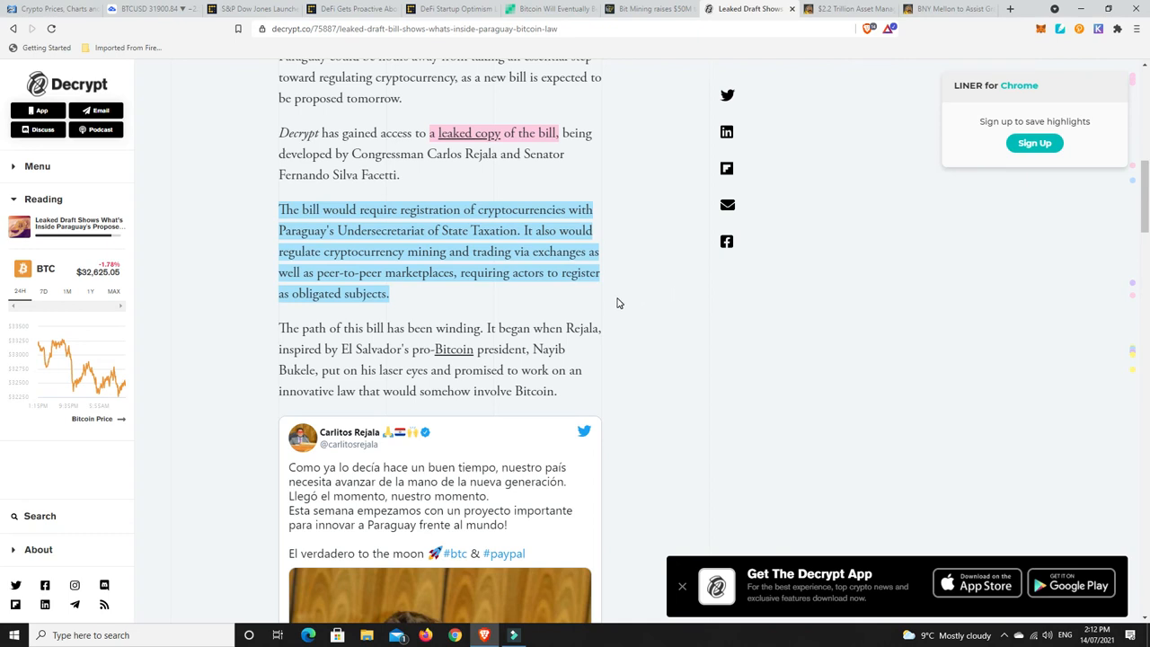
mouse_move(410, 313)
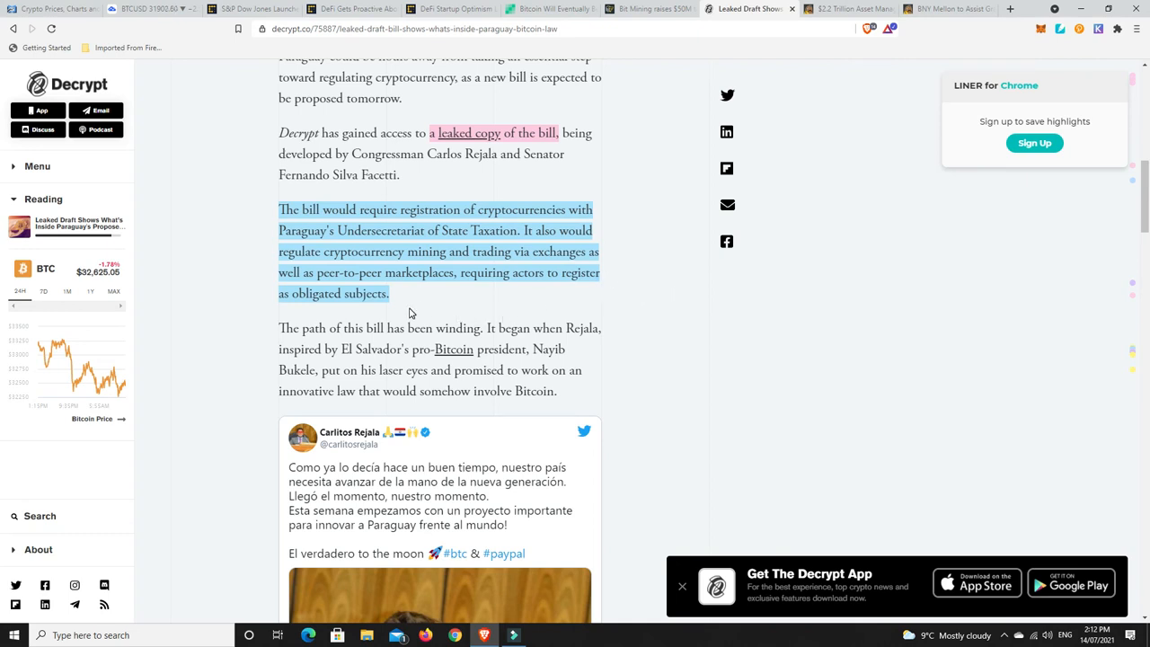
mouse_move(530, 295)
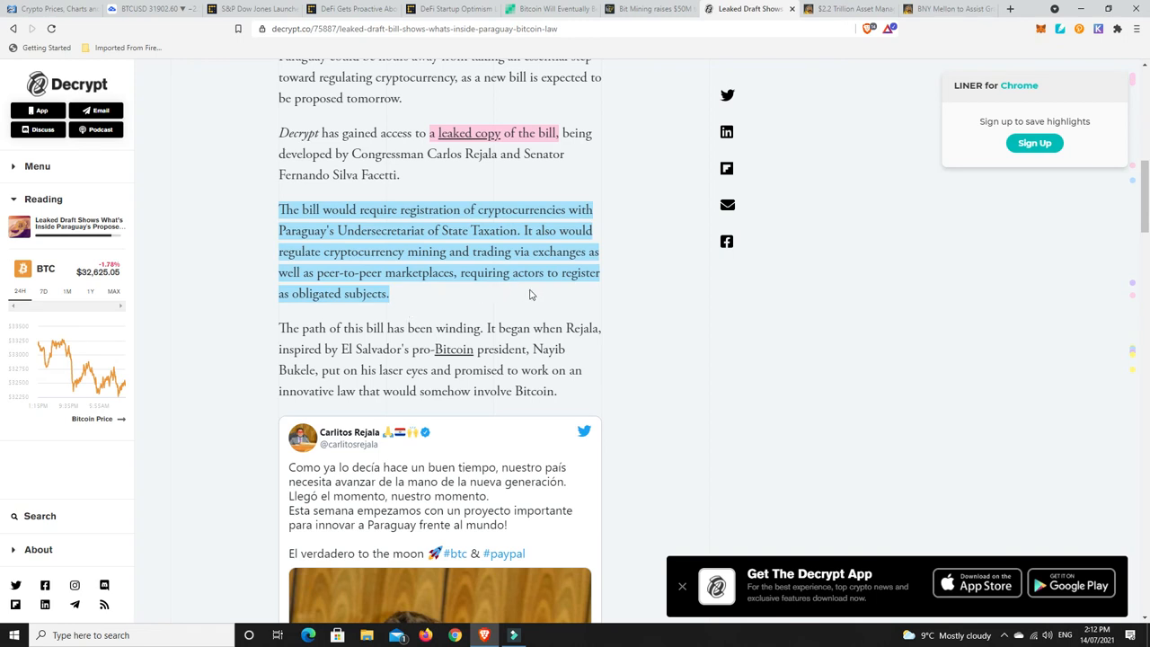
mouse_move(403, 309)
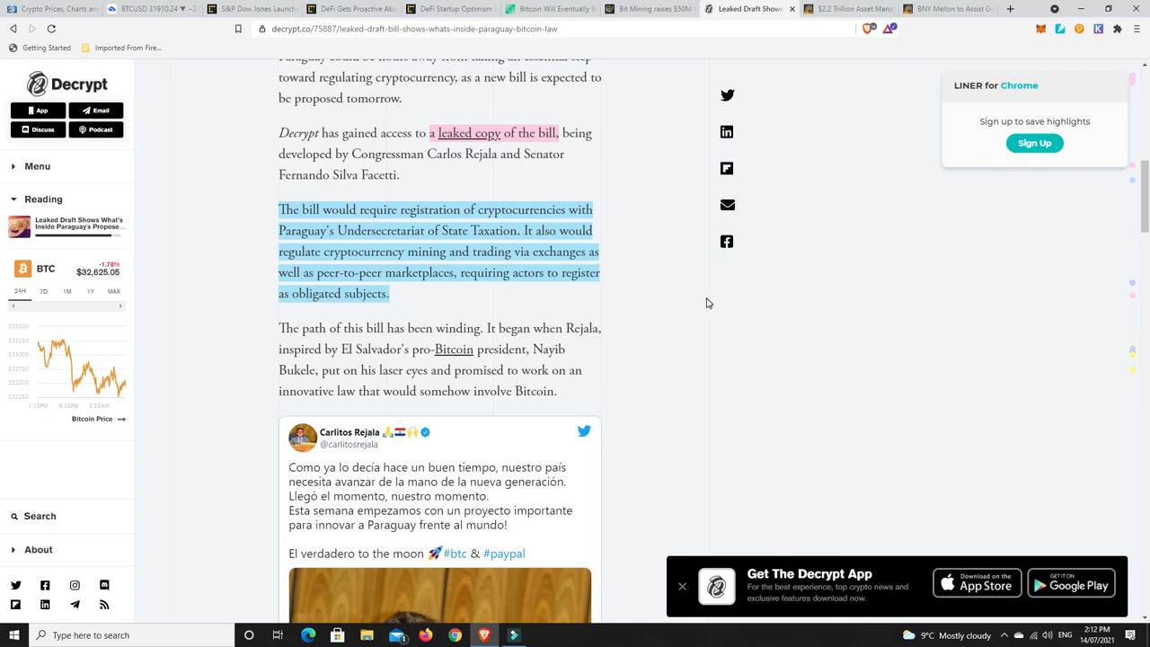
mouse_move(646, 274)
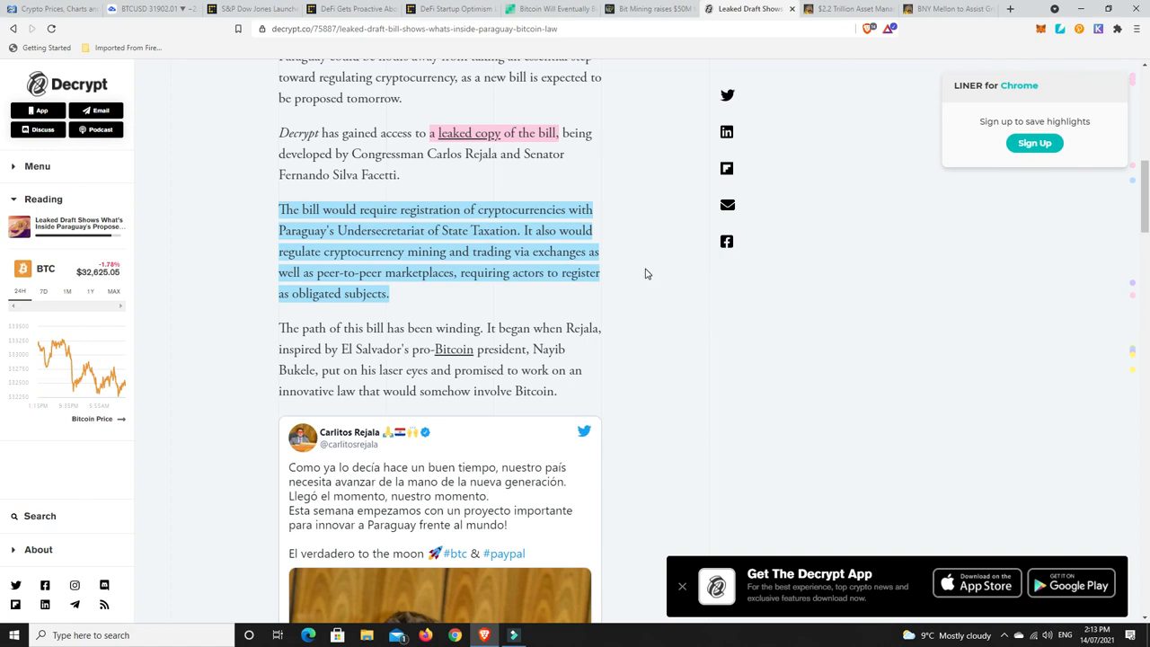
mouse_move(651, 275)
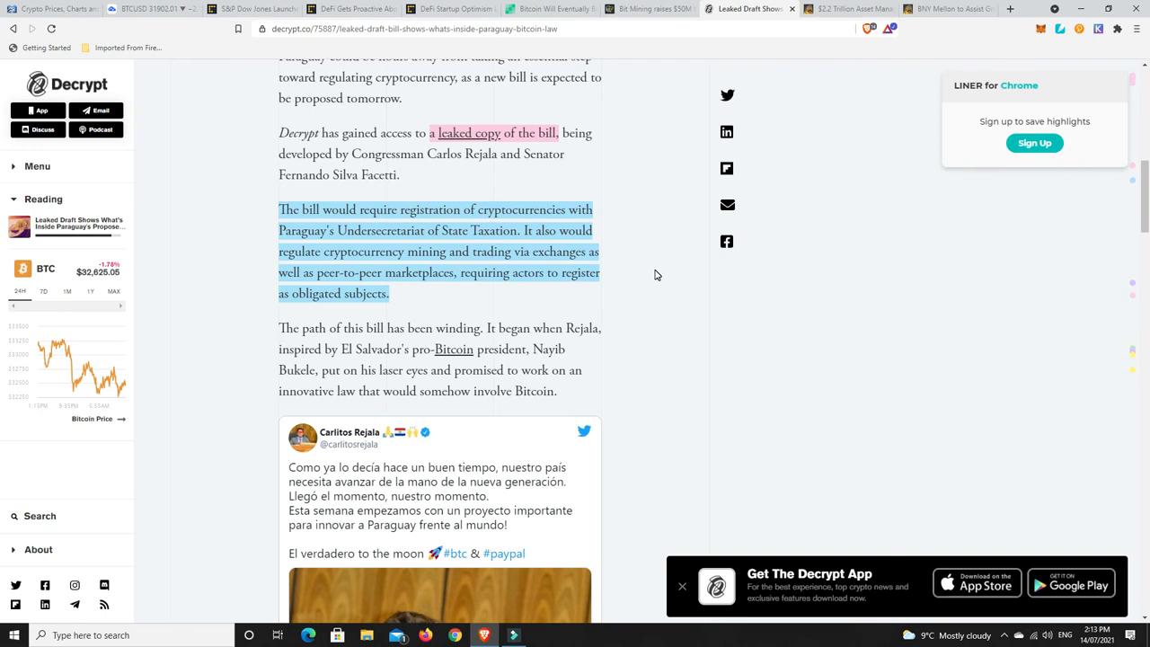
scroll("down", 3)
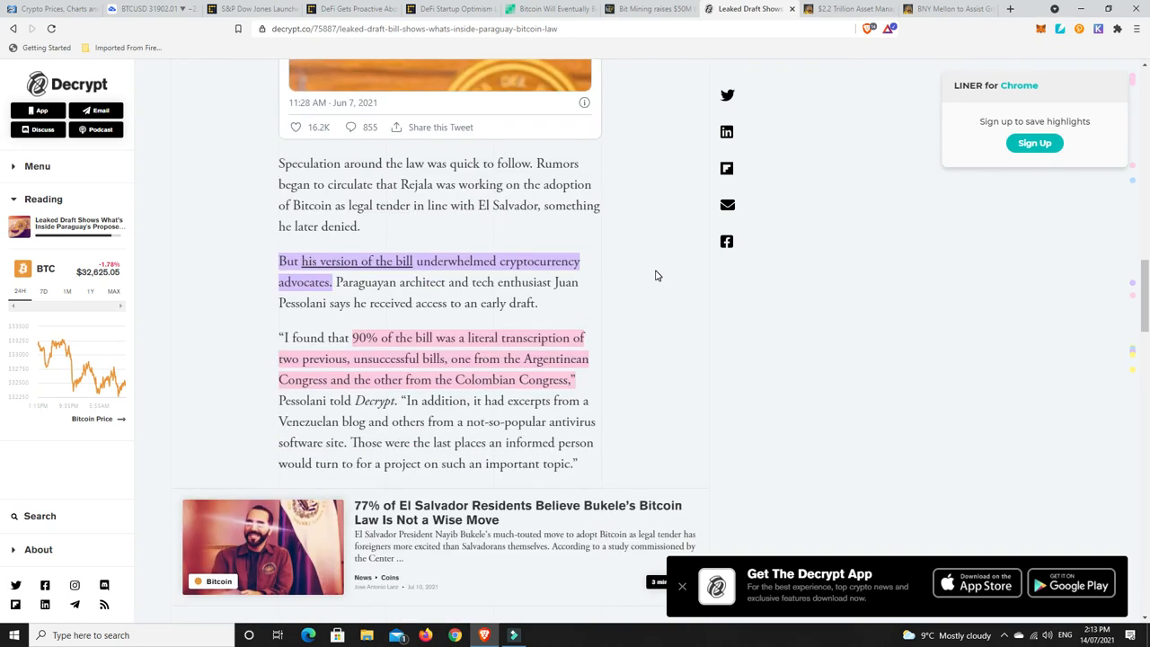
Finish the Paraguay article at Facetti's proposal, then bring up CryptoPotato's $2.2T asset manager MicroStrategy story.
scroll("down", 3)
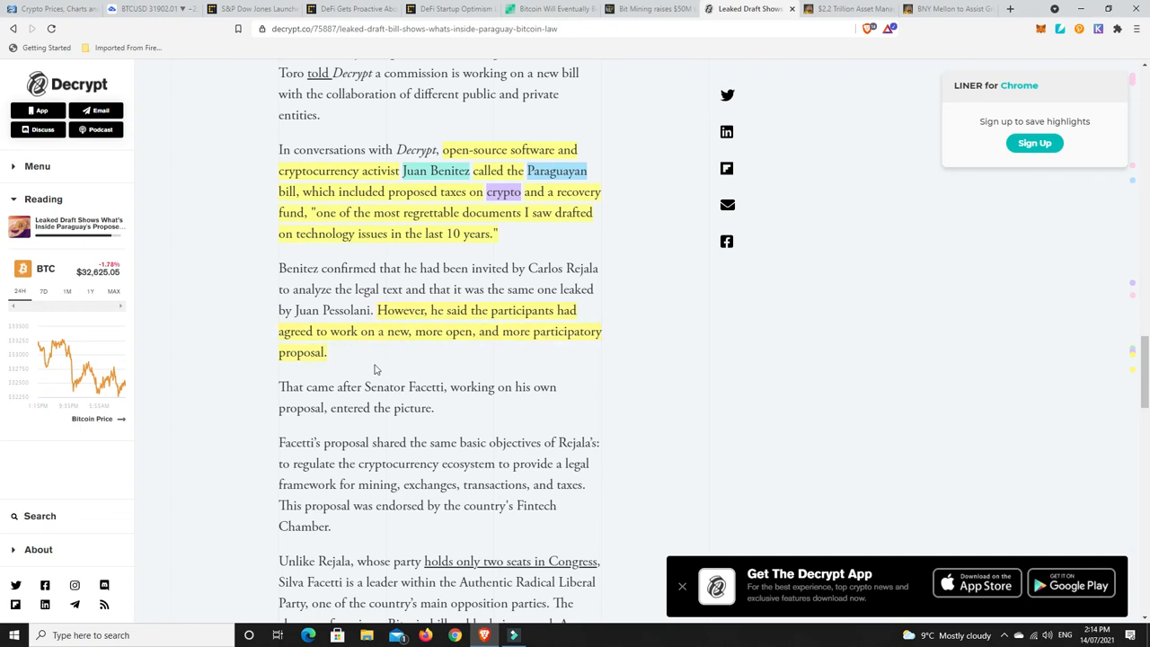
mouse_move(712, 372)
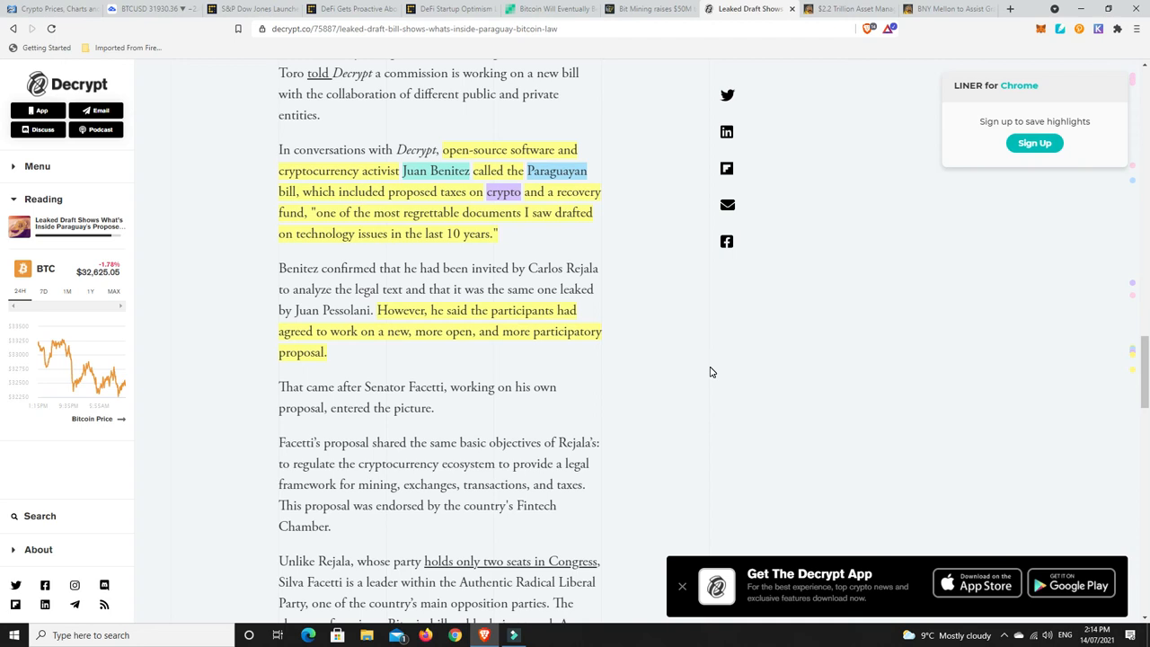
mouse_move(974, 394)
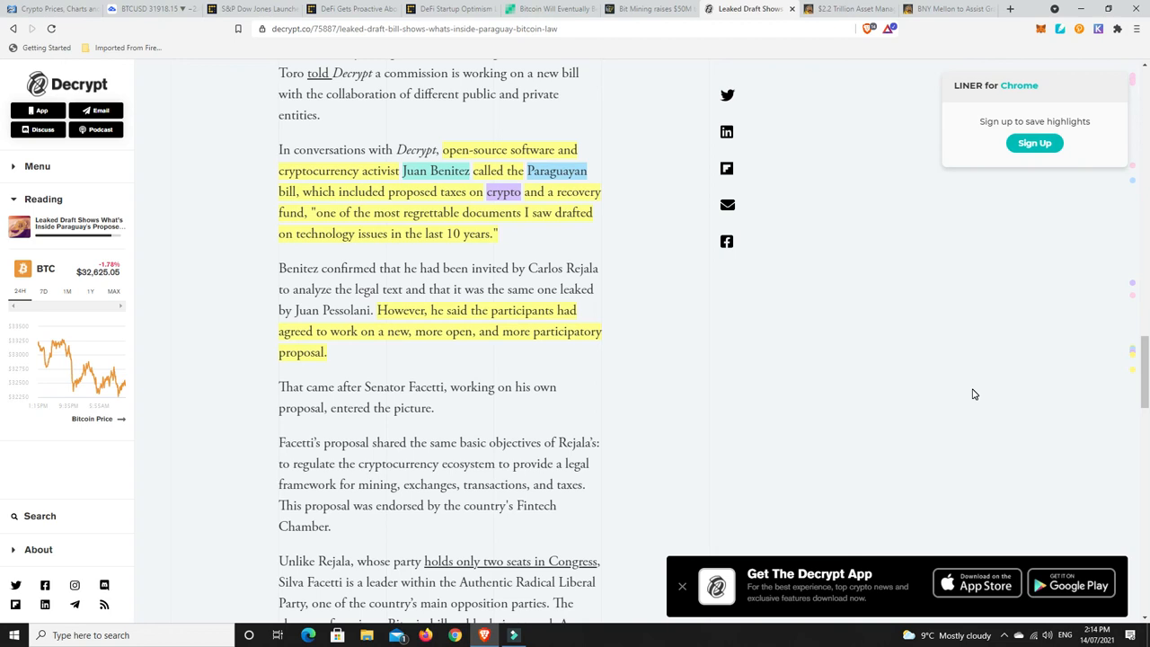
mouse_move(1005, 205)
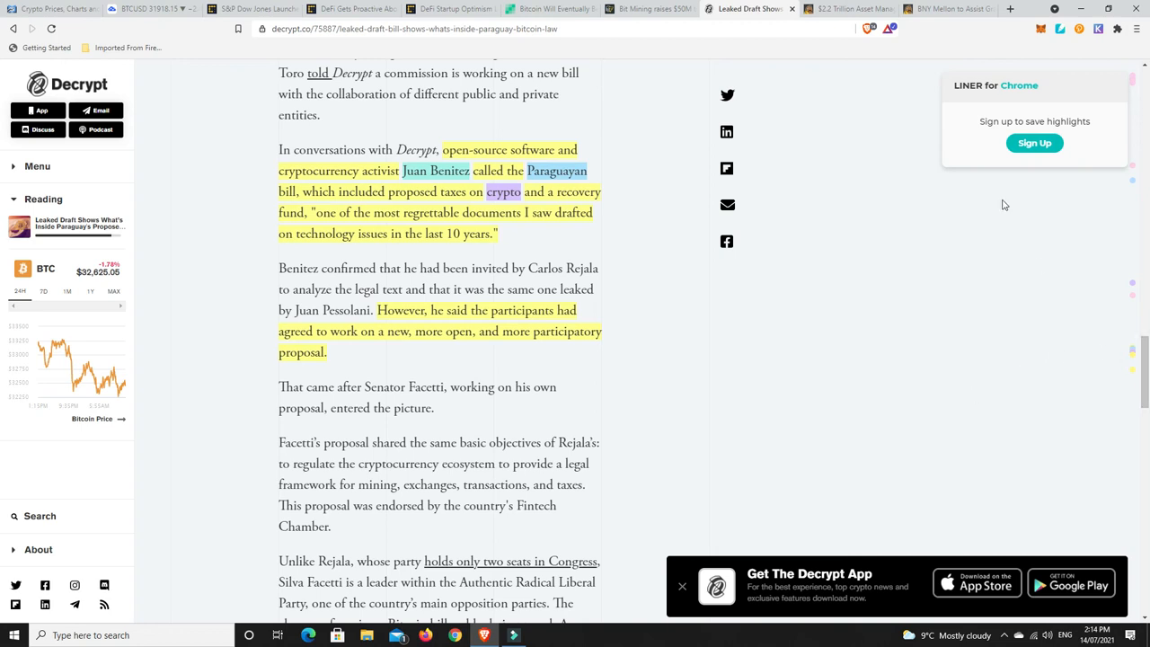
left_click(844, 9)
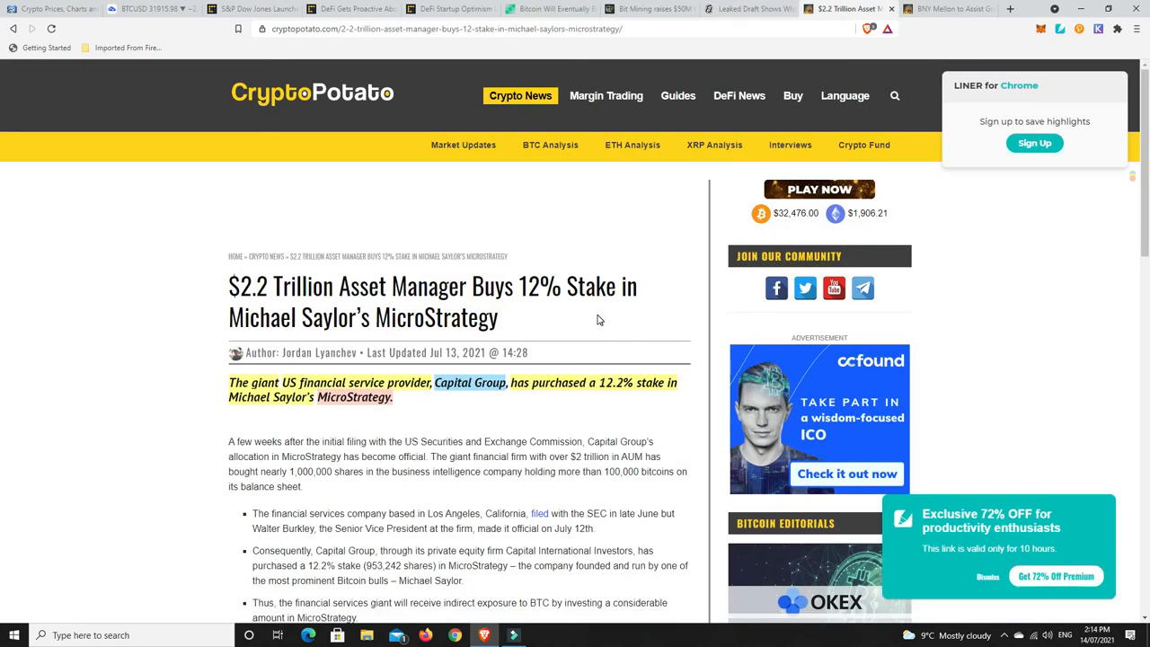
scroll("down", 3)
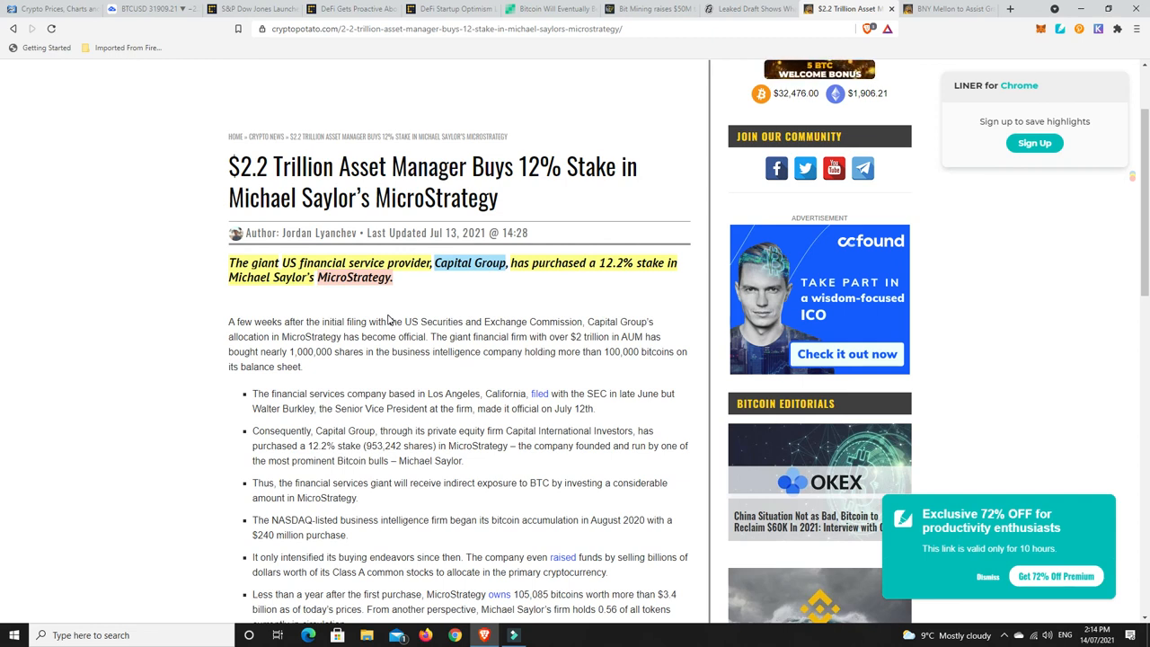
mouse_move(442, 293)
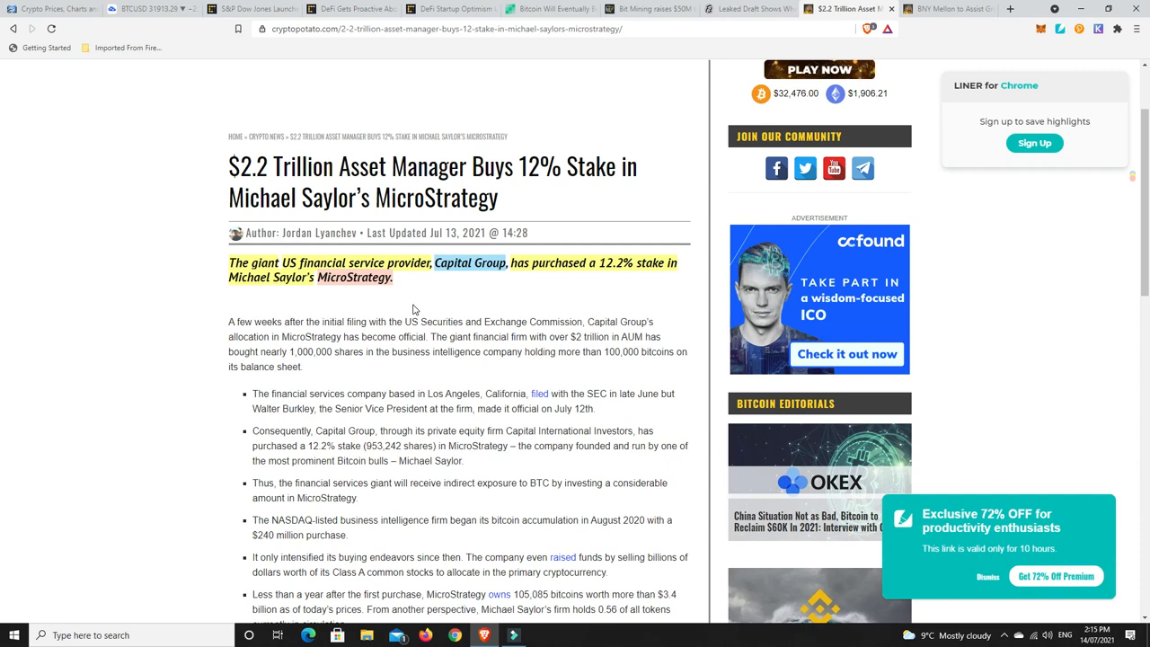
mouse_move(458, 270)
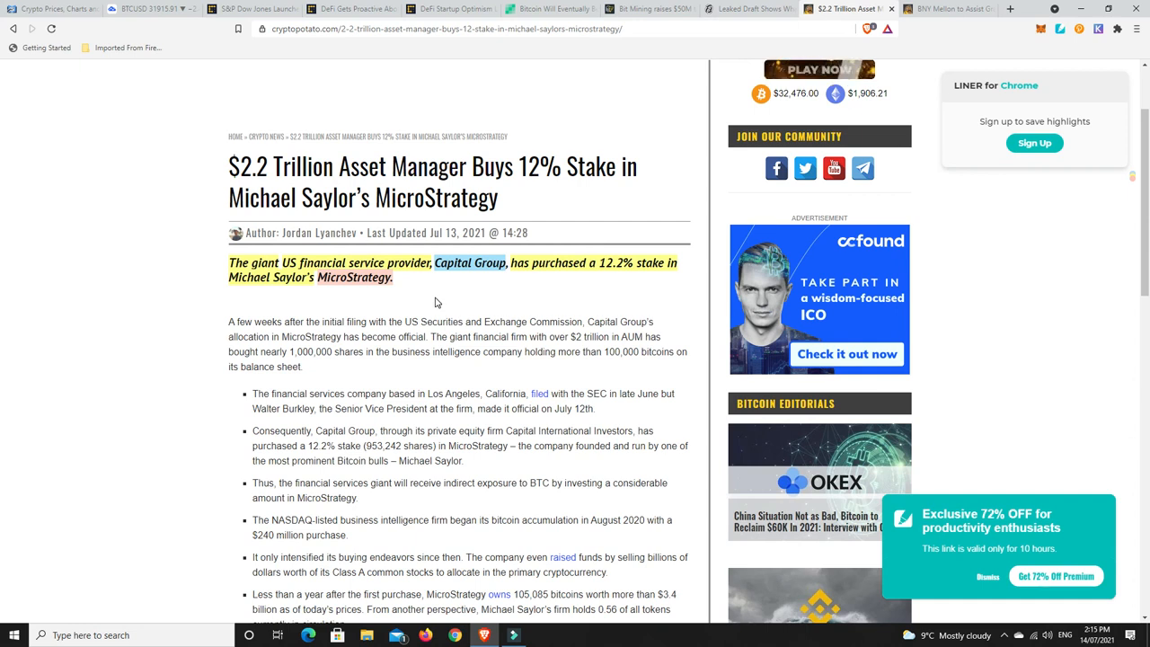
mouse_move(354, 277)
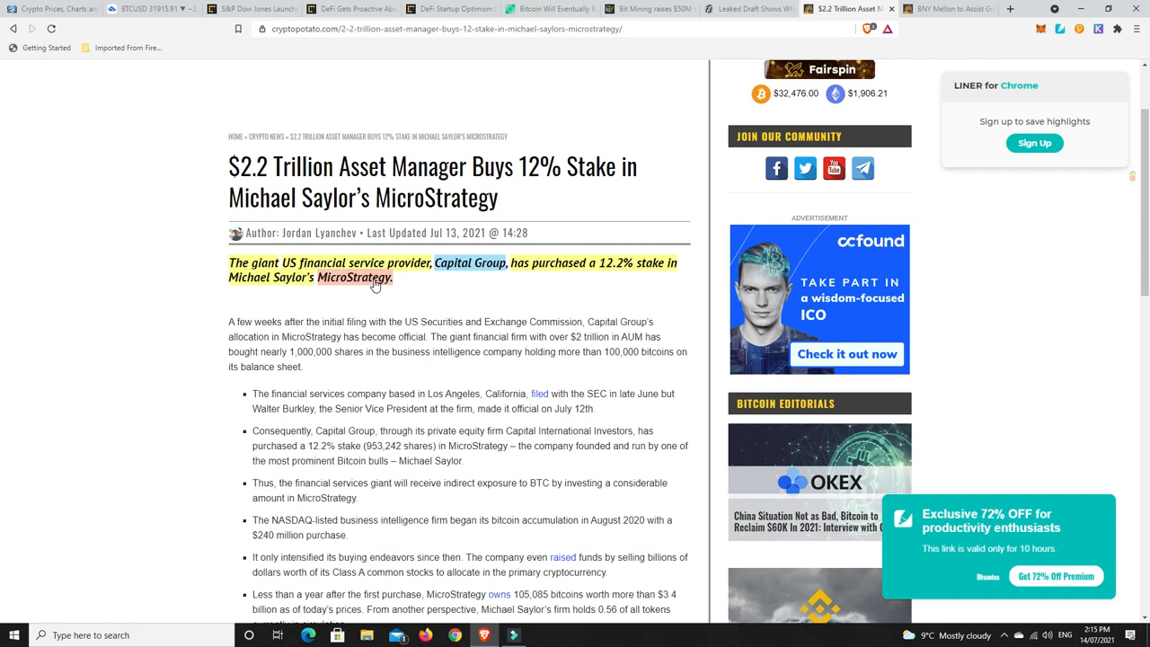
mouse_move(334, 291)
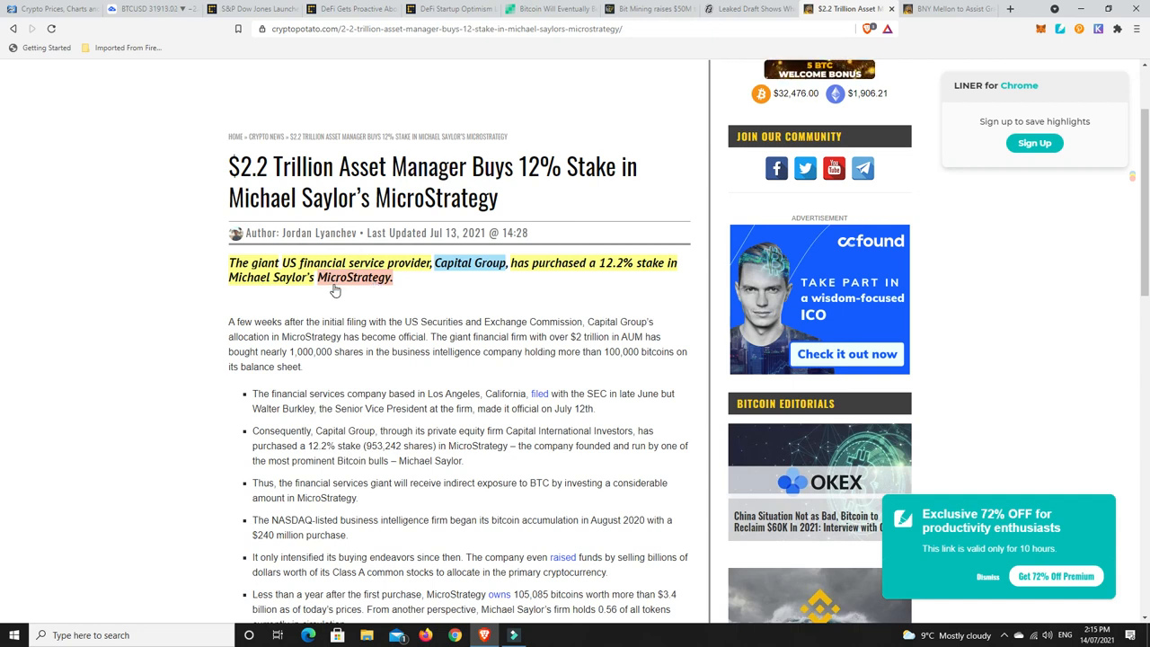